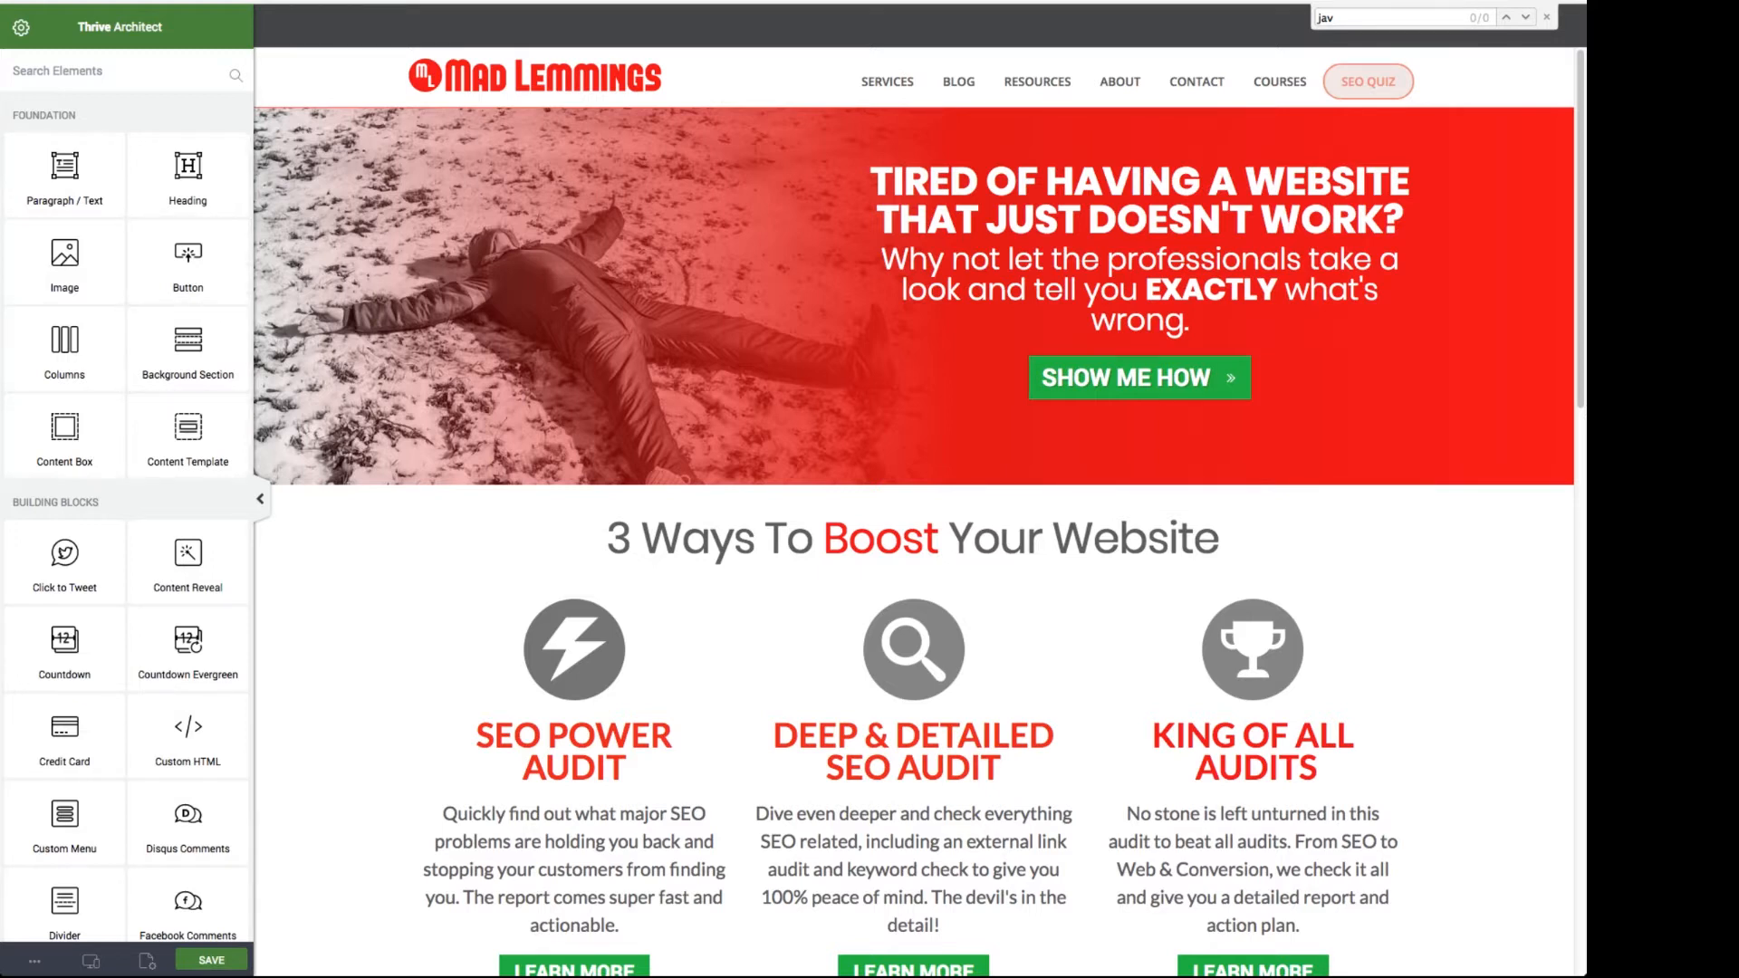
Delete the old round chevron-up icon sitting below the blog posts
{"action": "scroll", "scroll_direction": "down", "scroll_amount": 3}
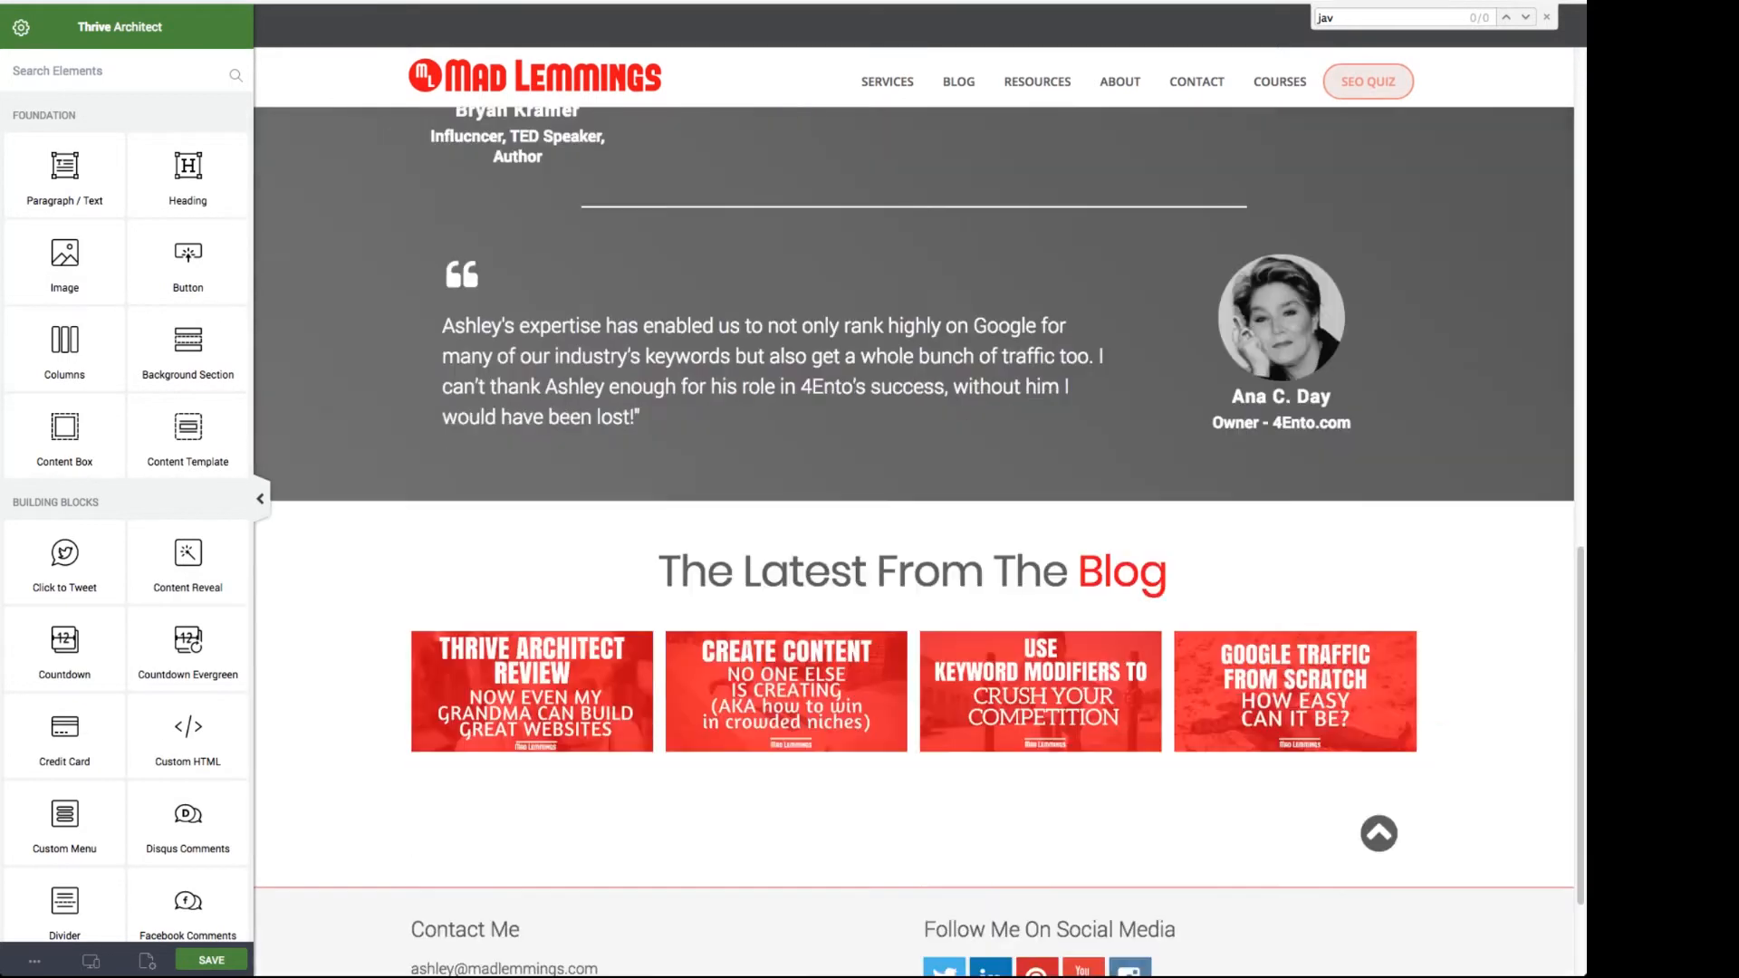
{"action": "scroll", "scroll_direction": "down", "scroll_amount": 3}
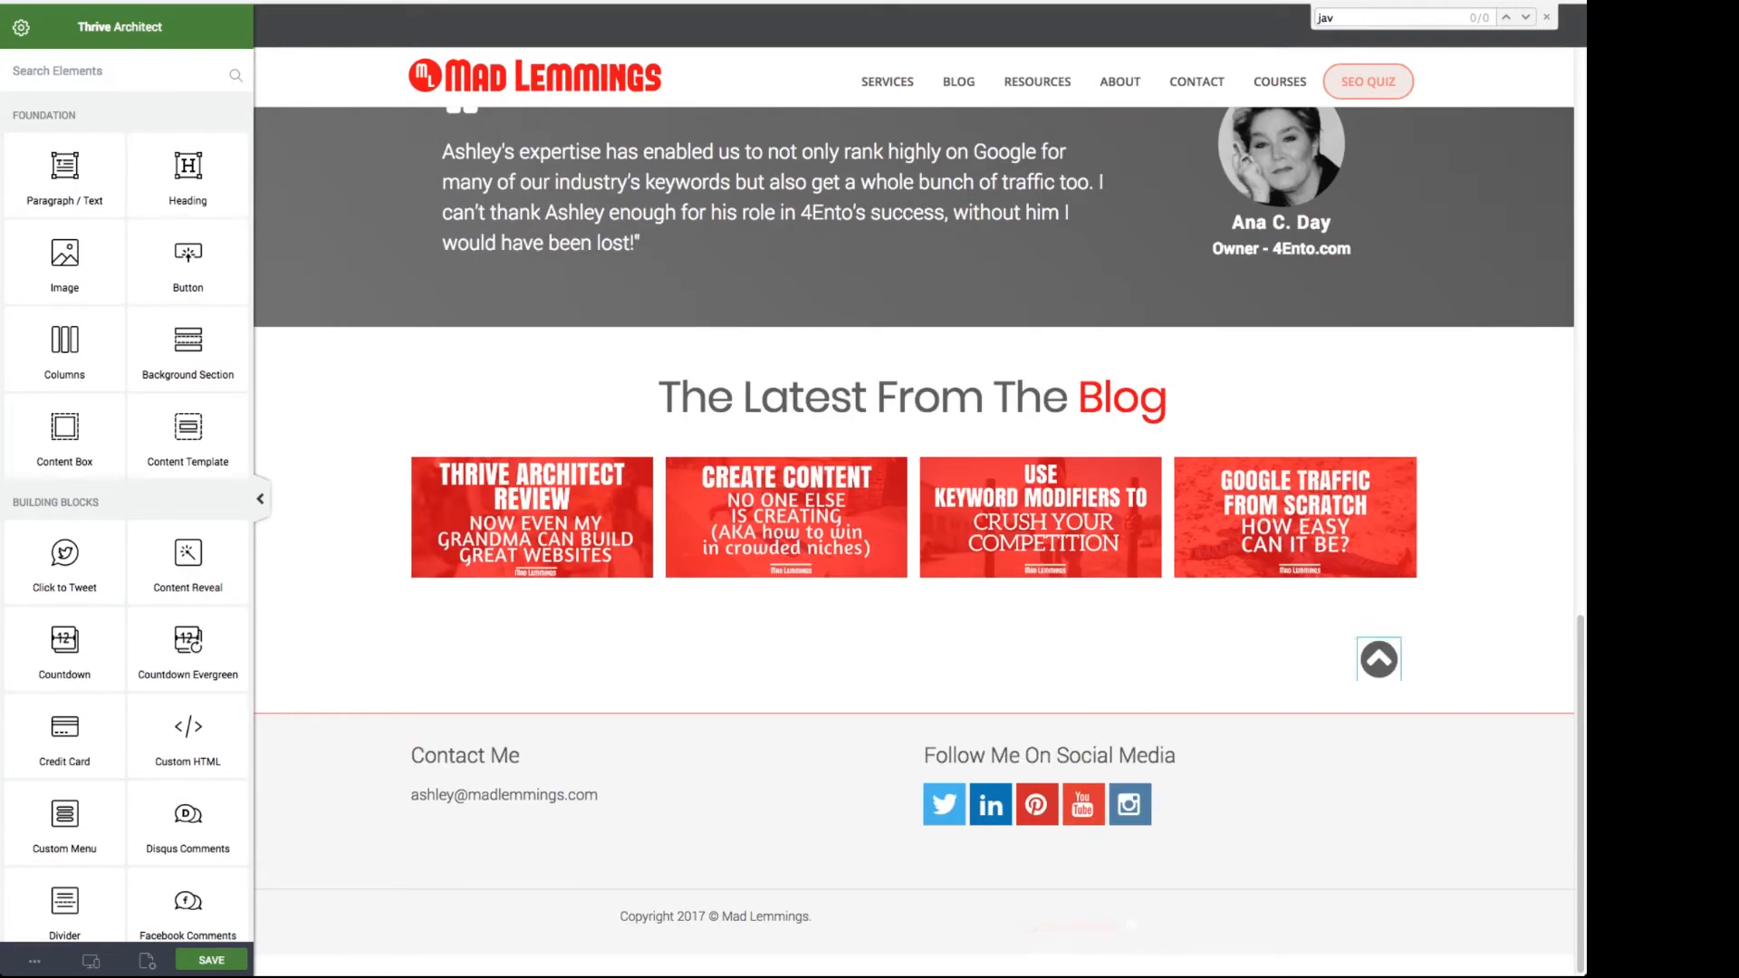
{"action": "left_click", "coordinate": [1376, 660]}
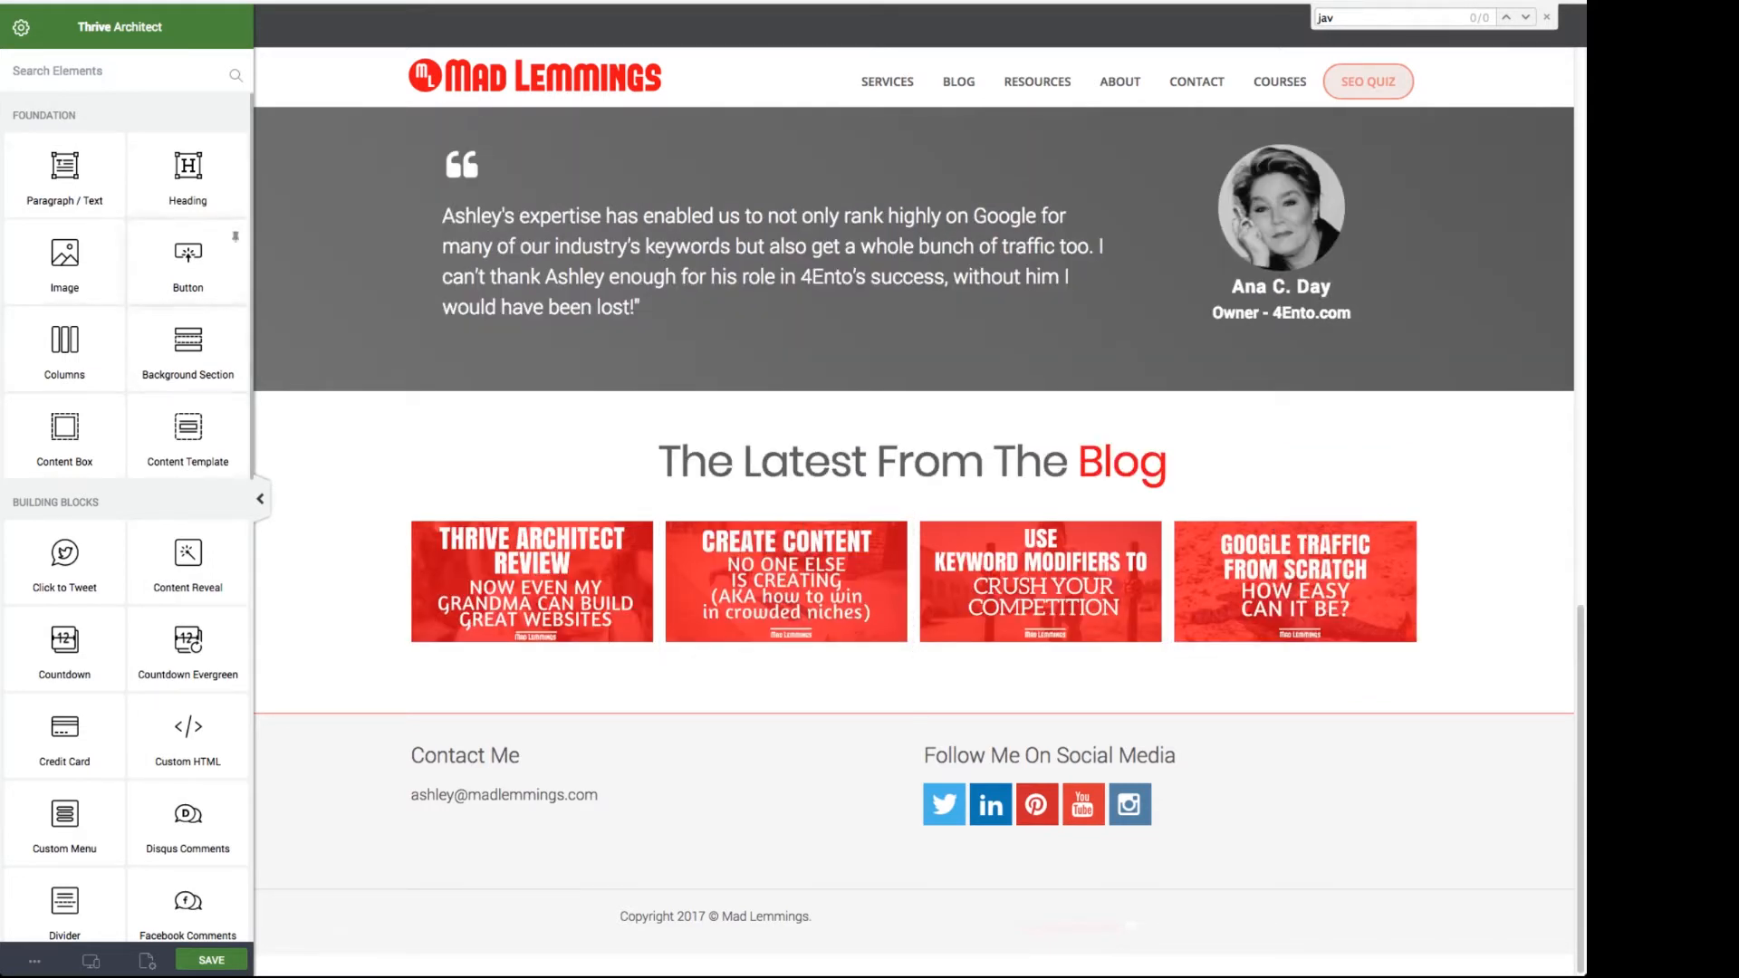
{"action": "scroll", "scroll_direction": "down", "scroll_amount": 3}
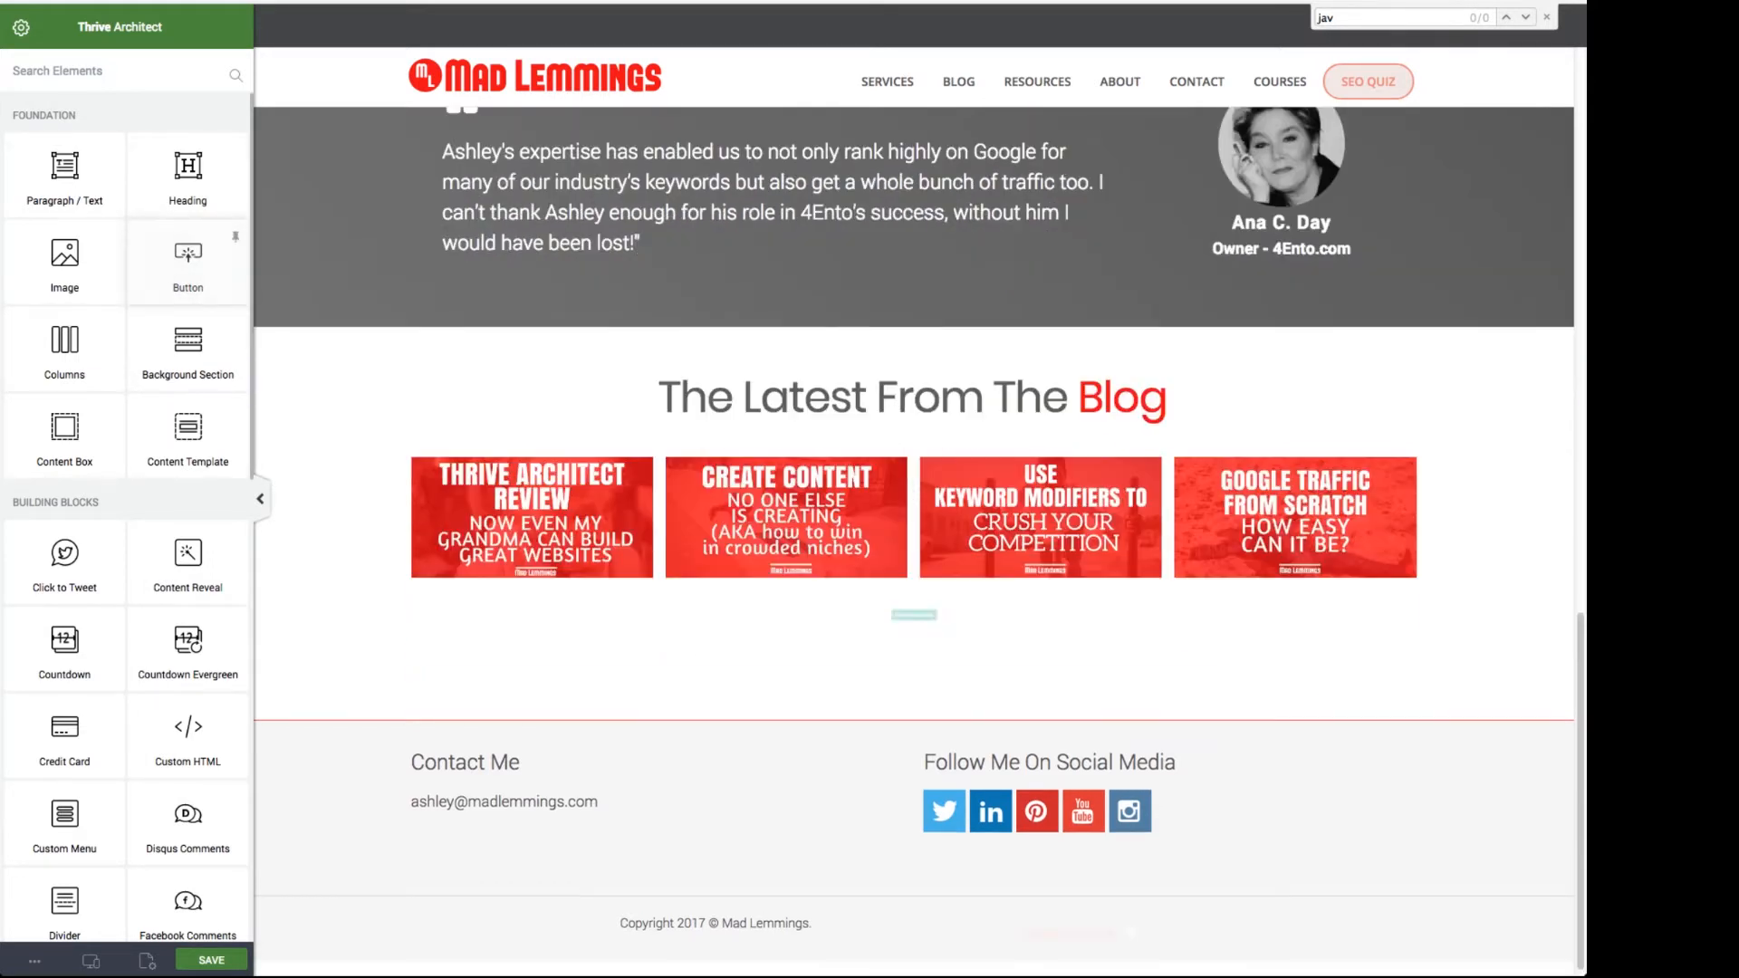
Add a Button + Icon element below the blog posts and relabel it 'Back To Top'
{"action": "left_click", "coordinate": [913, 614]}
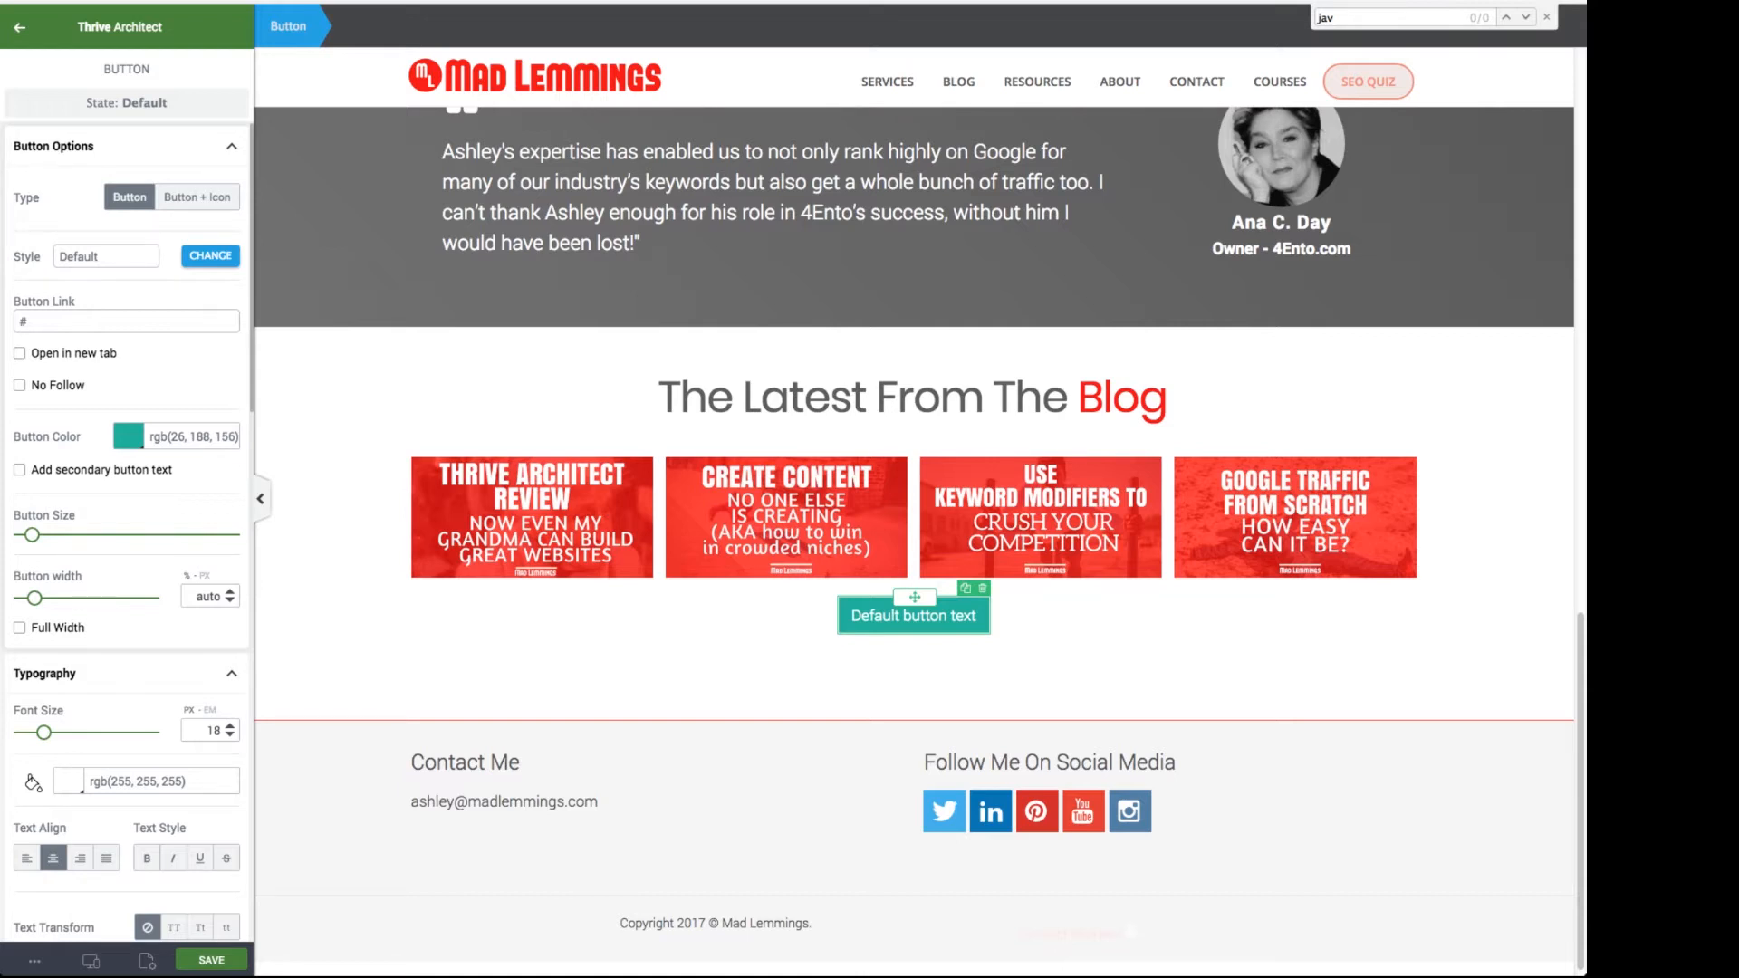
{"action": "left_click", "coordinate": [197, 198]}
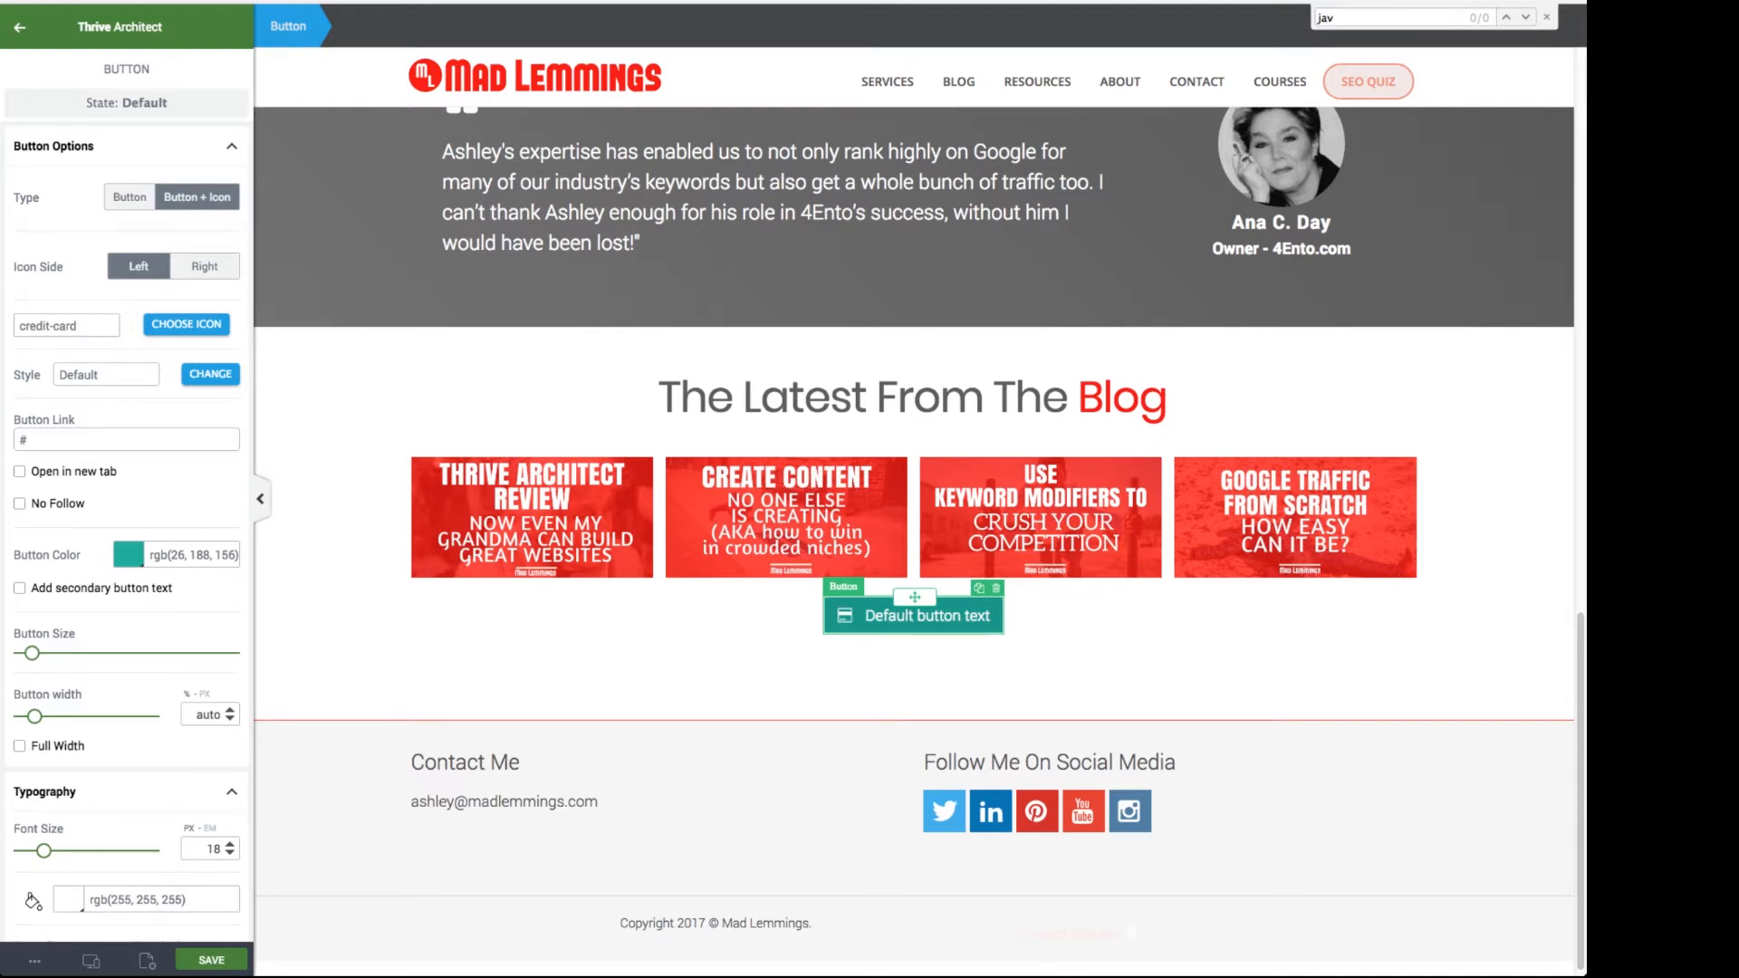
{"action": "double_click", "coordinate": [945, 616]}
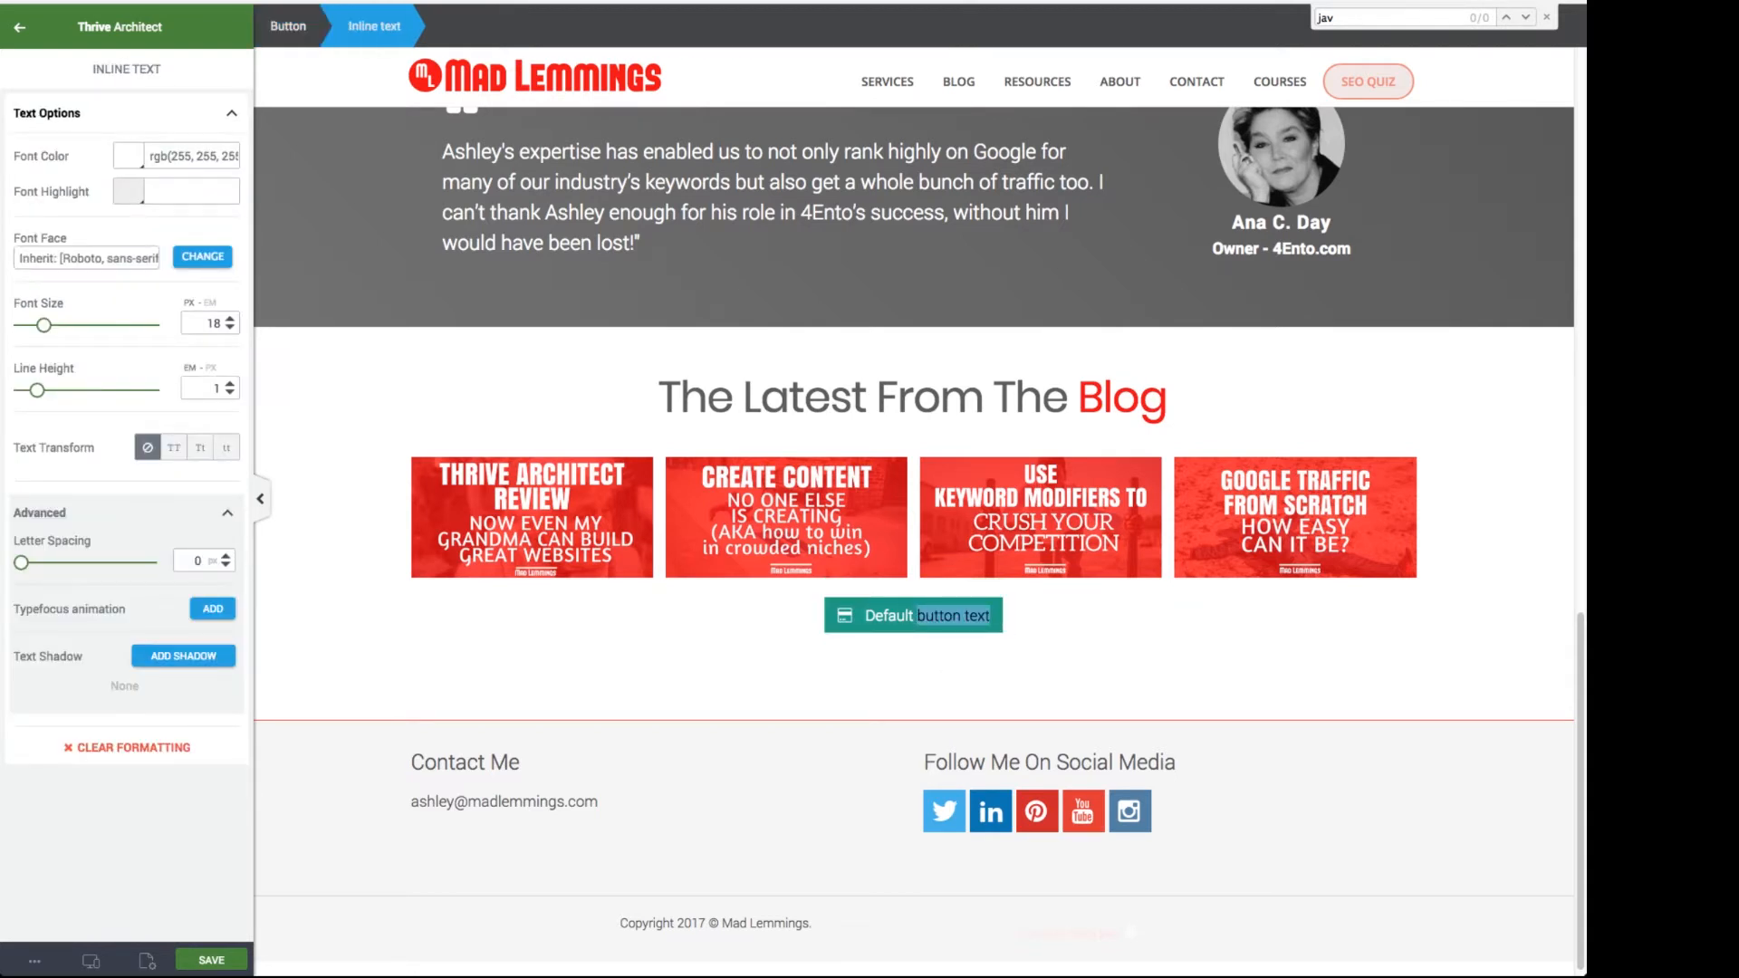
{"action": "key", "text": "Delete"}
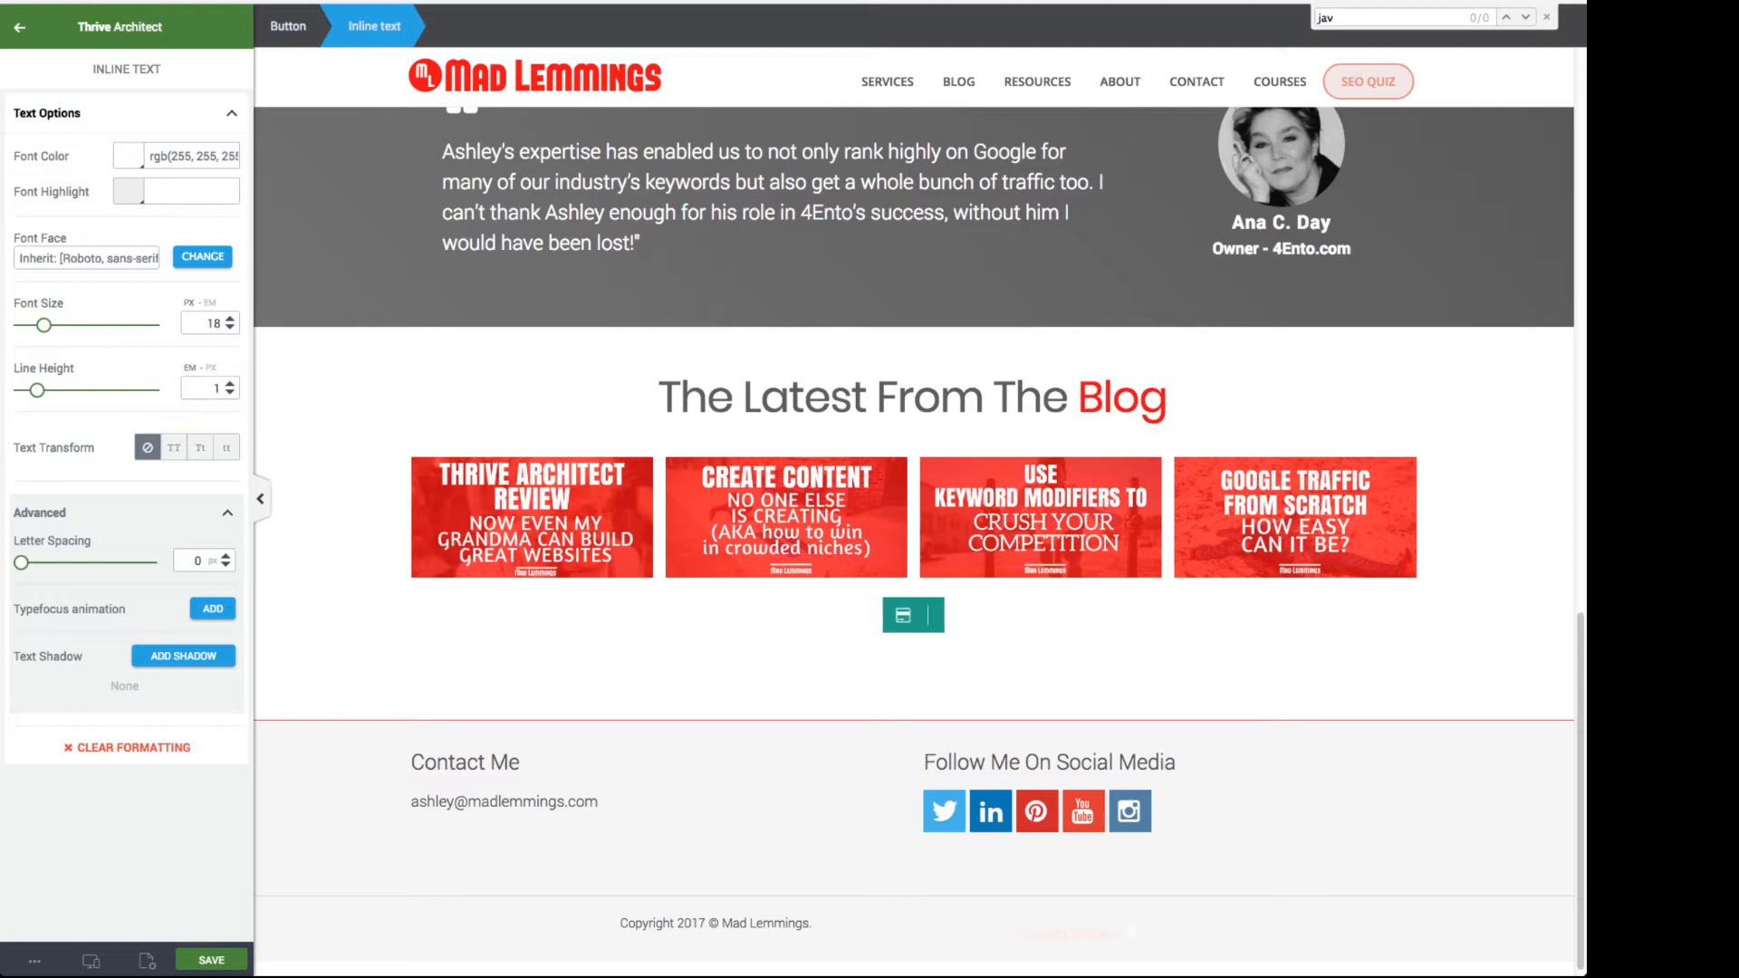
{"action": "type", "text": "Back To Top"}
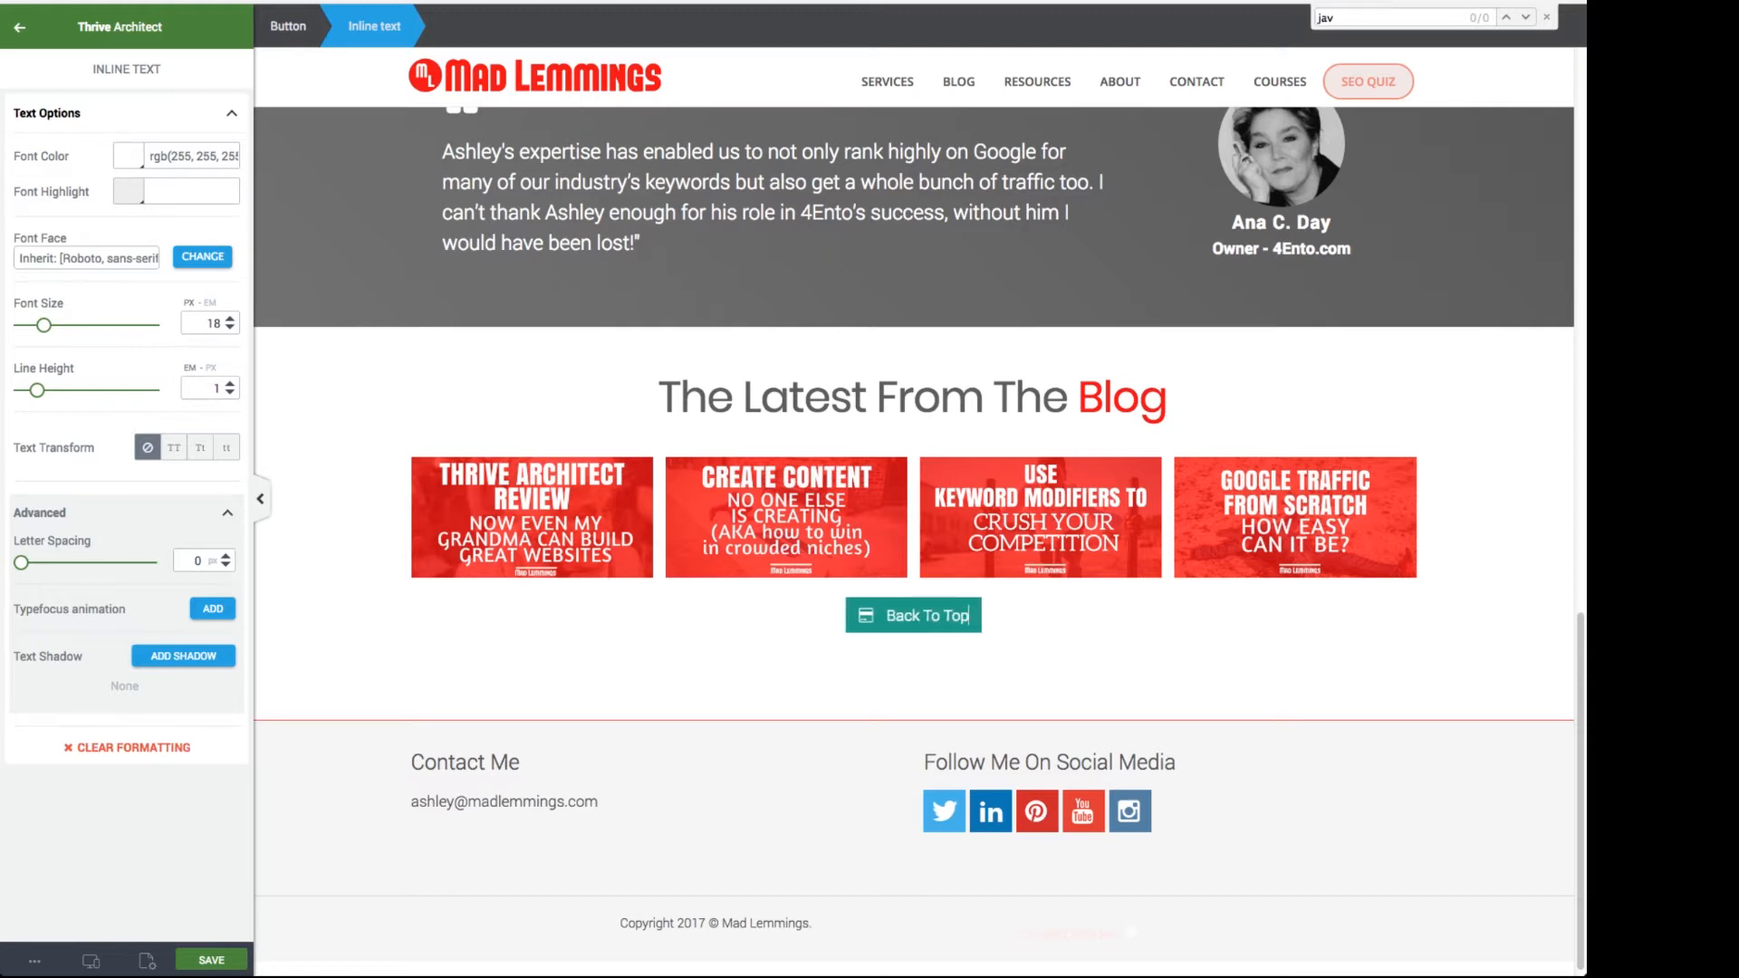
{"action": "left_click", "coordinate": [928, 616]}
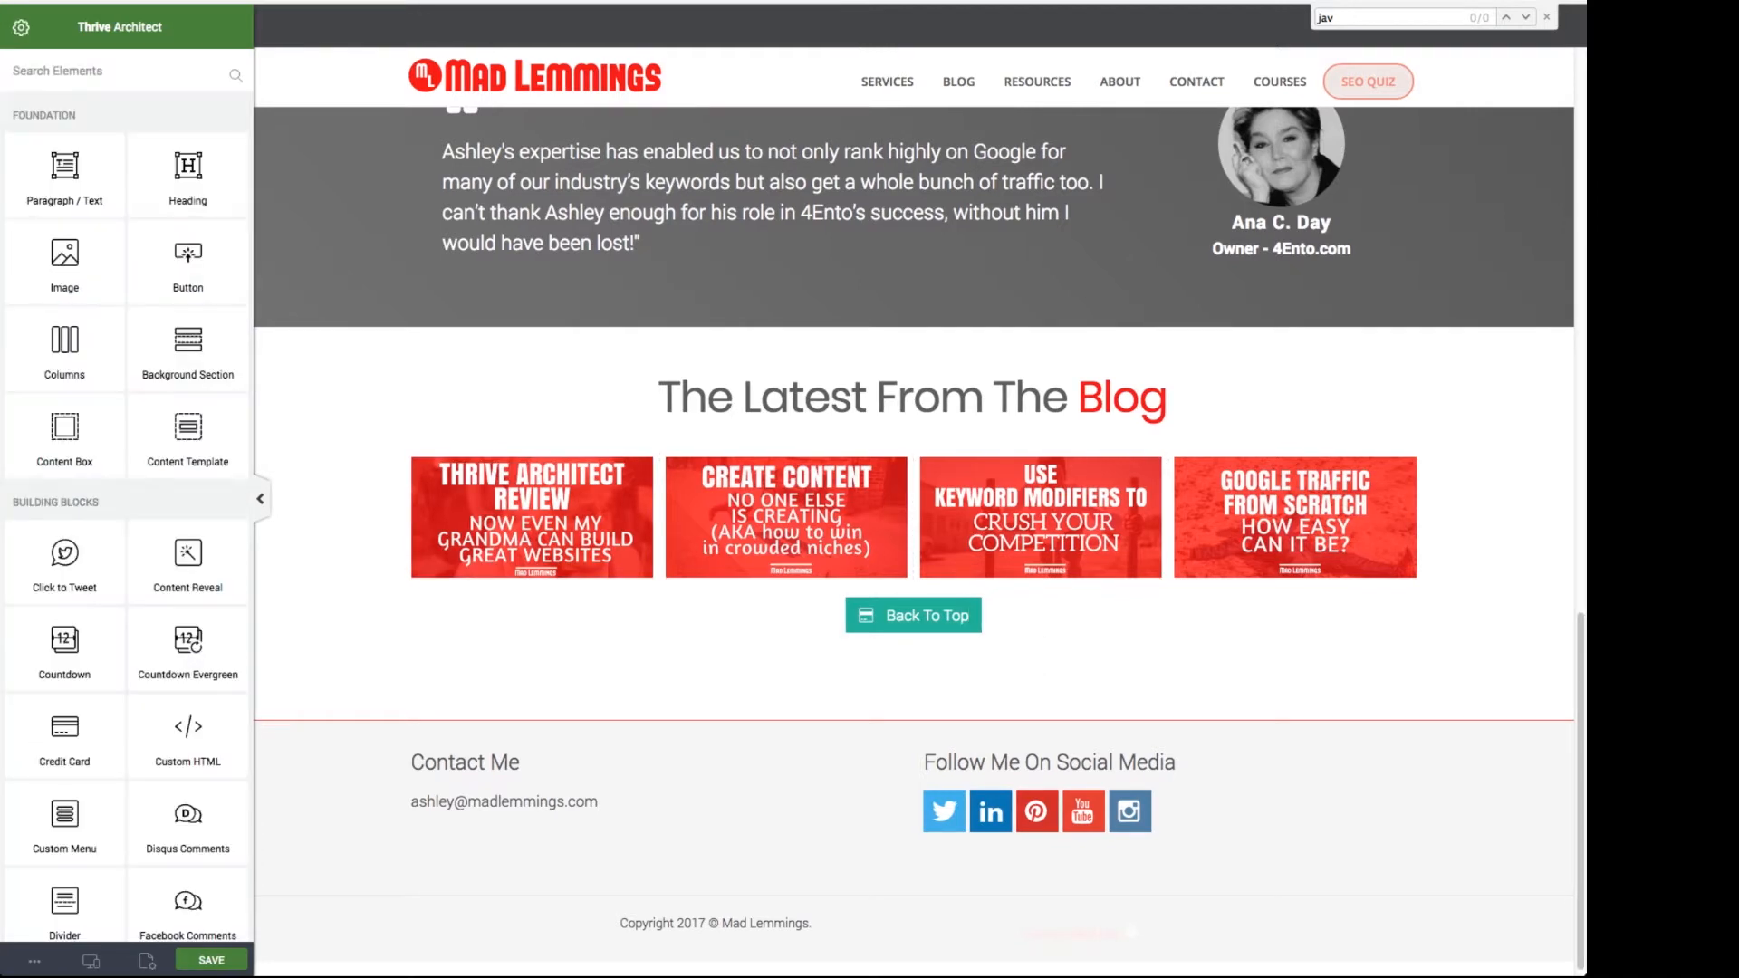
Search the icon chooser for 'up' and assign the chevron-circle-up icon to the button
{"action": "left_click", "coordinate": [912, 615]}
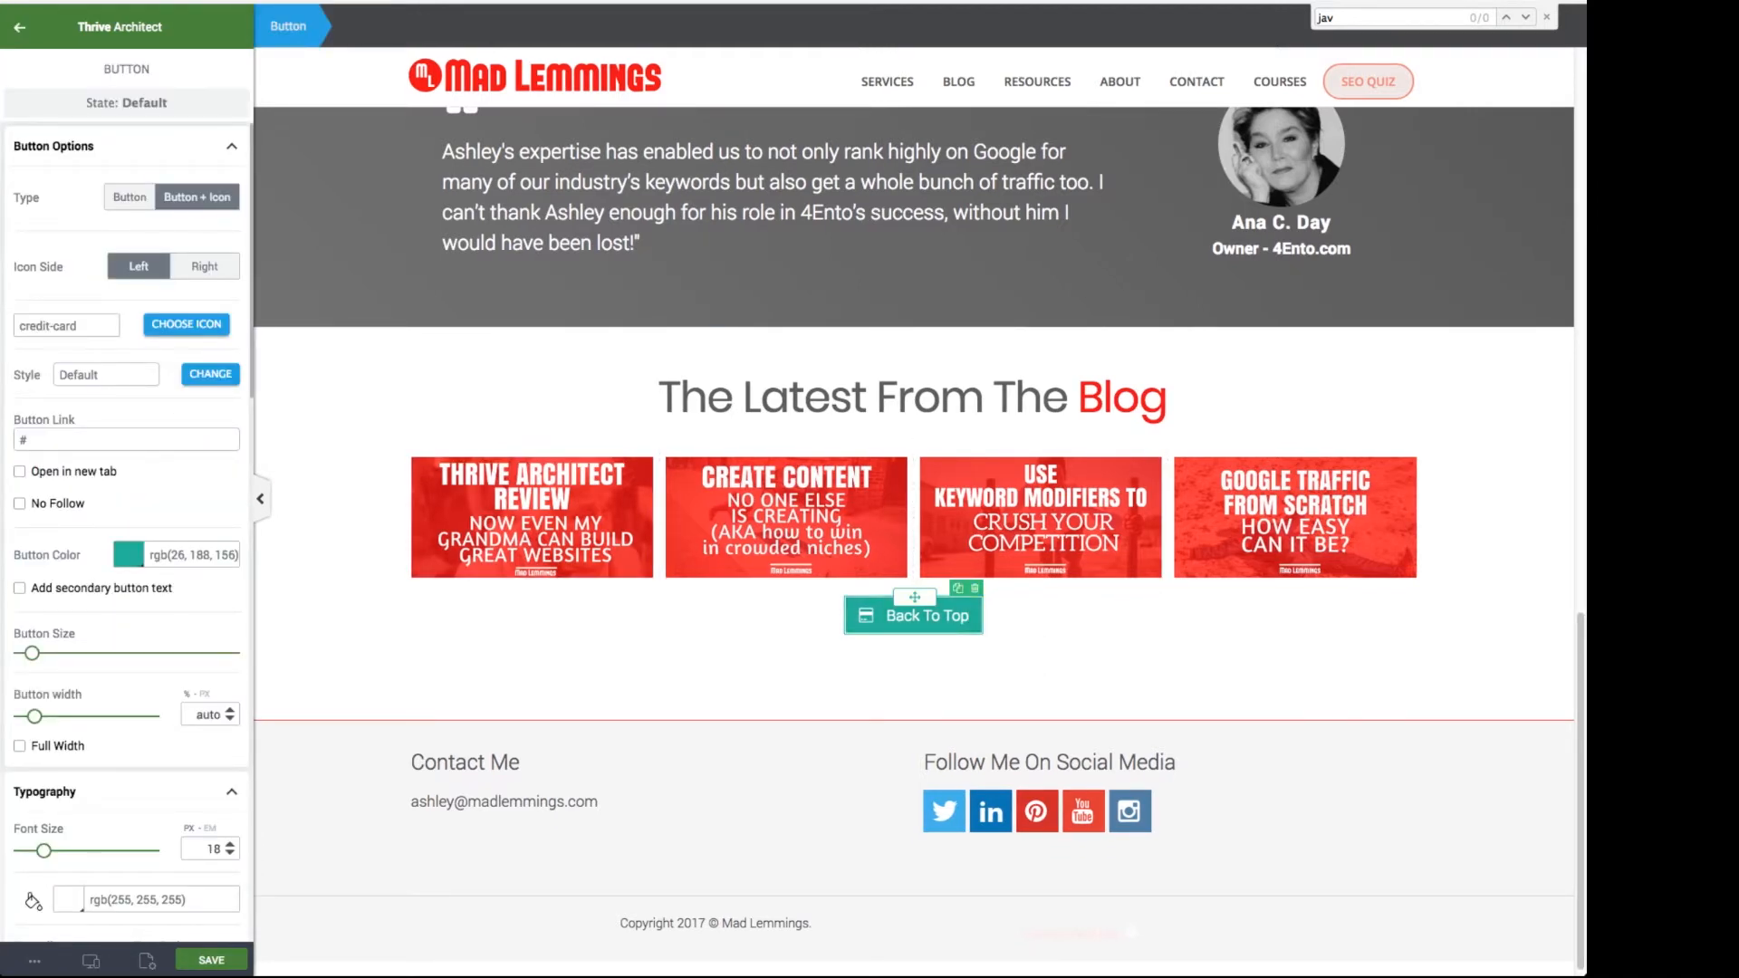
{"action": "left_click", "coordinate": [185, 324]}
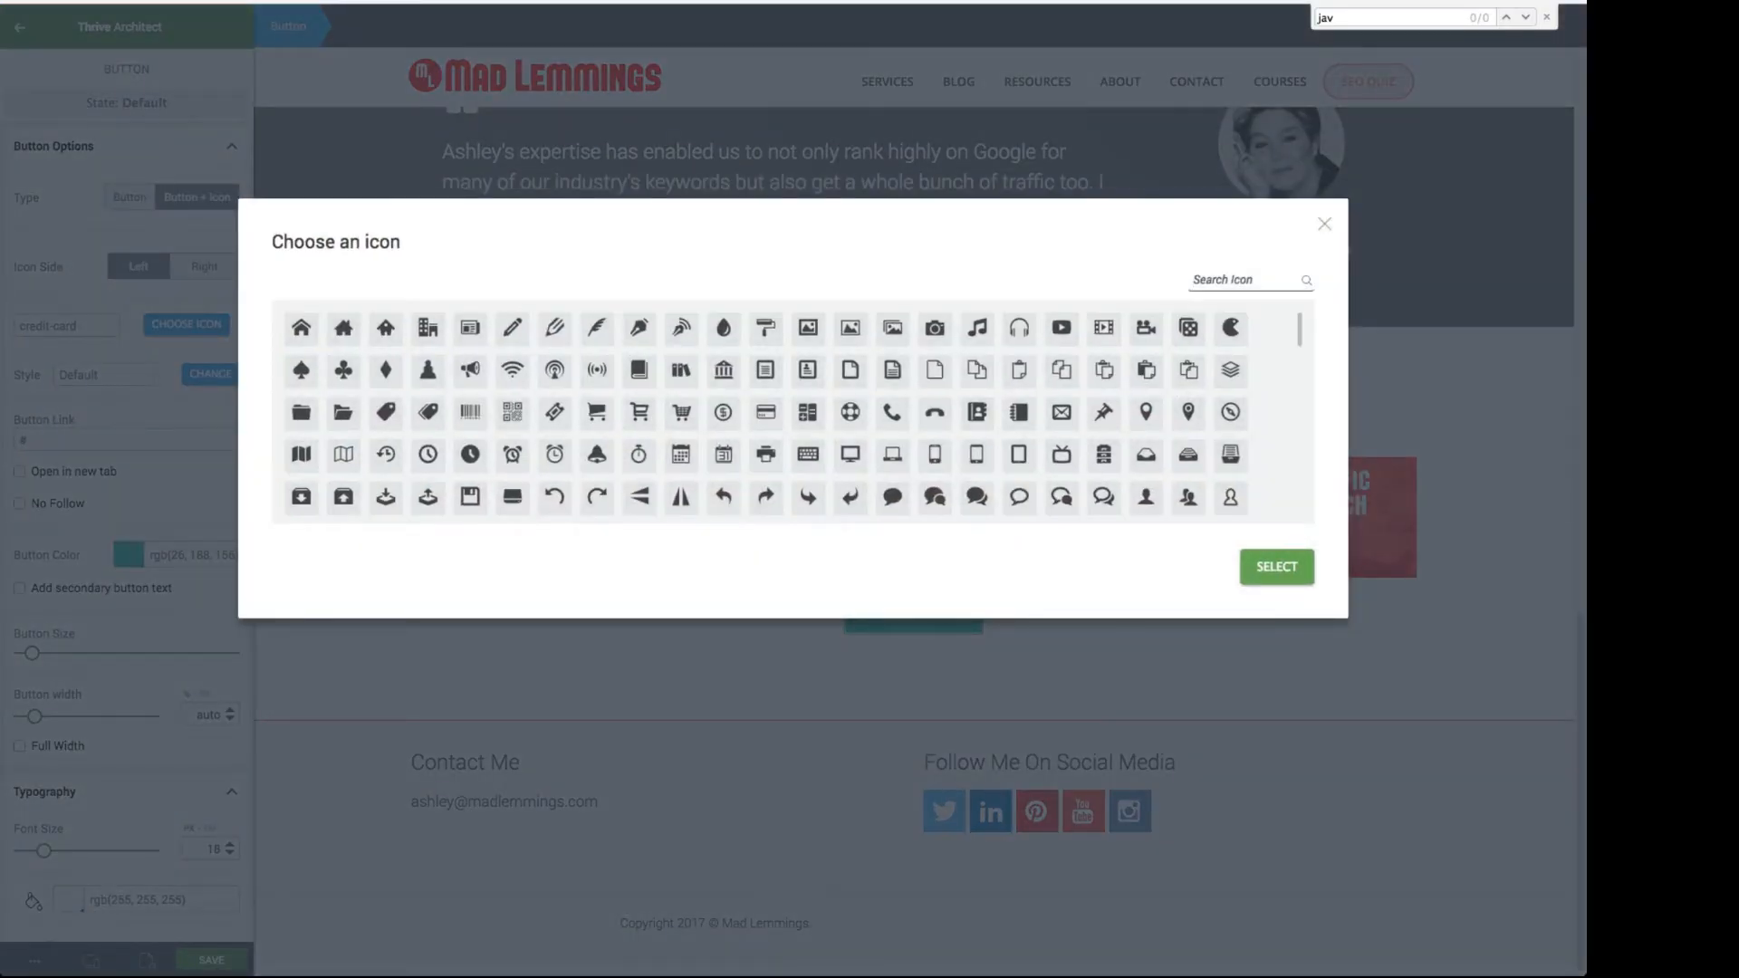
{"action": "type", "text": "up"}
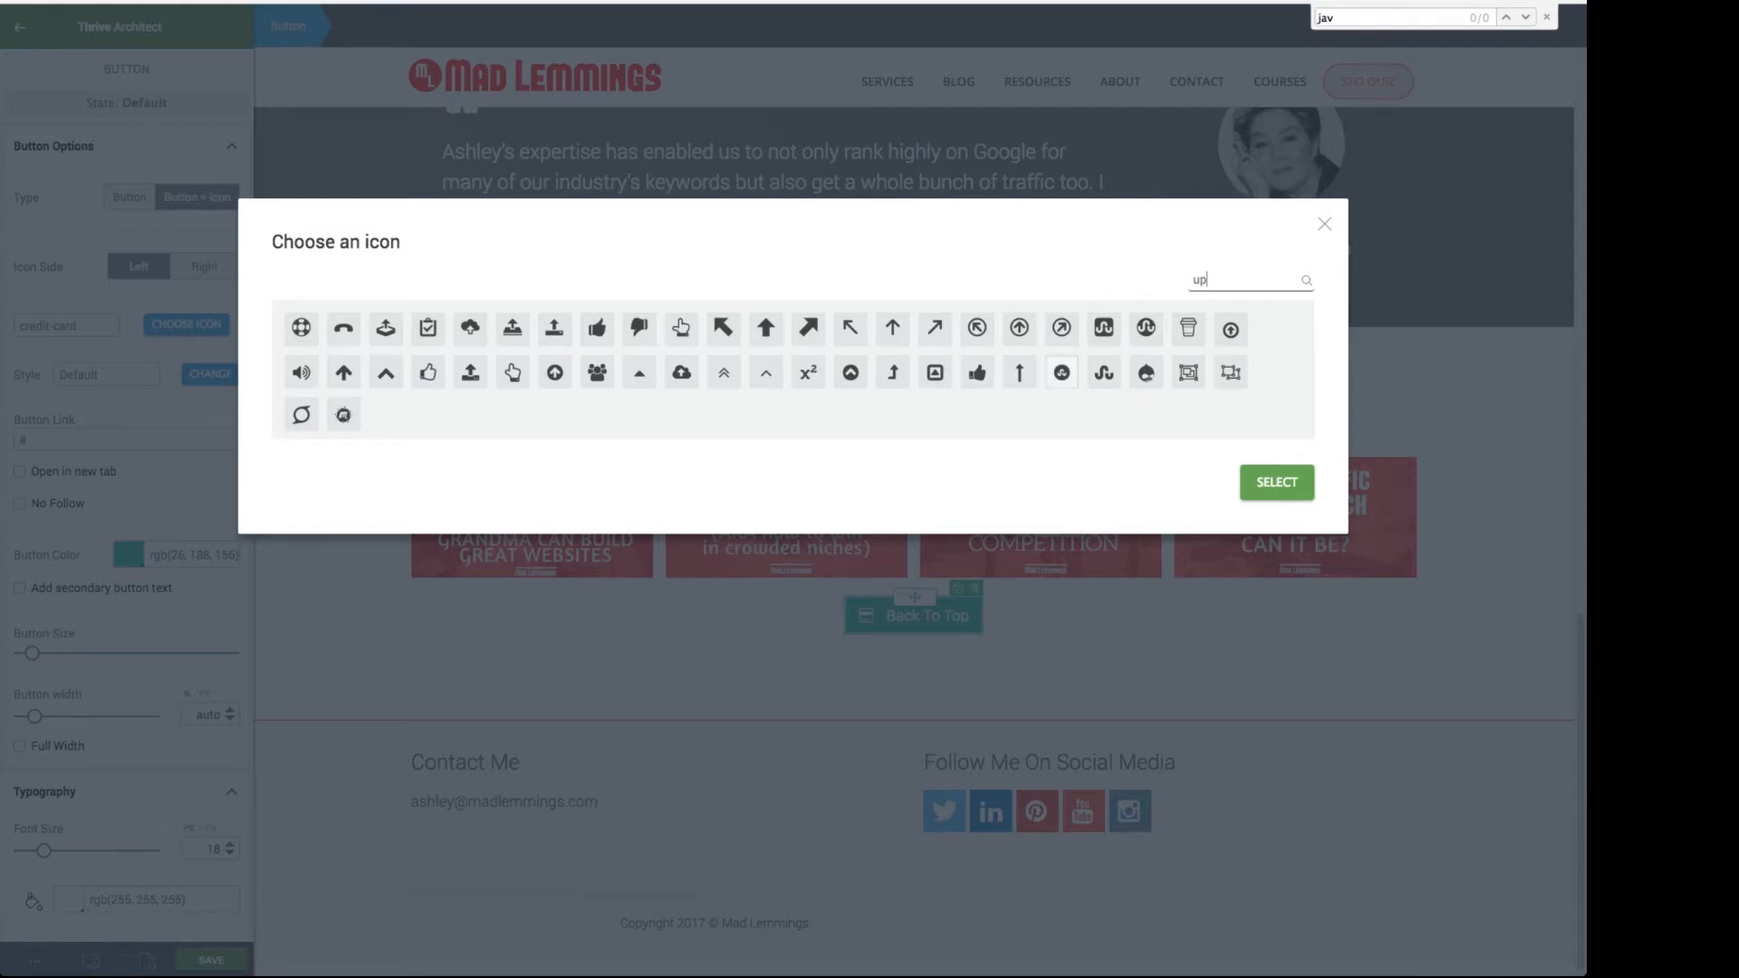
{"action": "left_click", "coordinate": [849, 372]}
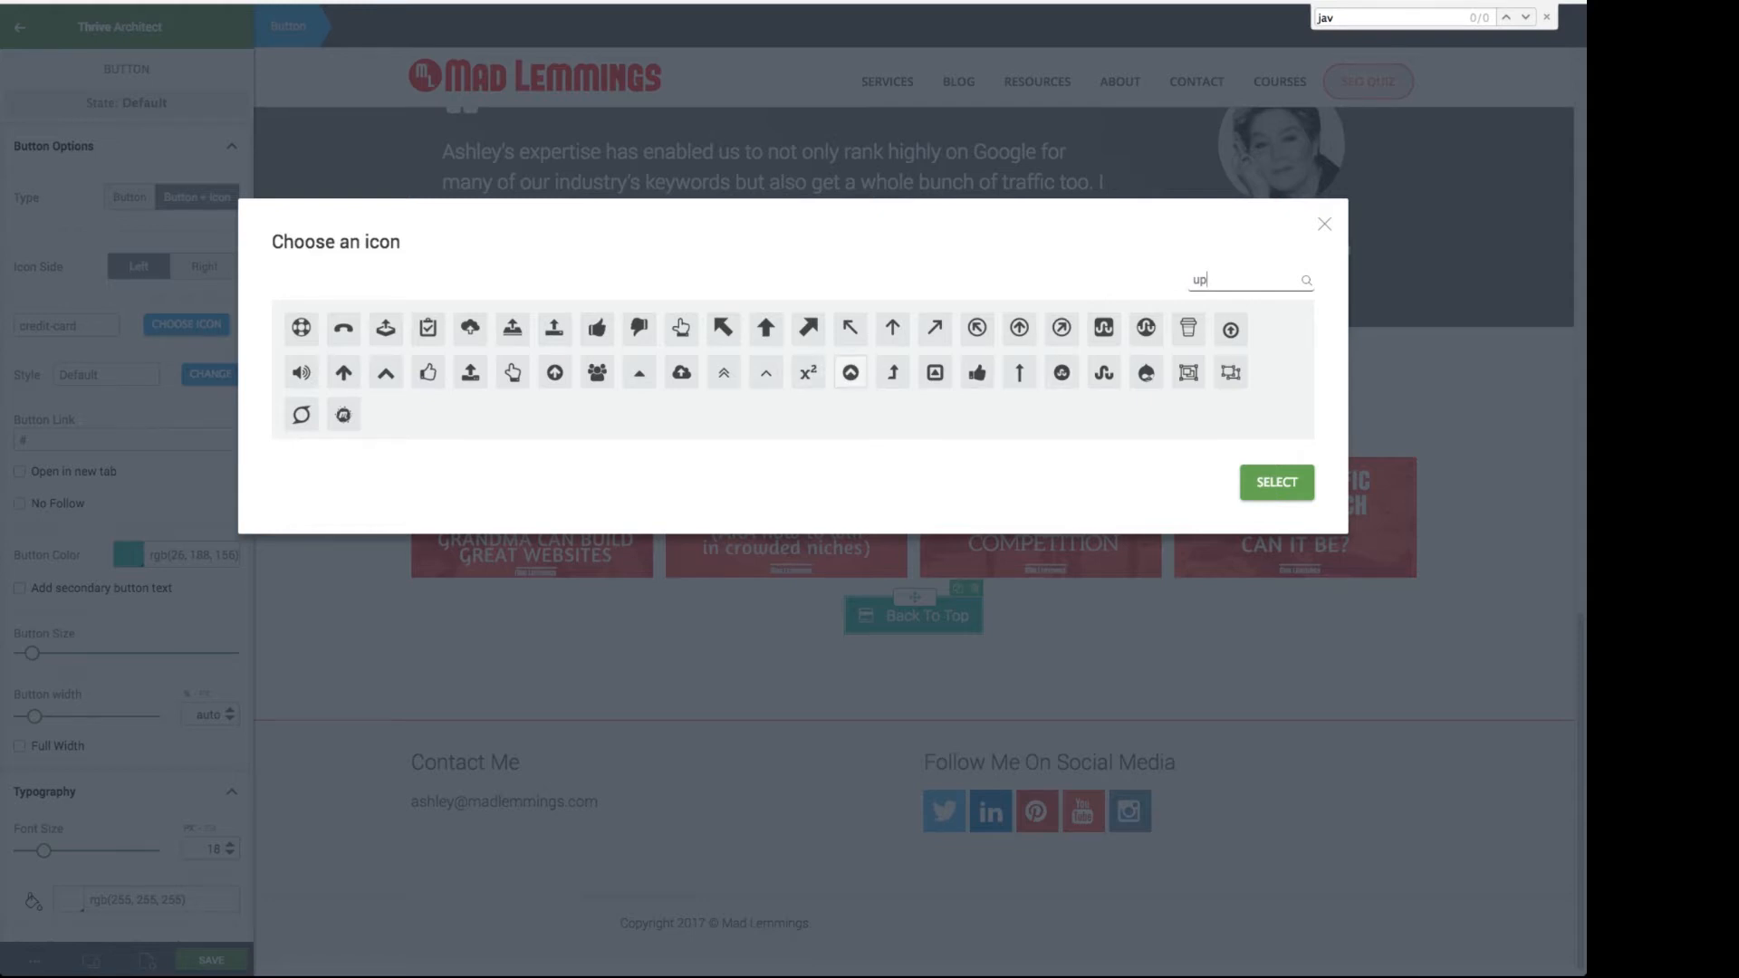
{"action": "left_click", "coordinate": [849, 372]}
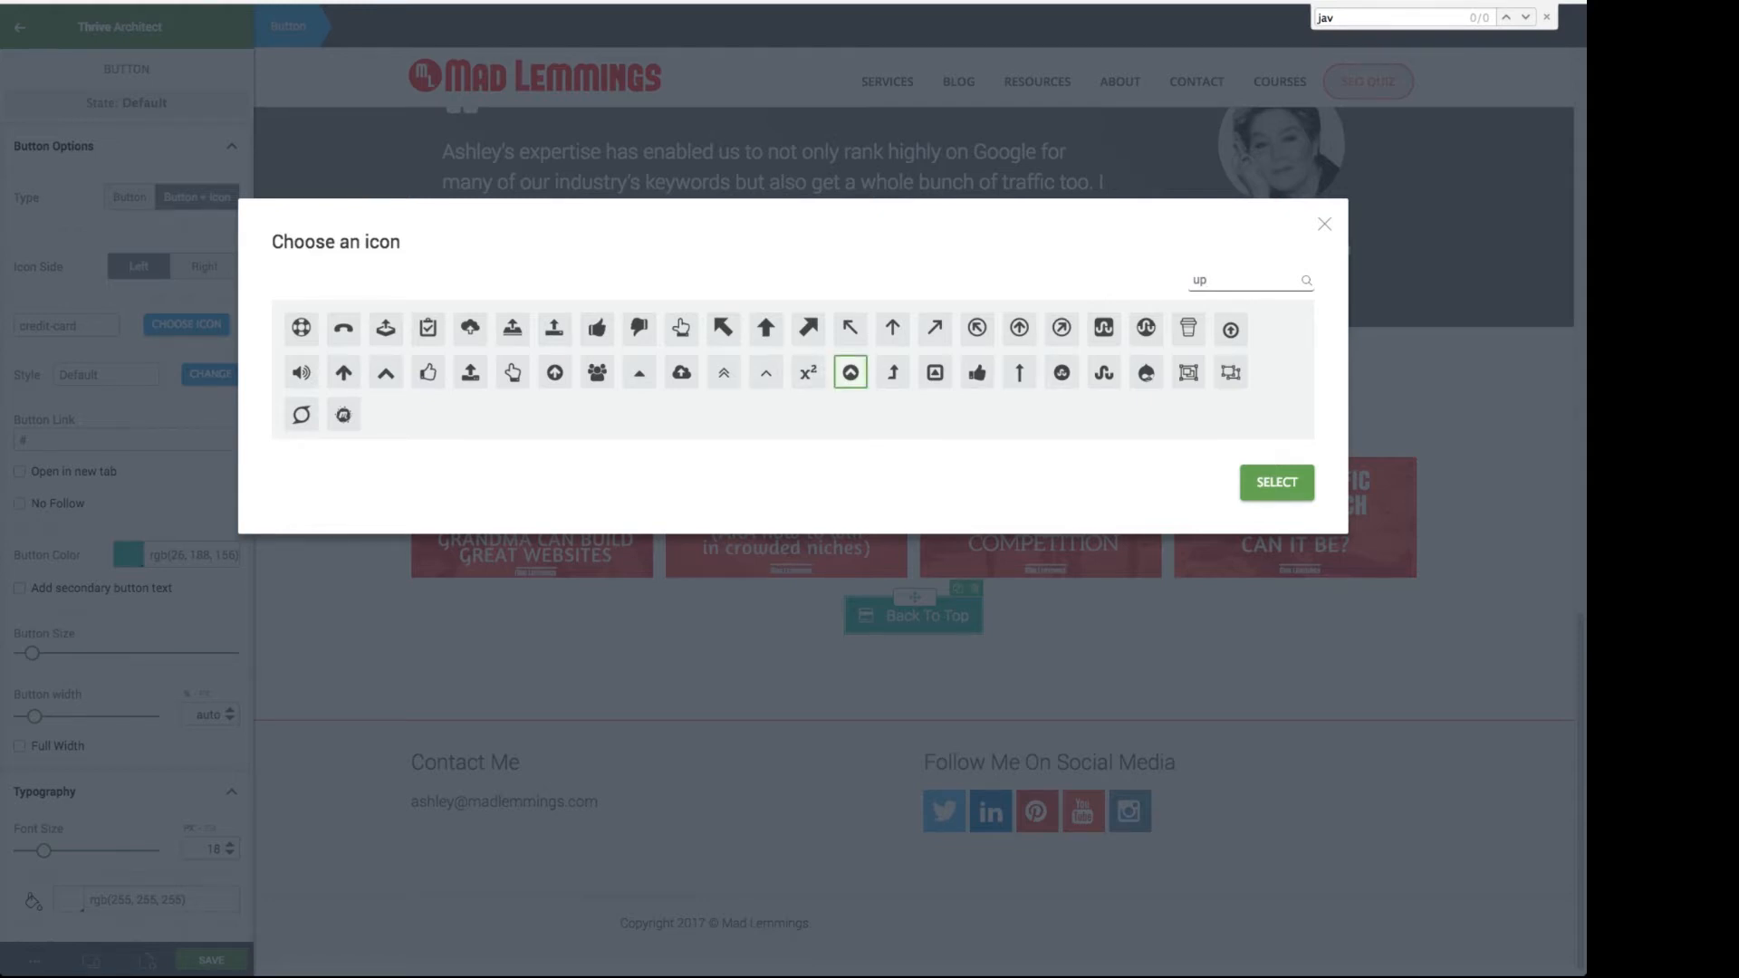
{"action": "left_click", "coordinate": [1273, 482]}
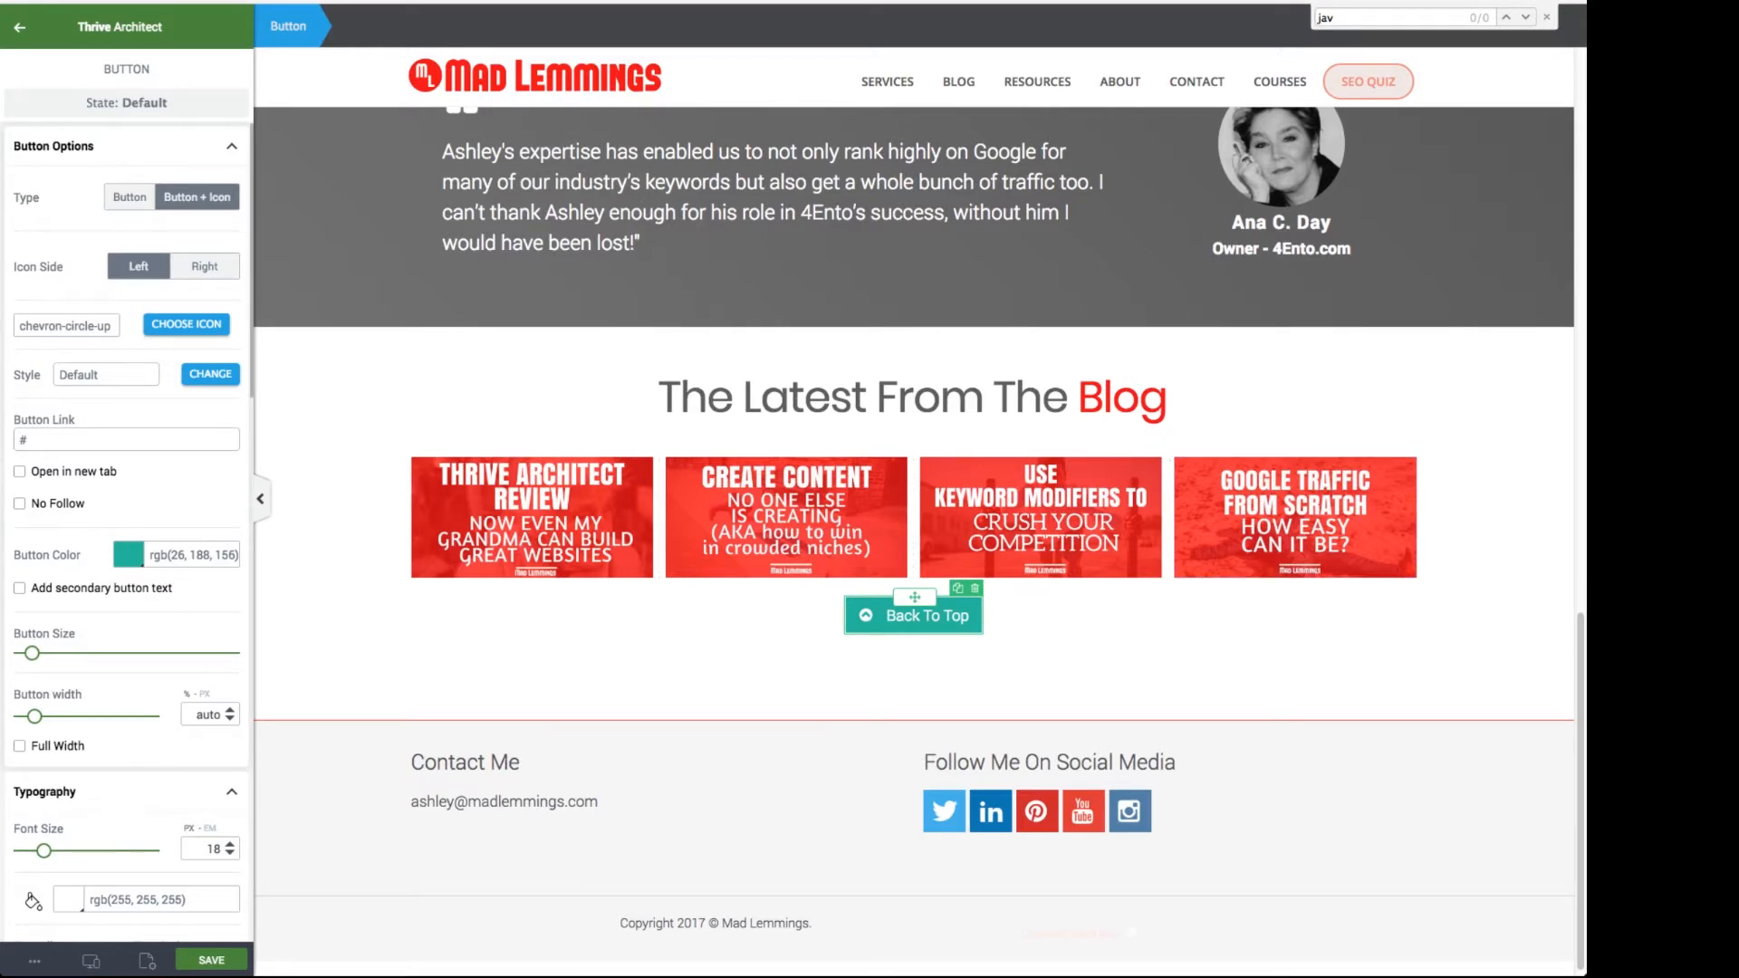
{"action": "scroll", "scroll_direction": "down", "scroll_amount": 3}
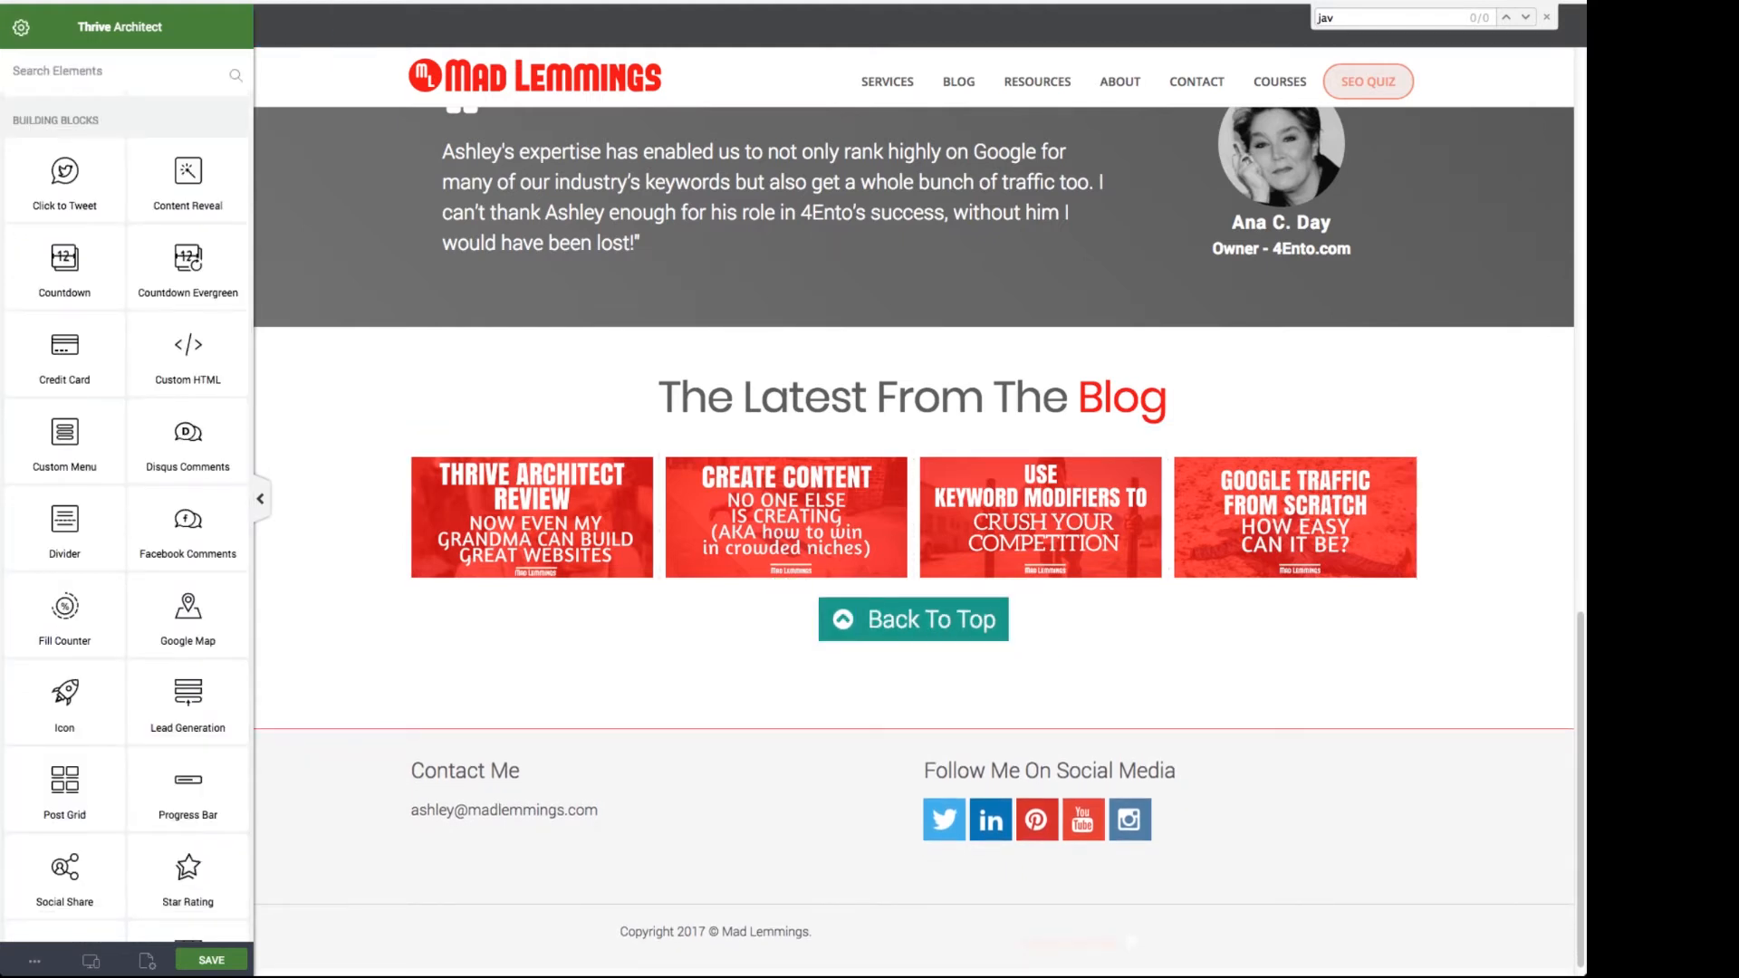
Style the button with dark-grey text and icon on a white background
{"action": "left_click", "coordinate": [846, 620]}
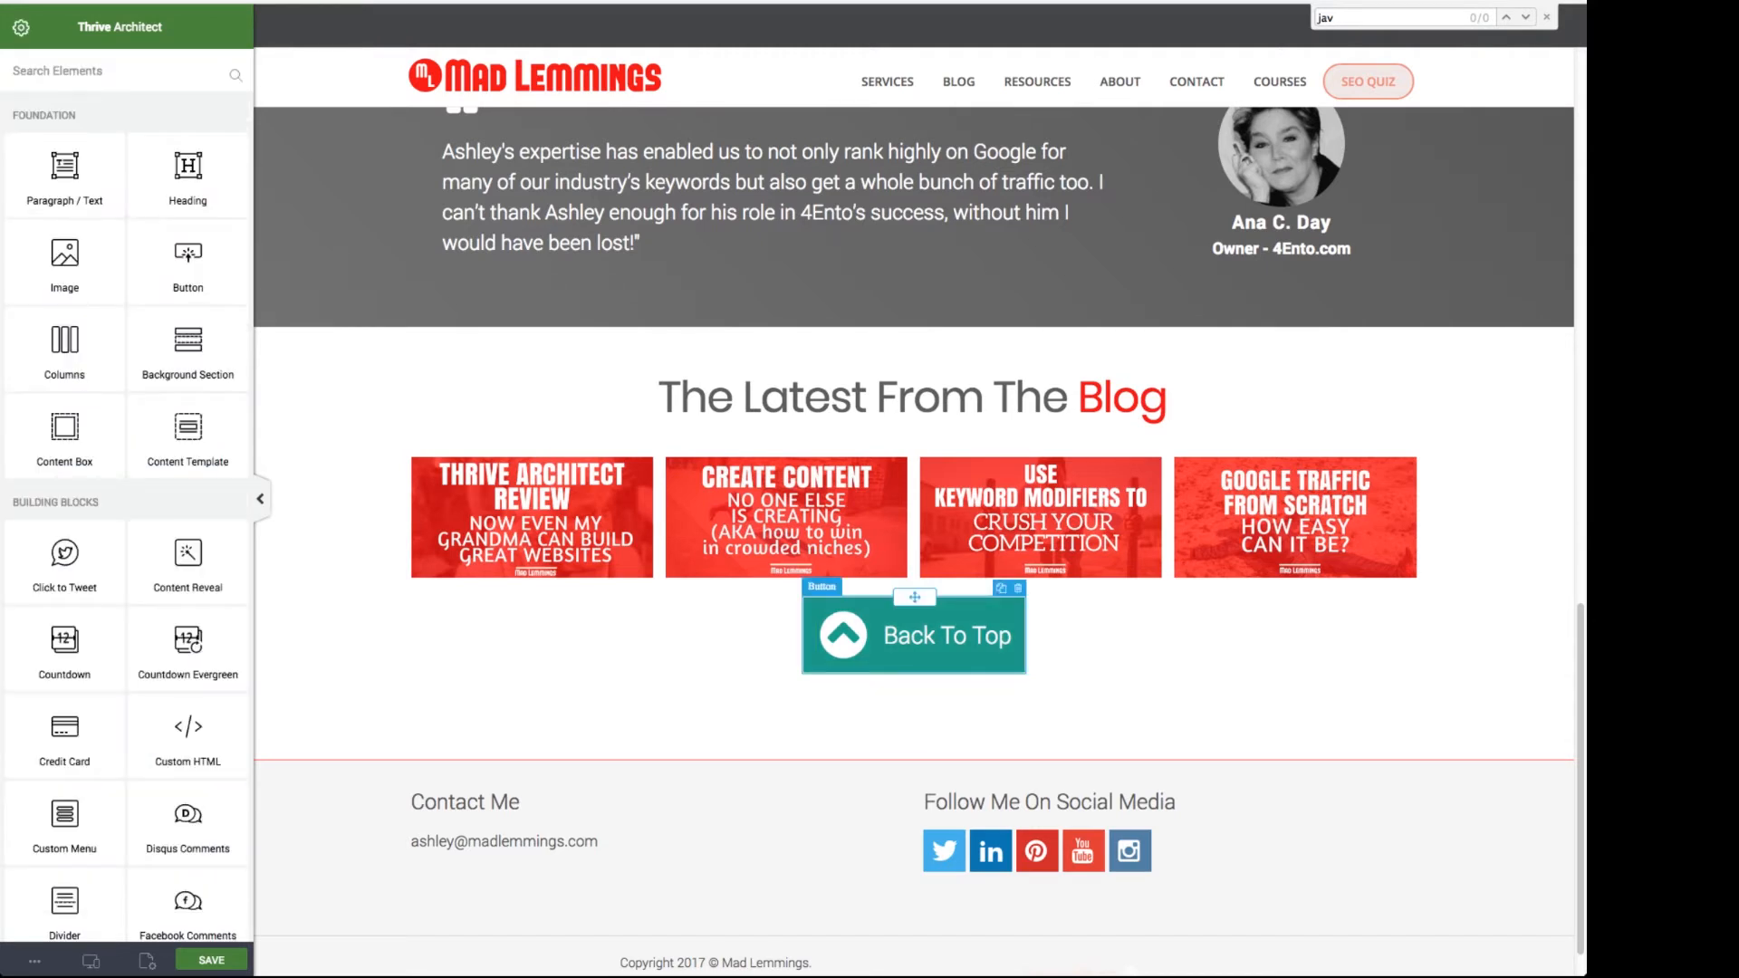
{"action": "left_click", "coordinate": [912, 636]}
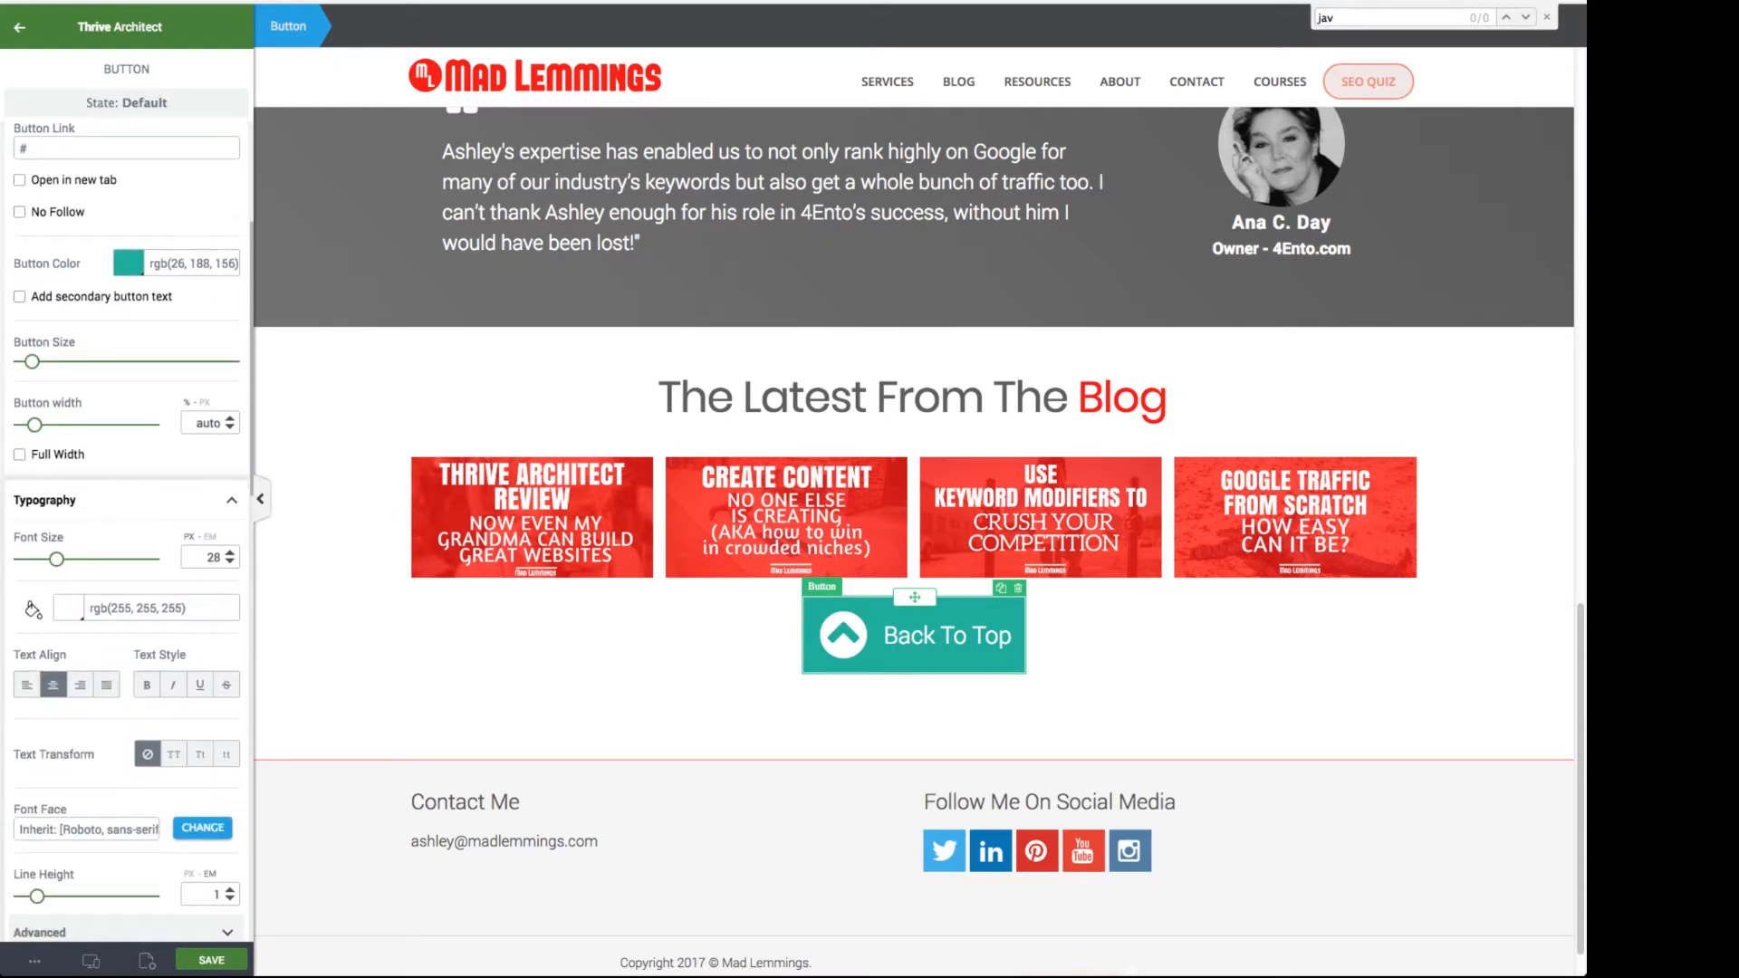
{"action": "left_click", "coordinate": [38, 608]}
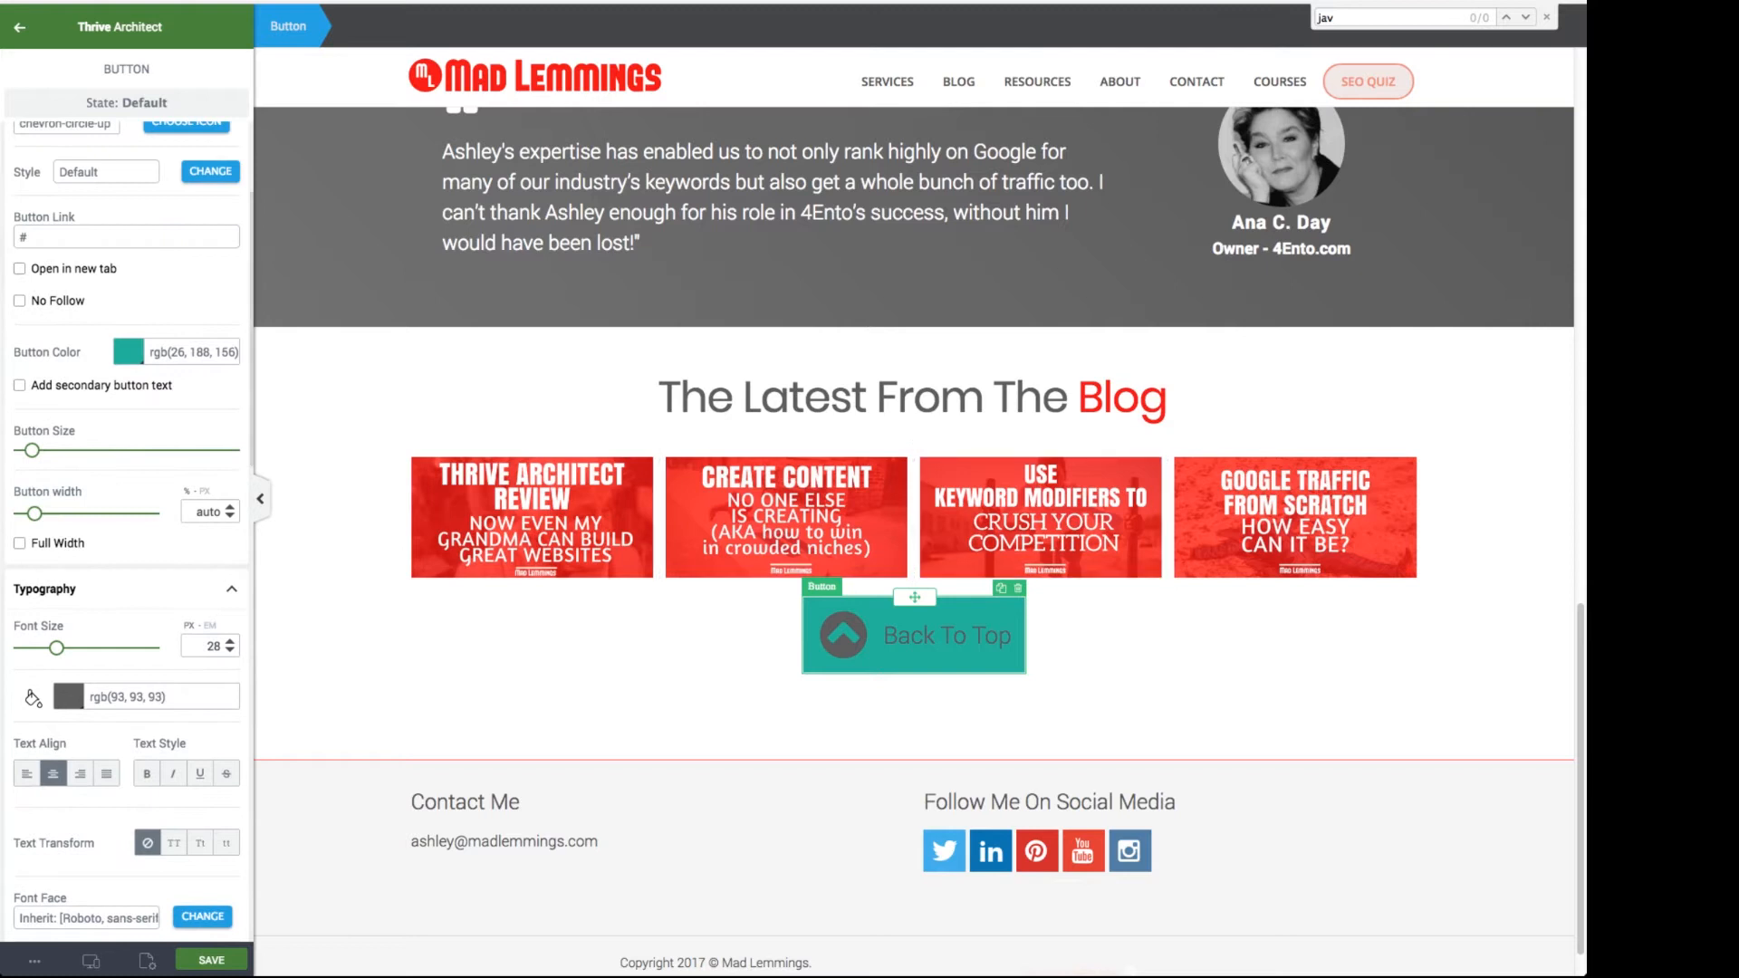
{"action": "left_click", "coordinate": [127, 351]}
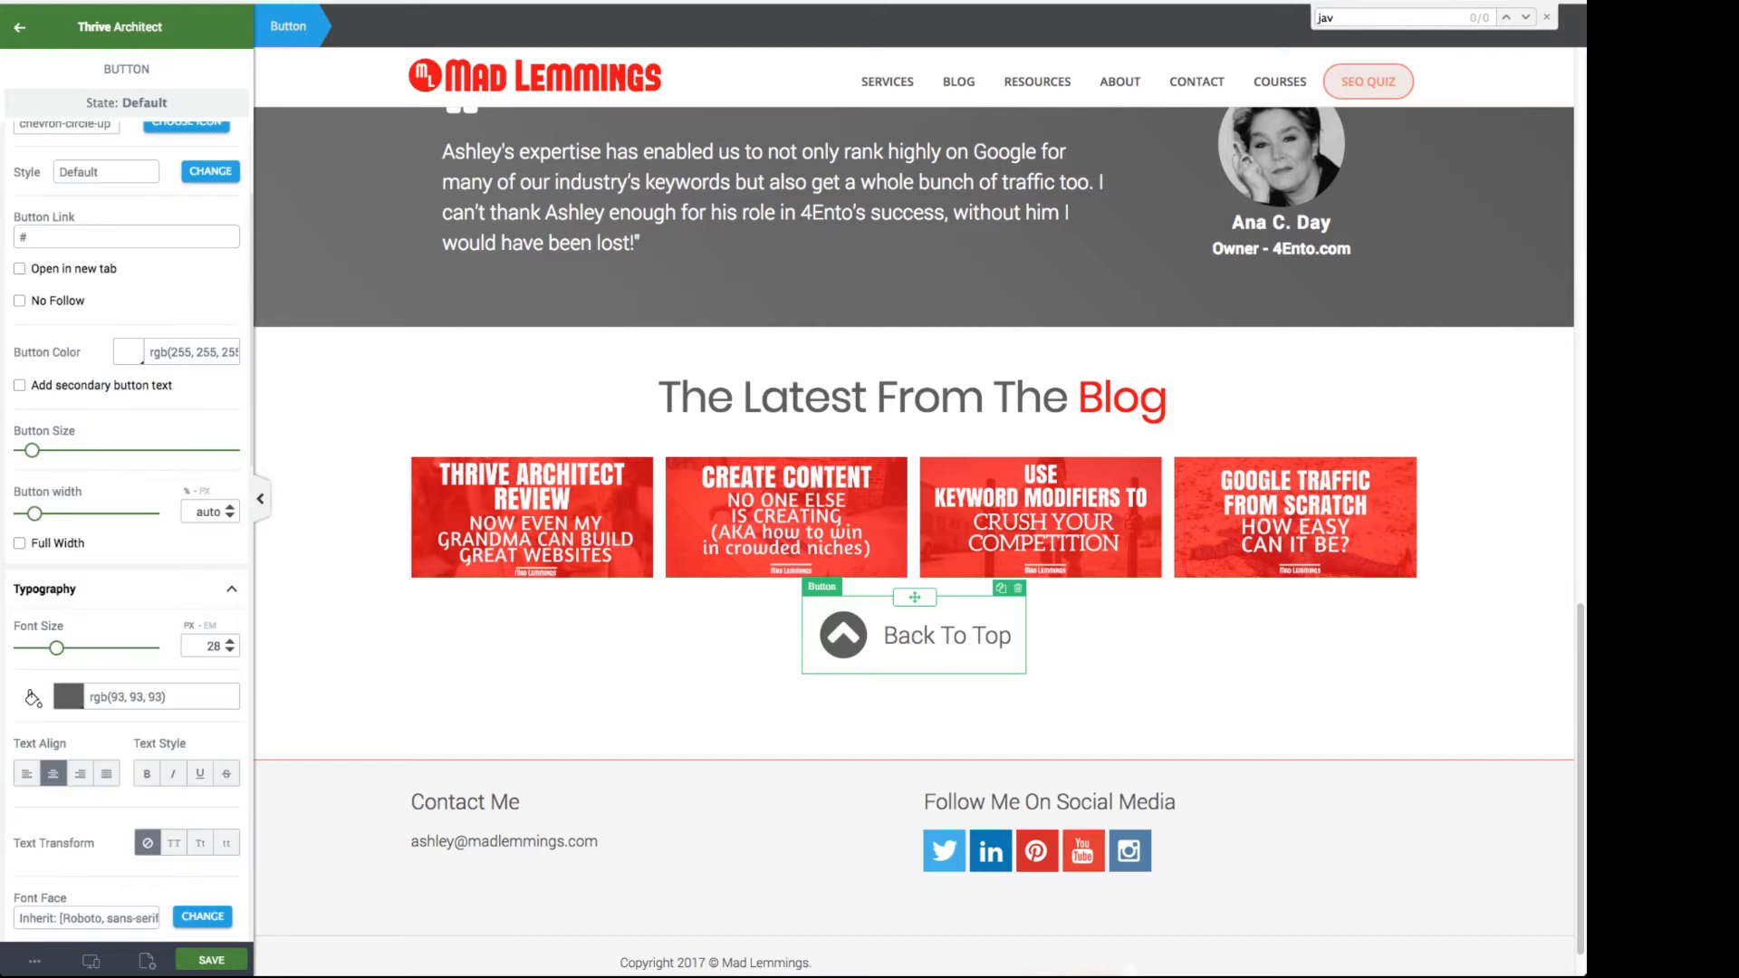
{"action": "left_click", "coordinate": [18, 27]}
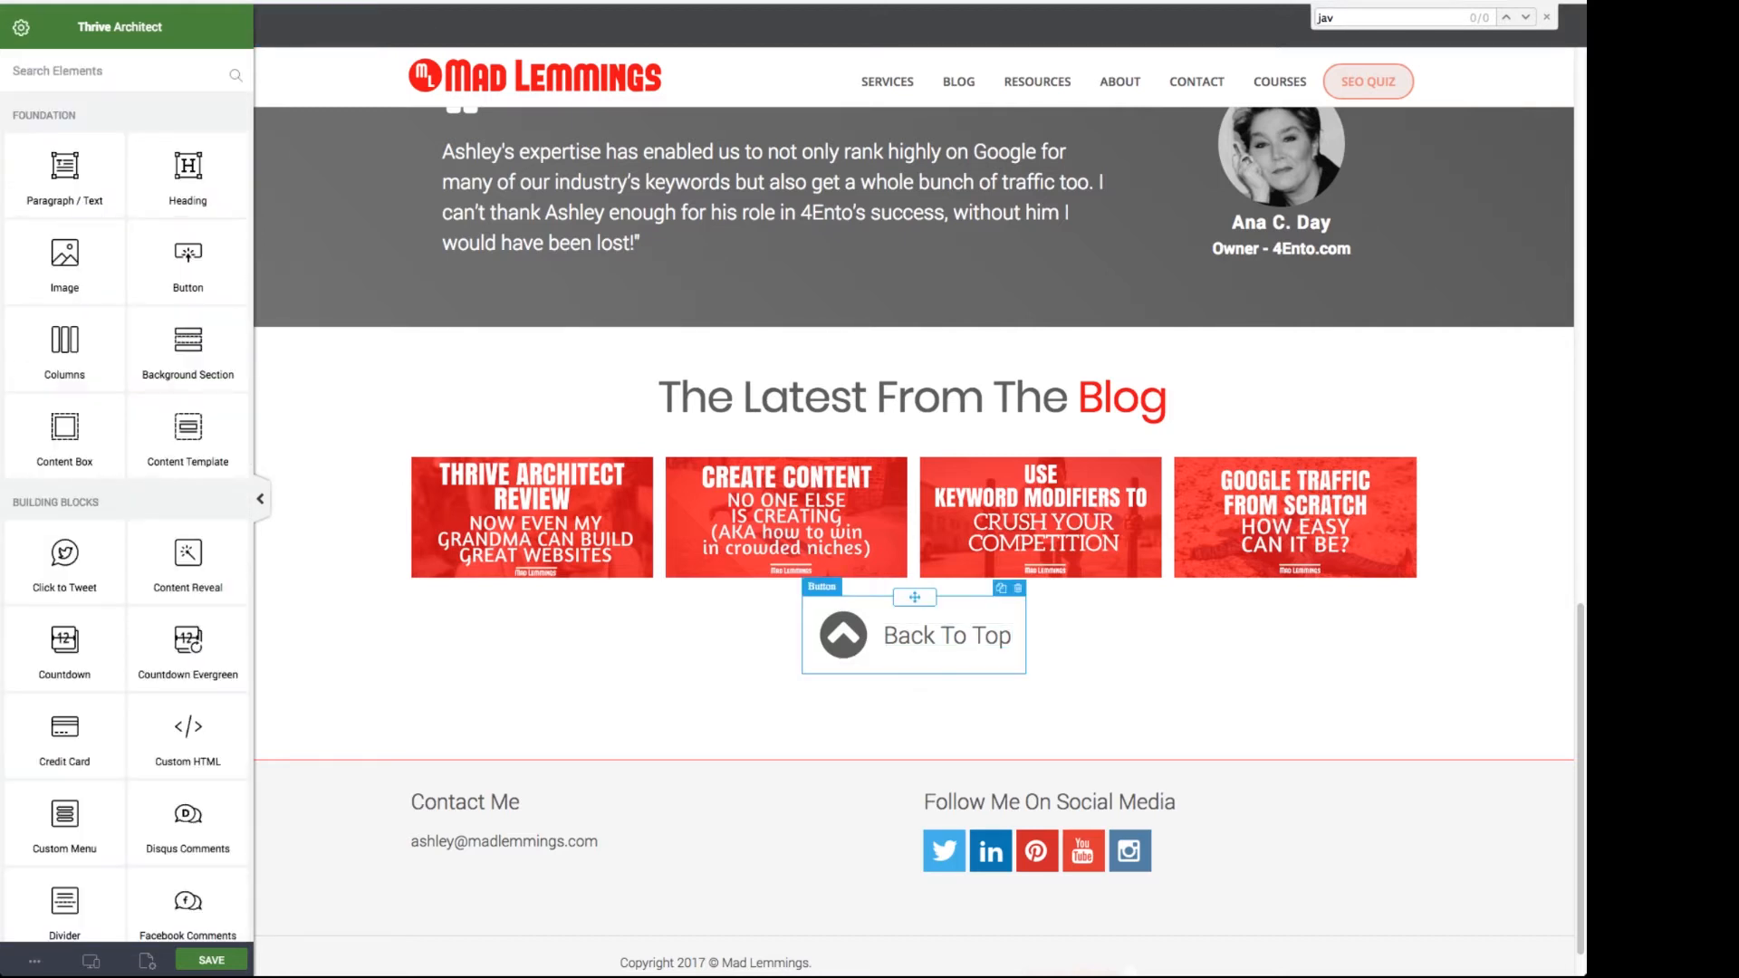
Clear the side margins and align the button to the right in Layout & Position
{"action": "left_click", "coordinate": [913, 634]}
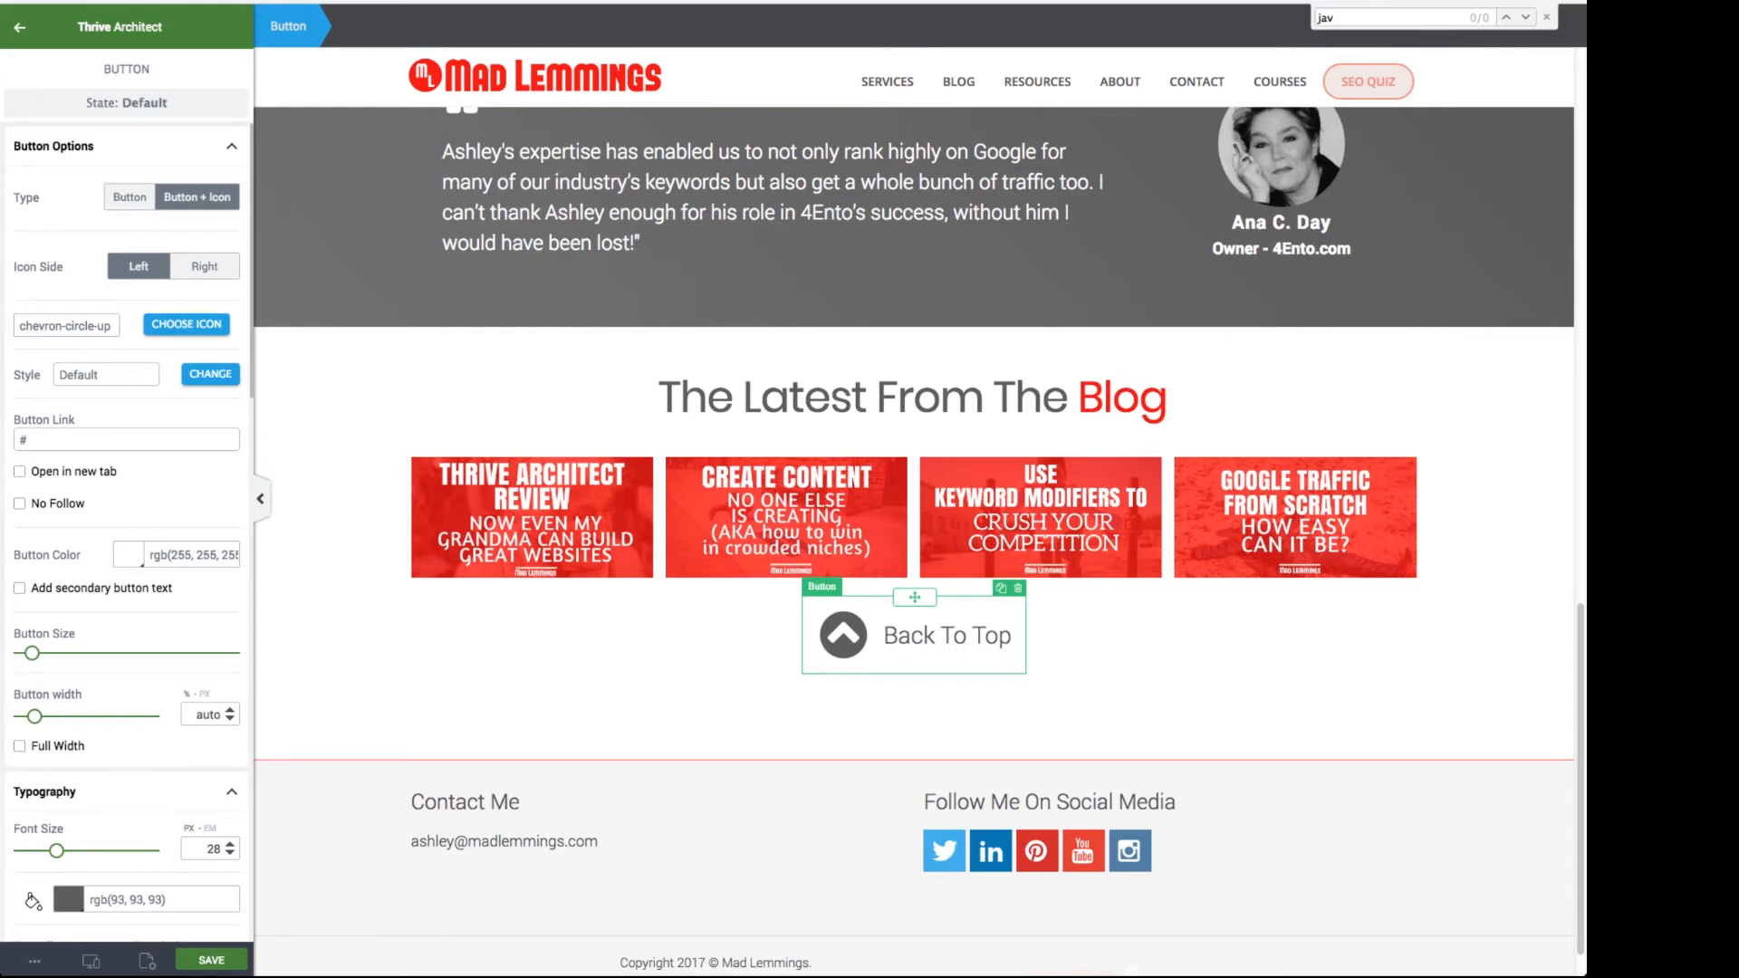
{"action": "scroll", "scroll_direction": "down", "scroll_amount": 3}
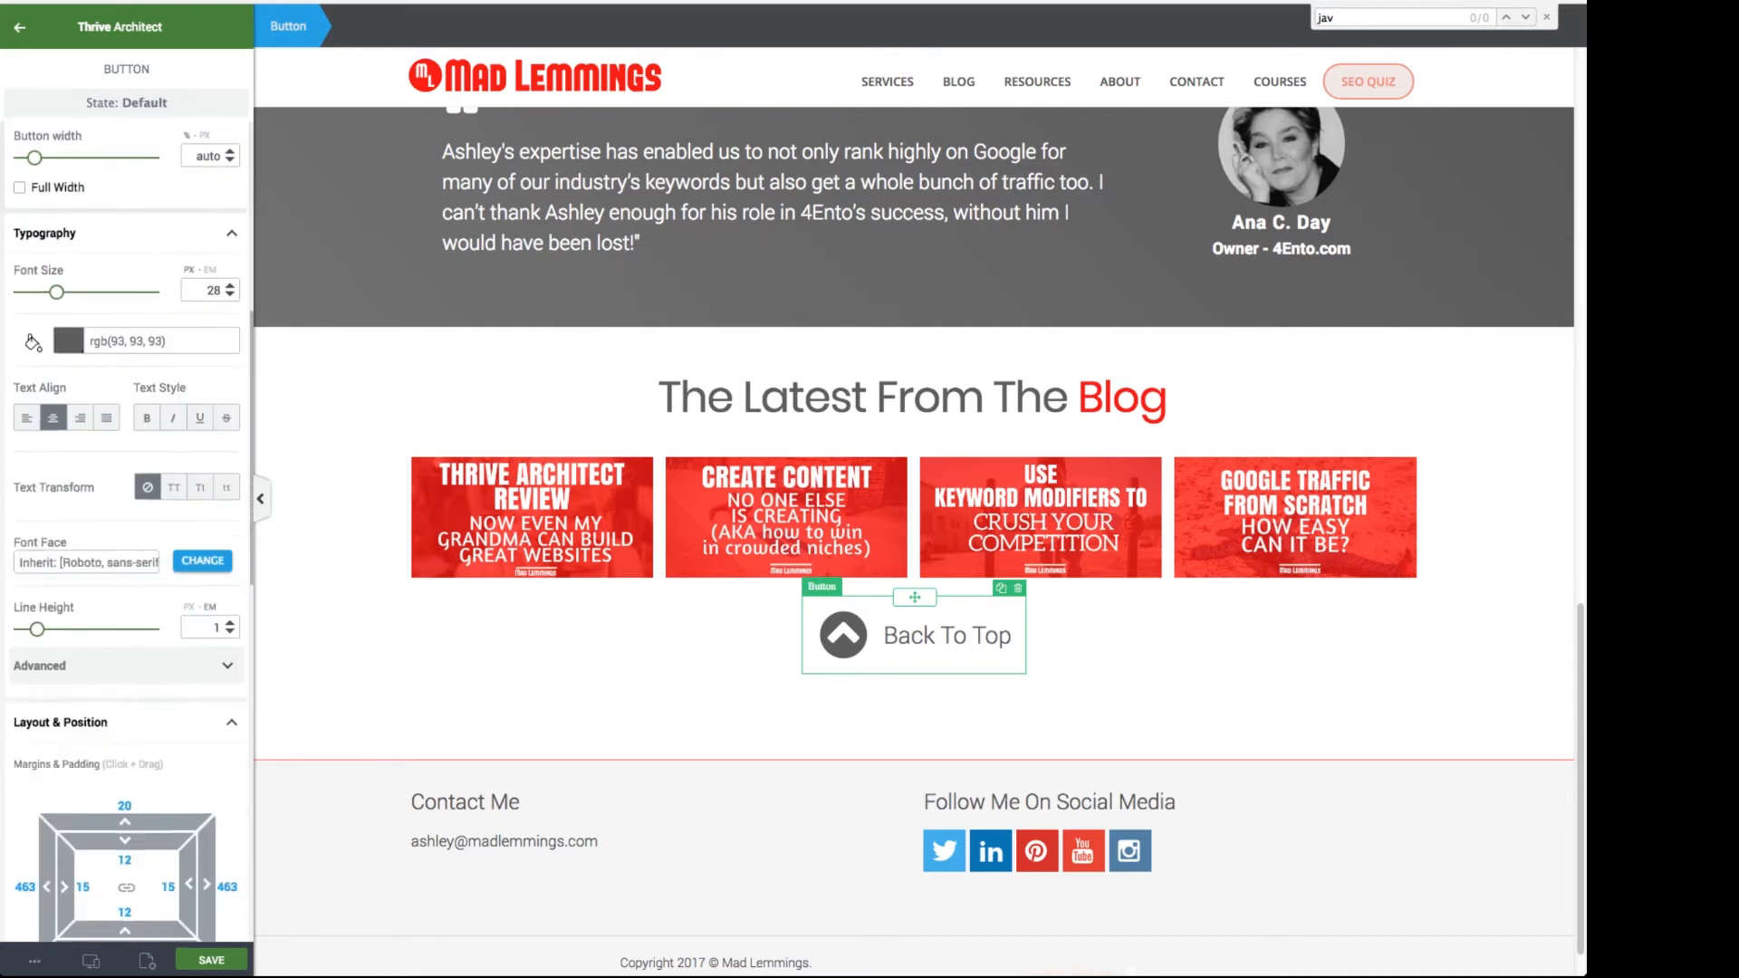
{"action": "scroll", "scroll_direction": "down", "scroll_amount": 3}
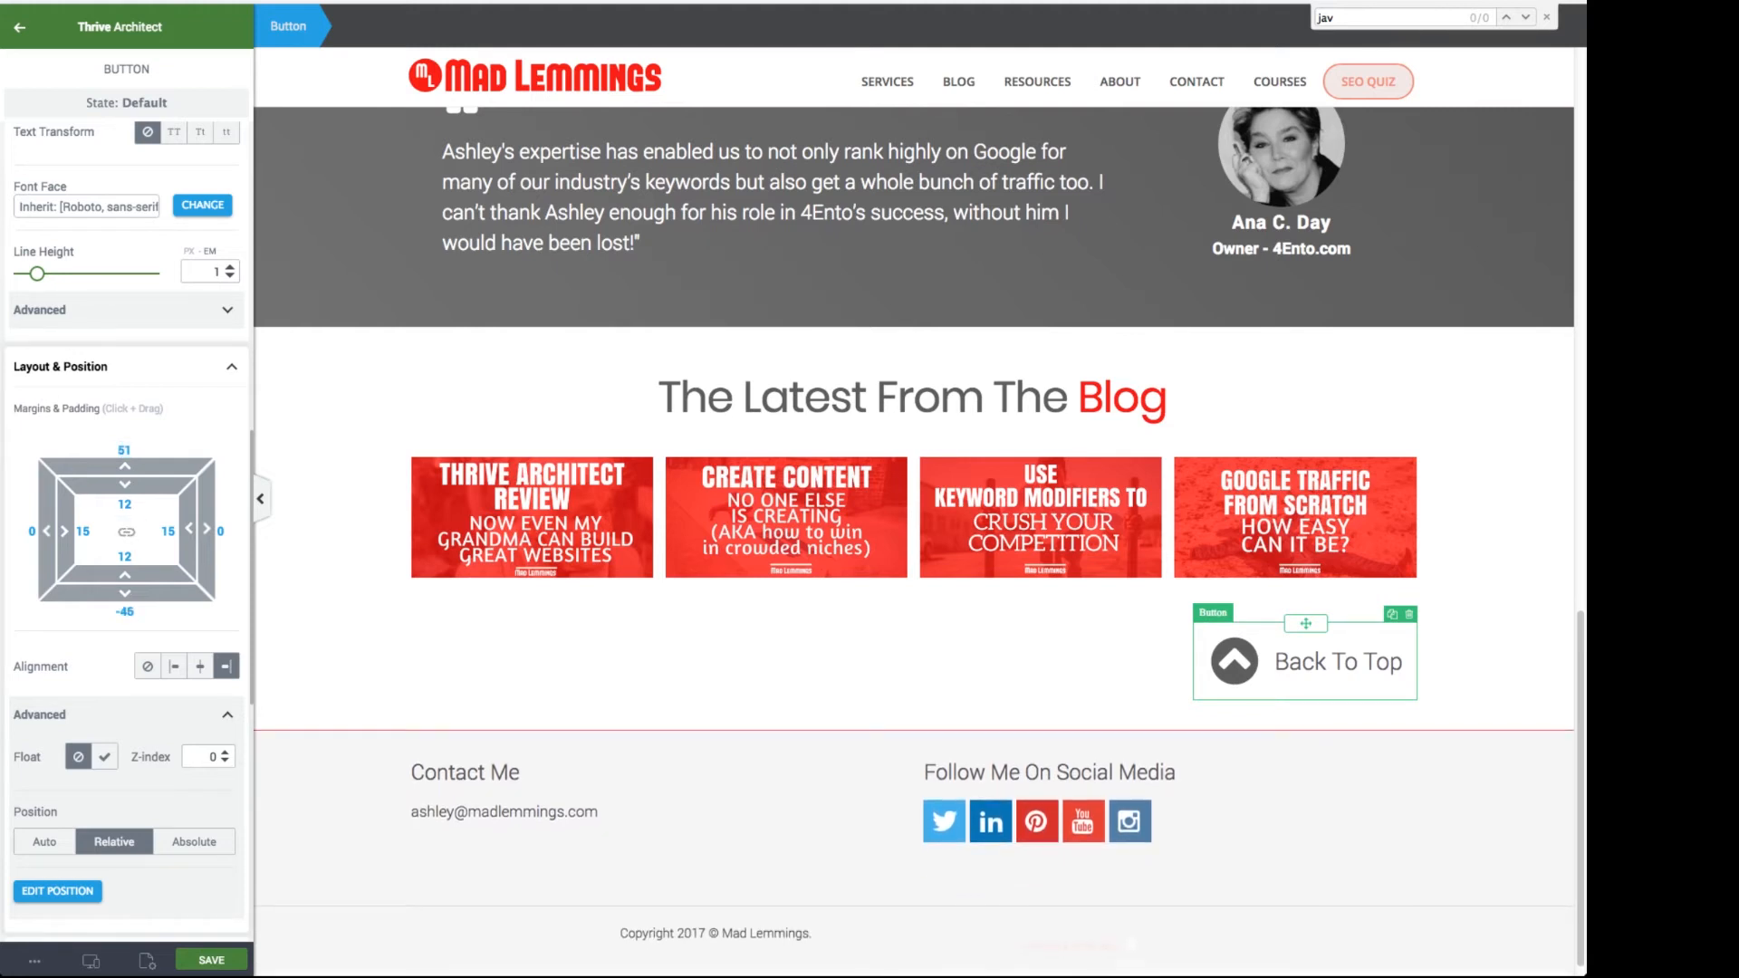
{"action": "left_click", "coordinate": [1337, 663]}
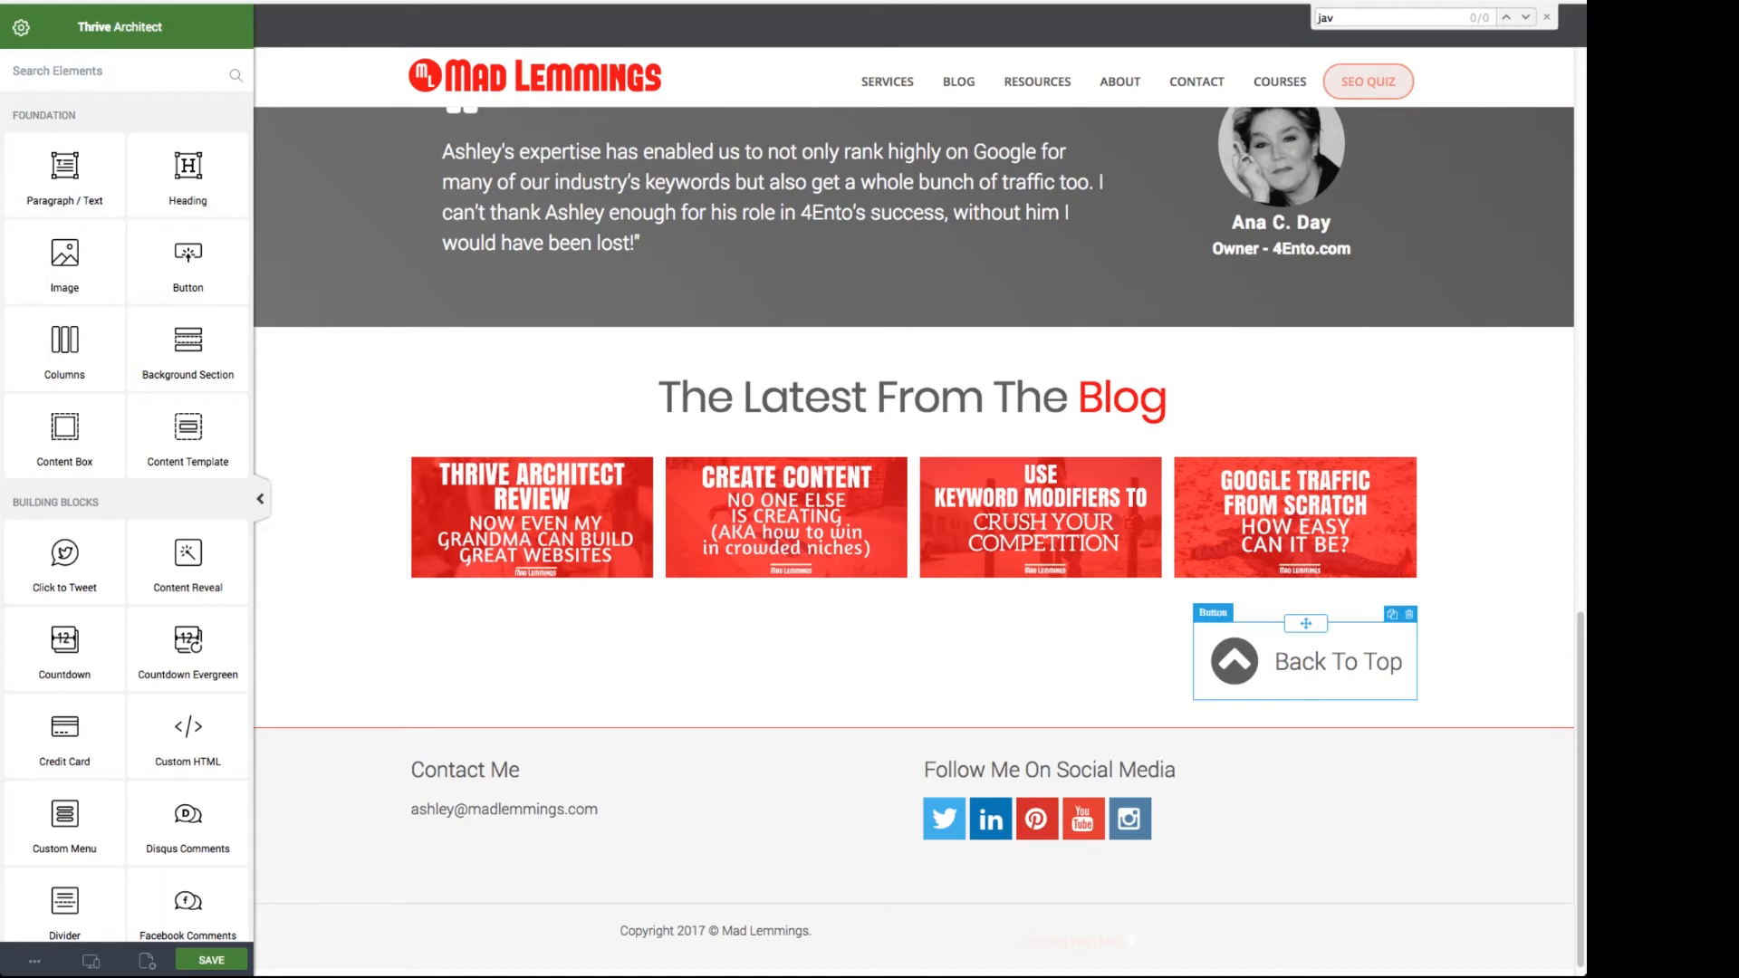
Set the button's link to '#top' in Button Options
{"action": "left_click", "coordinate": [1337, 663]}
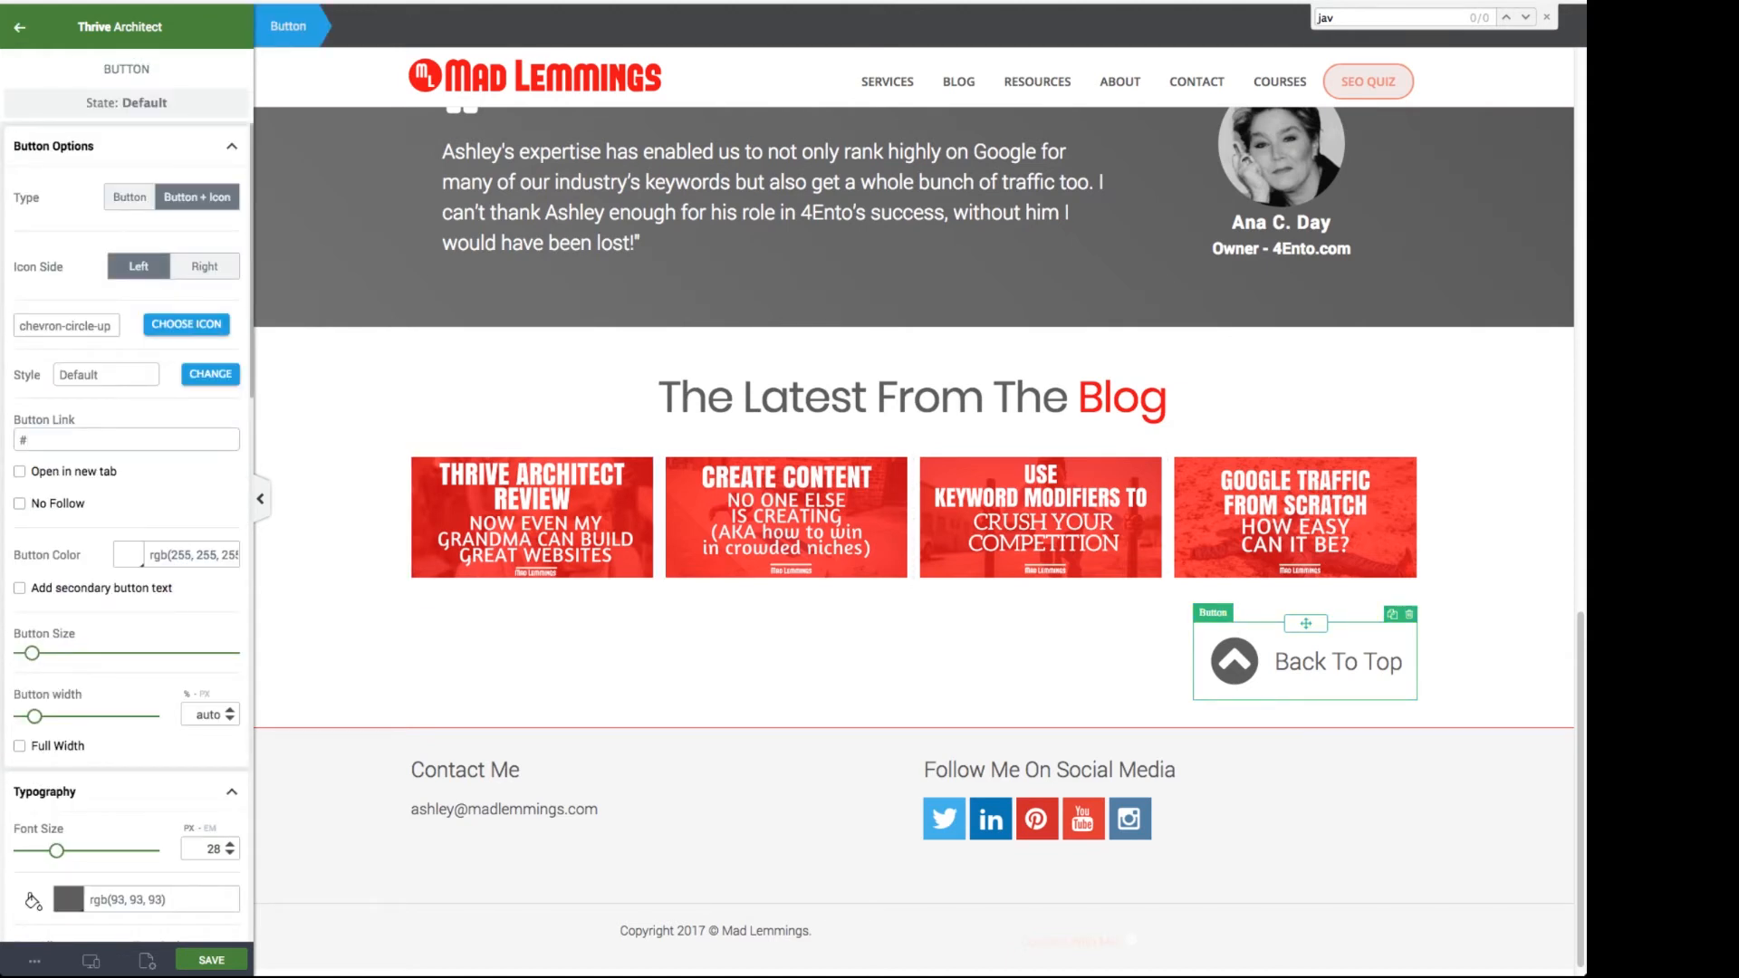
{"action": "left_click", "coordinate": [125, 438]}
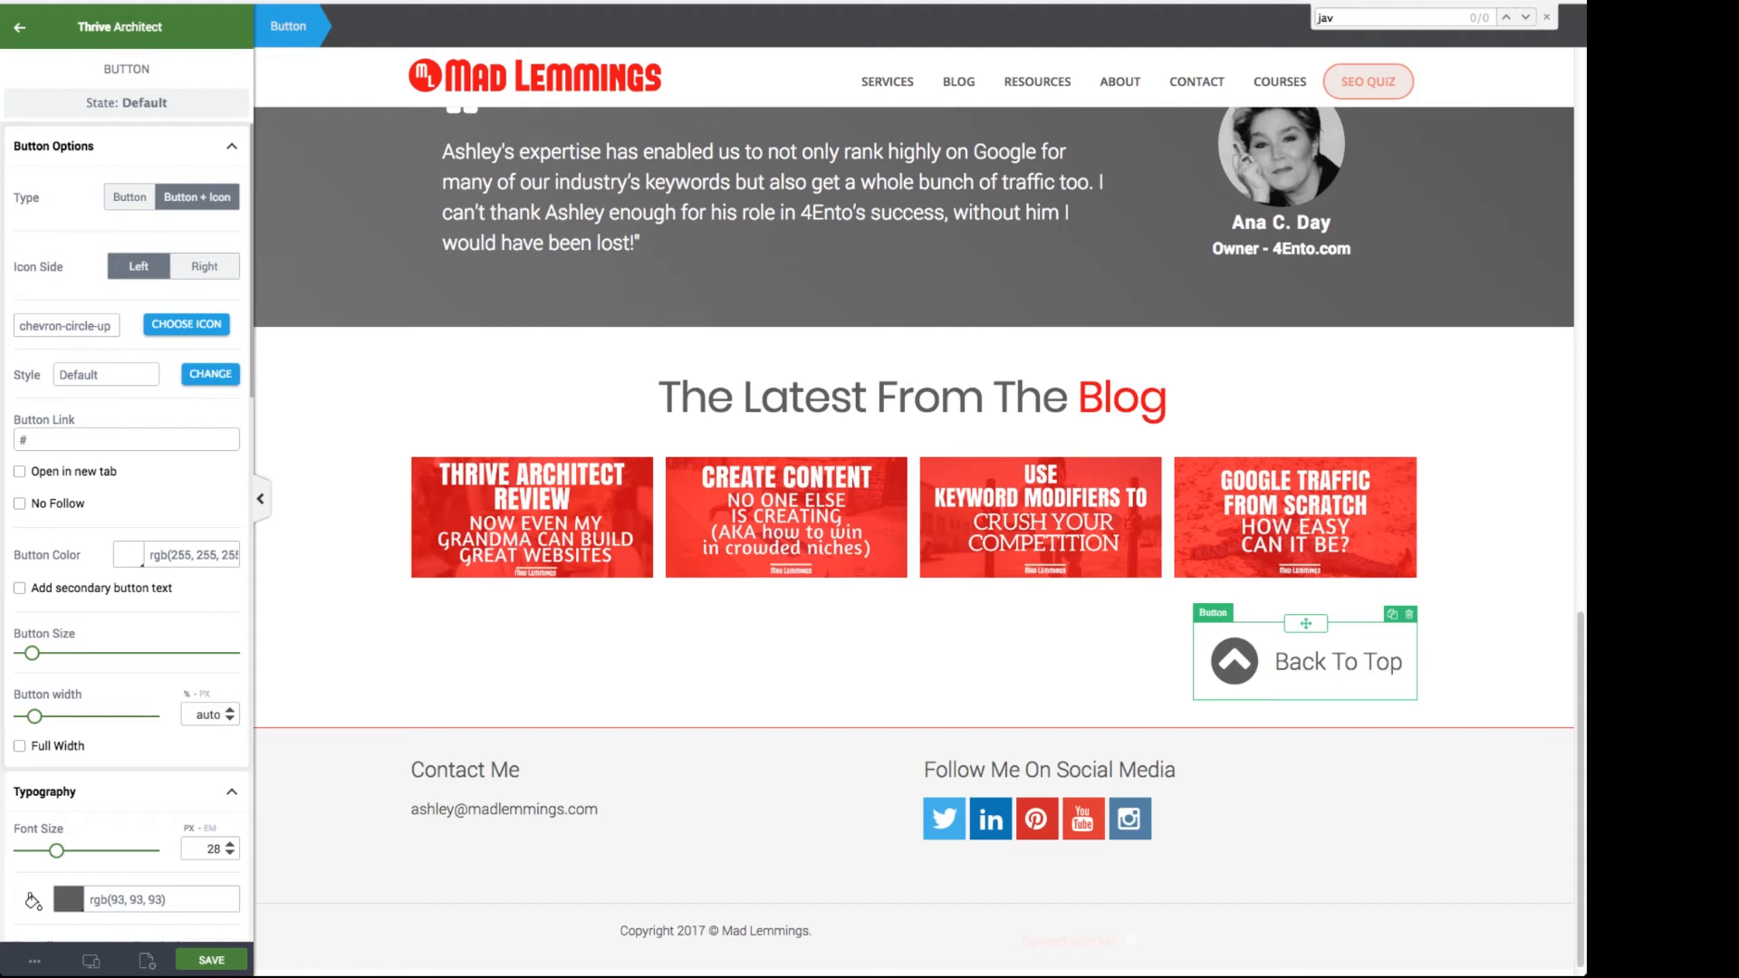
{"action": "type", "text": "top"}
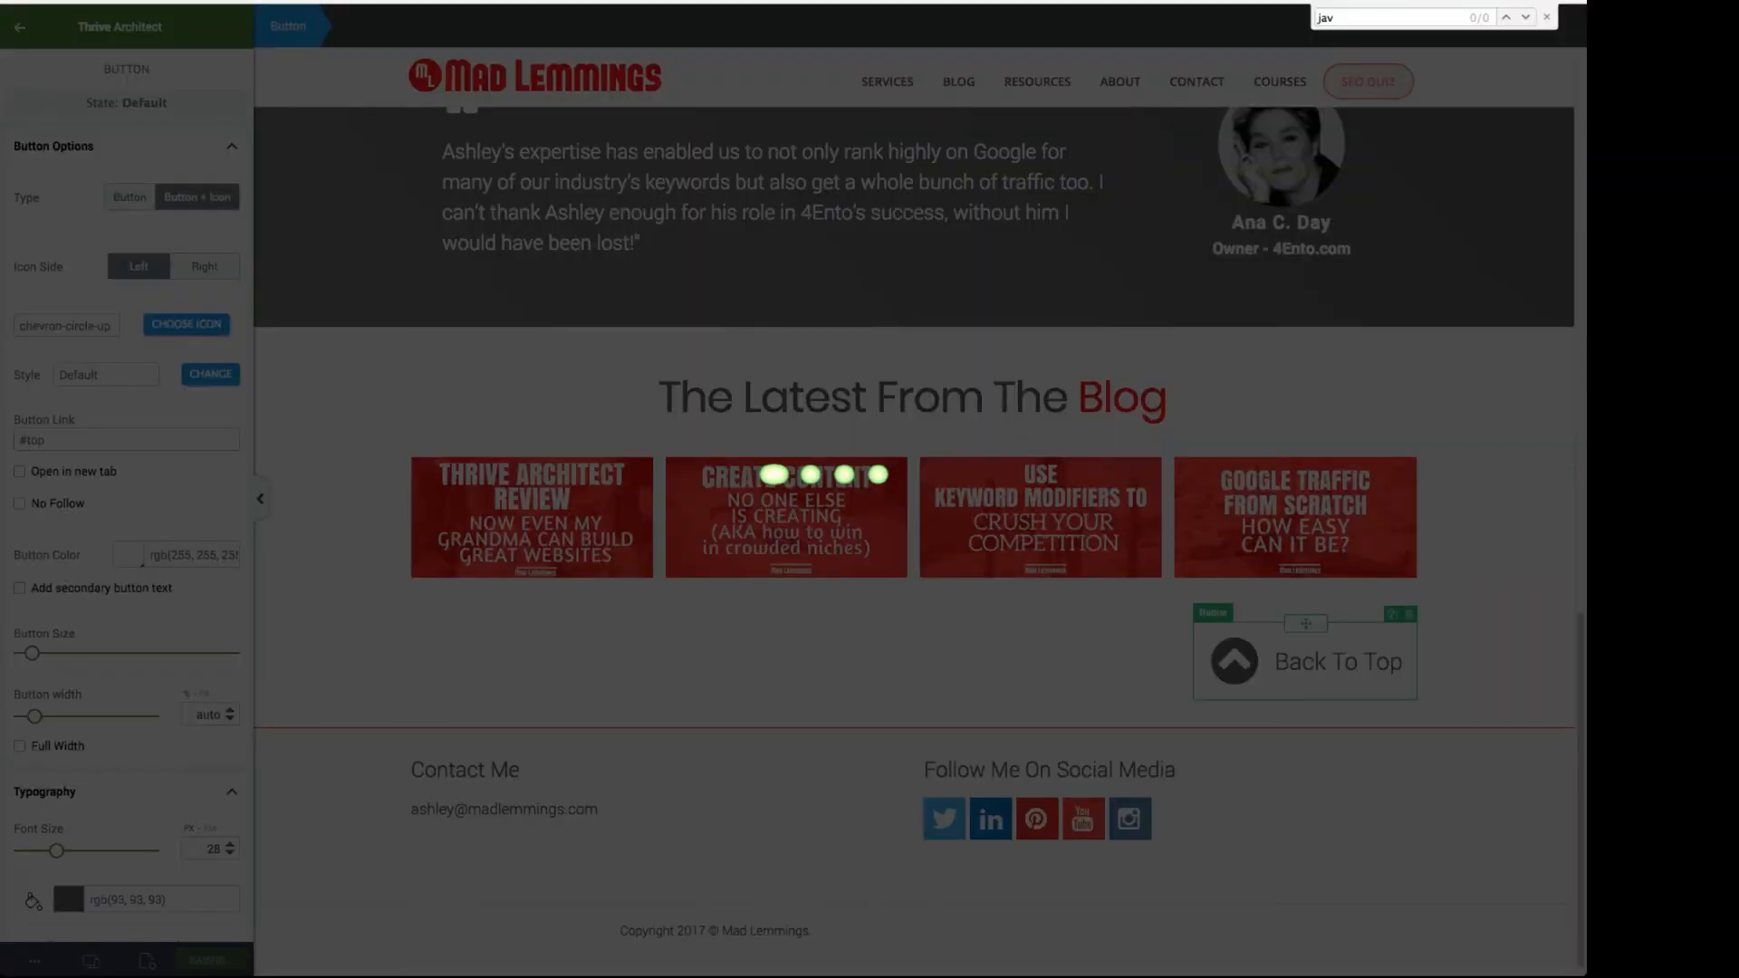
{"action": "left_click", "coordinate": [210, 960]}
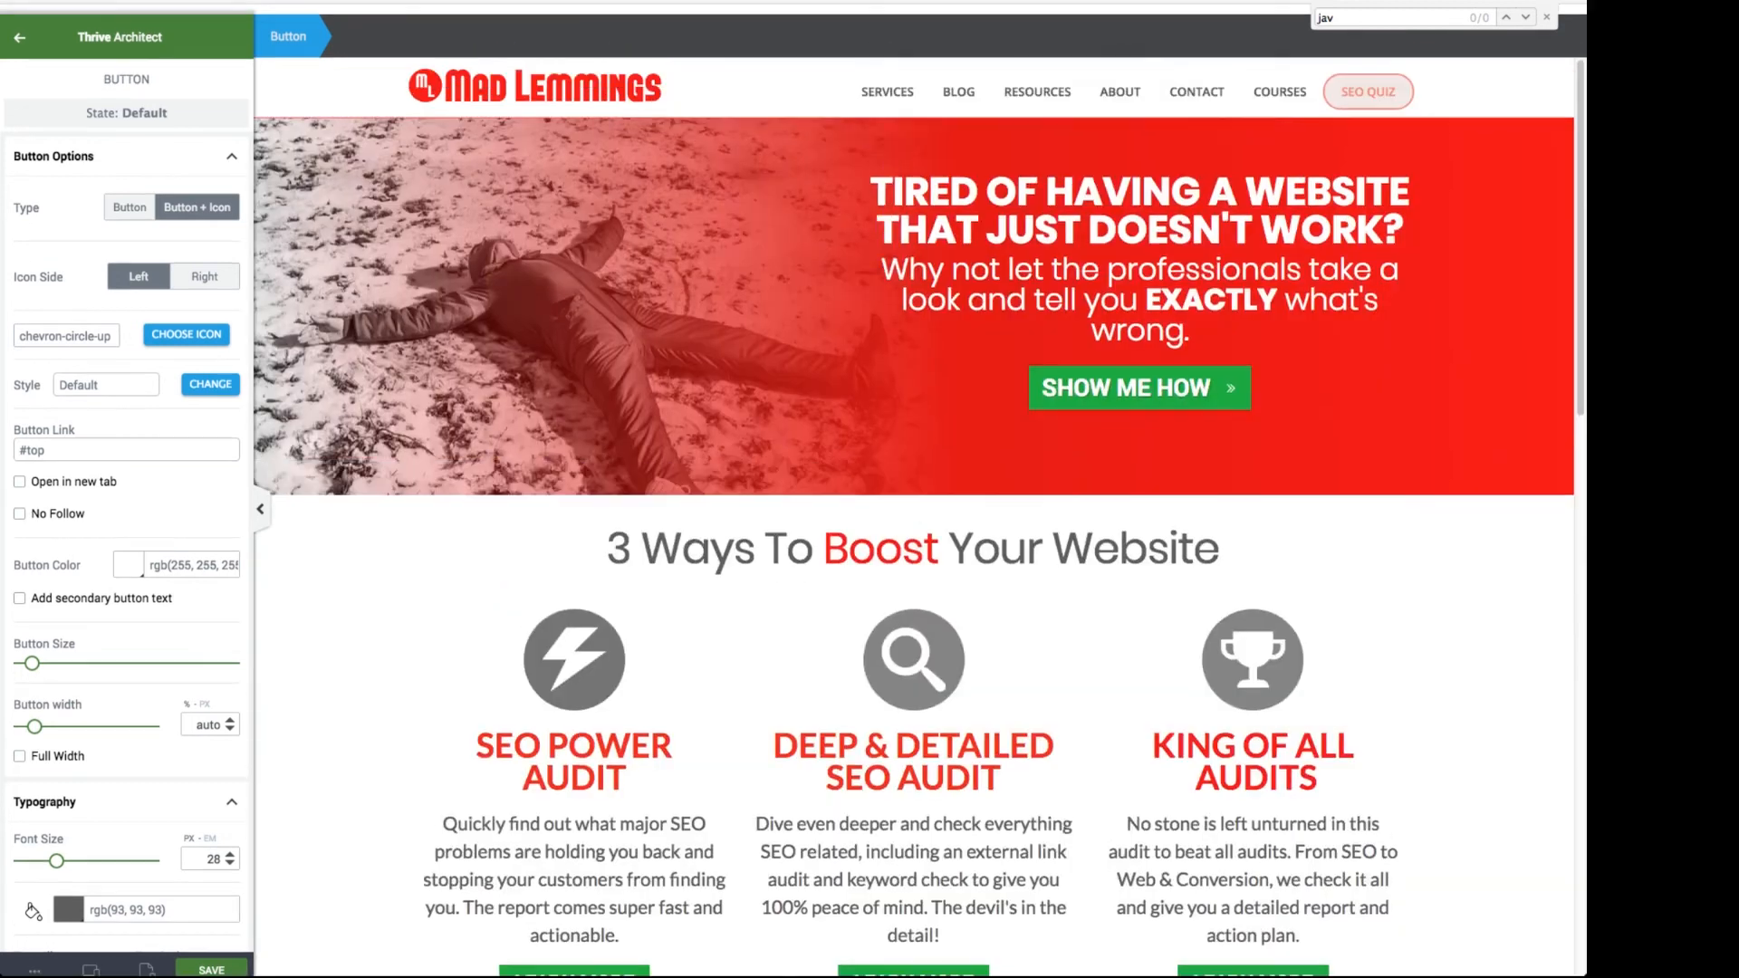
{"action": "left_click", "coordinate": [1036, 91]}
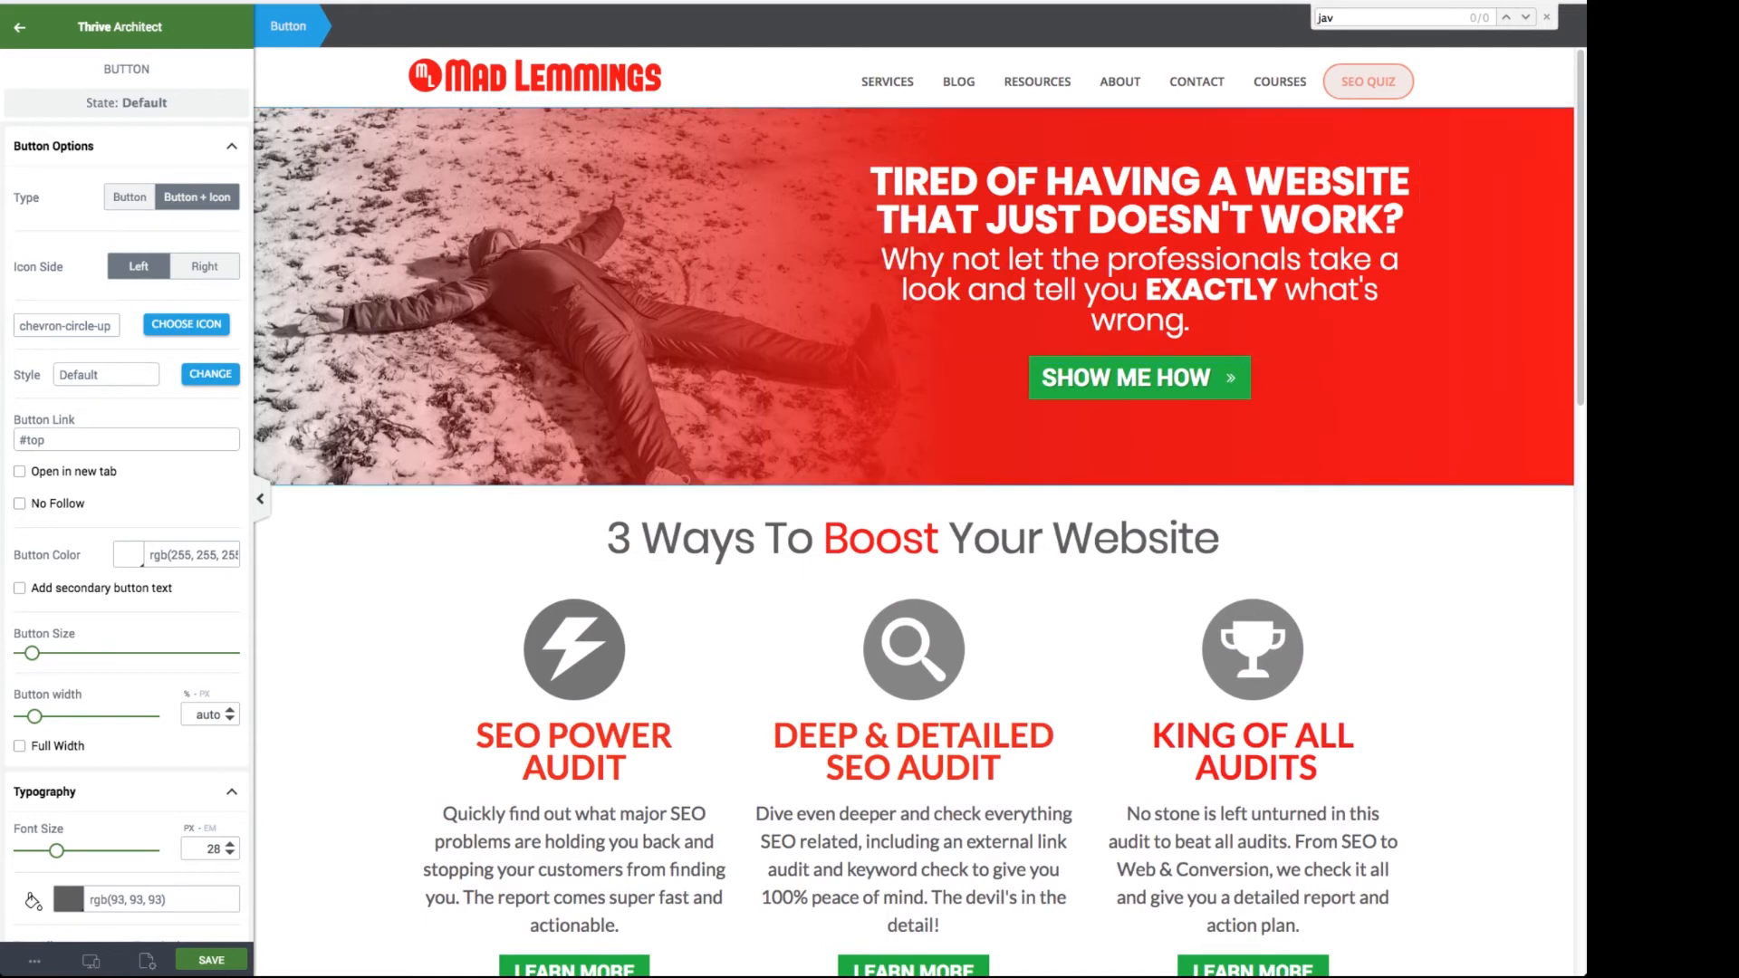
Give the hero heading the ID 'top', then save and view the live homepage
{"action": "left_click", "coordinate": [1137, 255]}
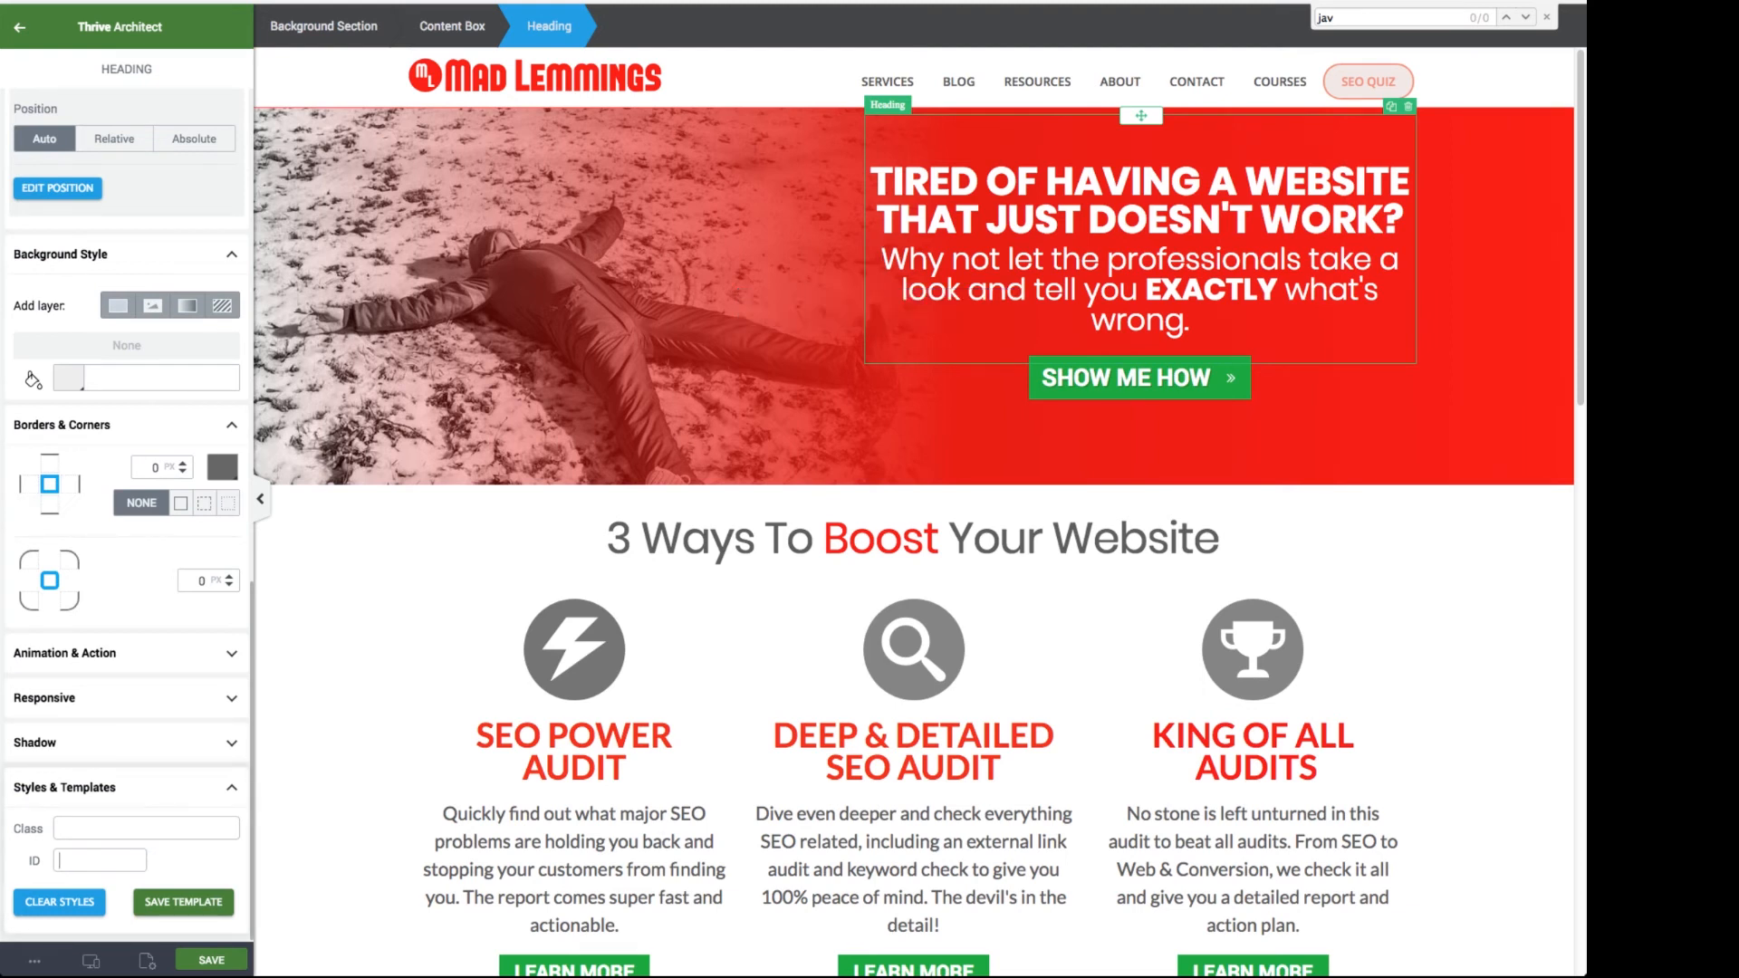
{"action": "type", "text": "top"}
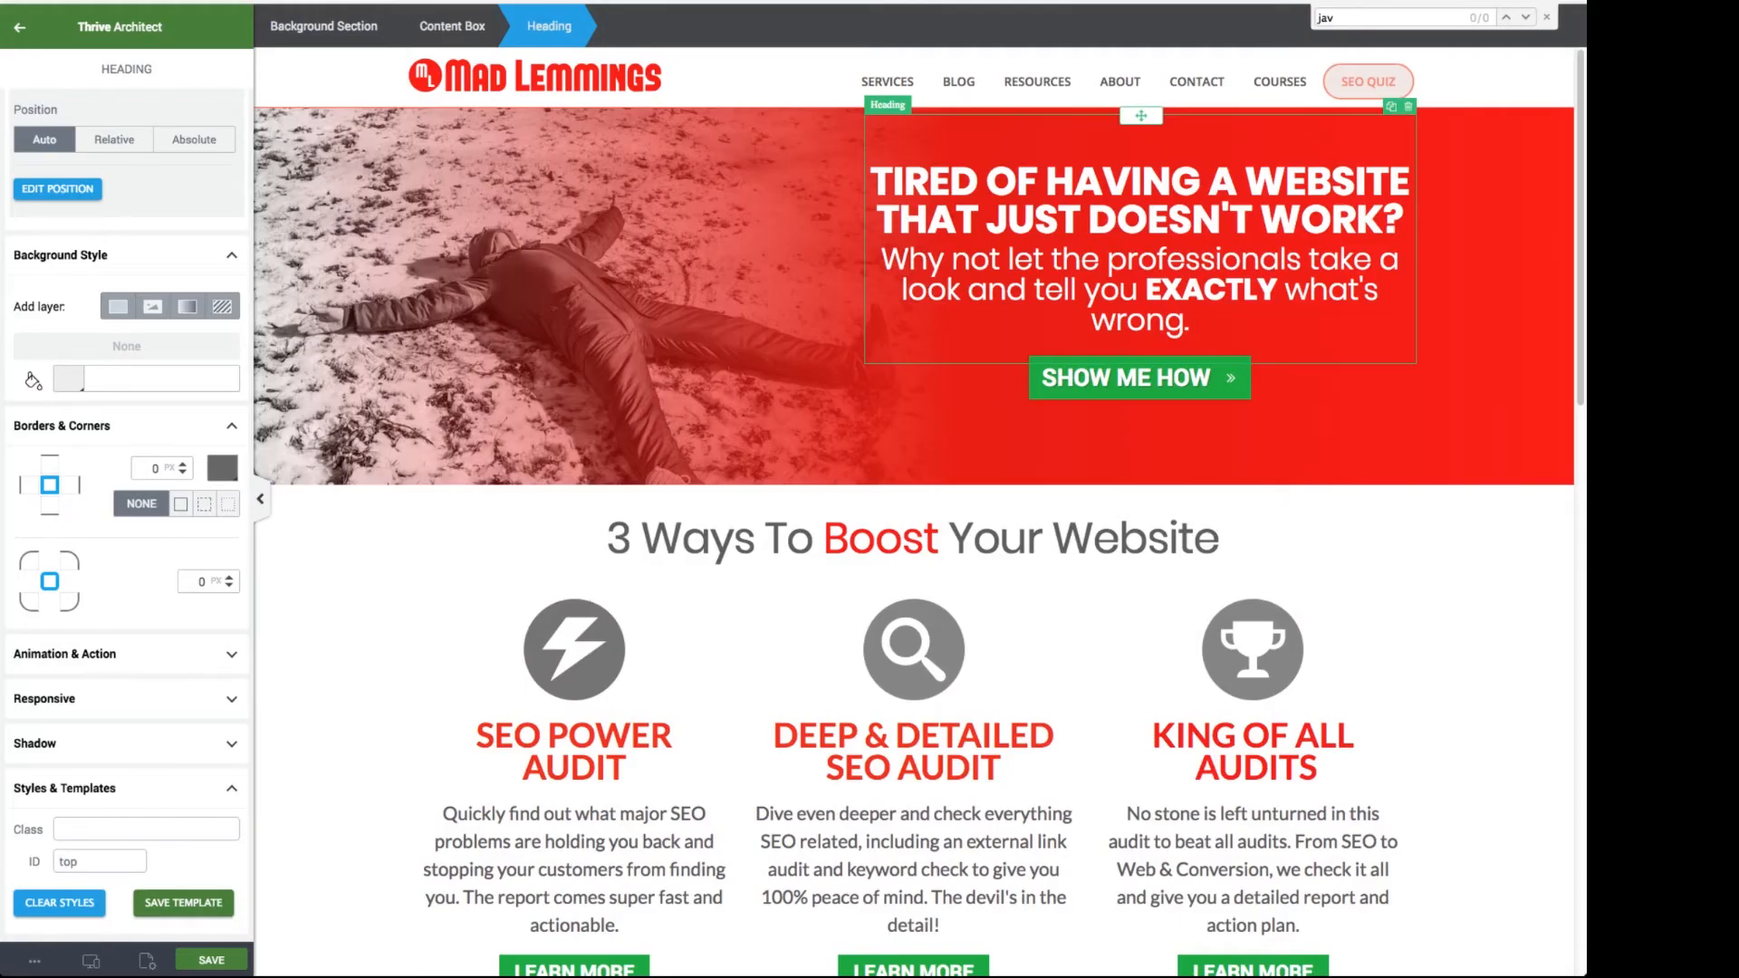
{"action": "left_click", "coordinate": [210, 960]}
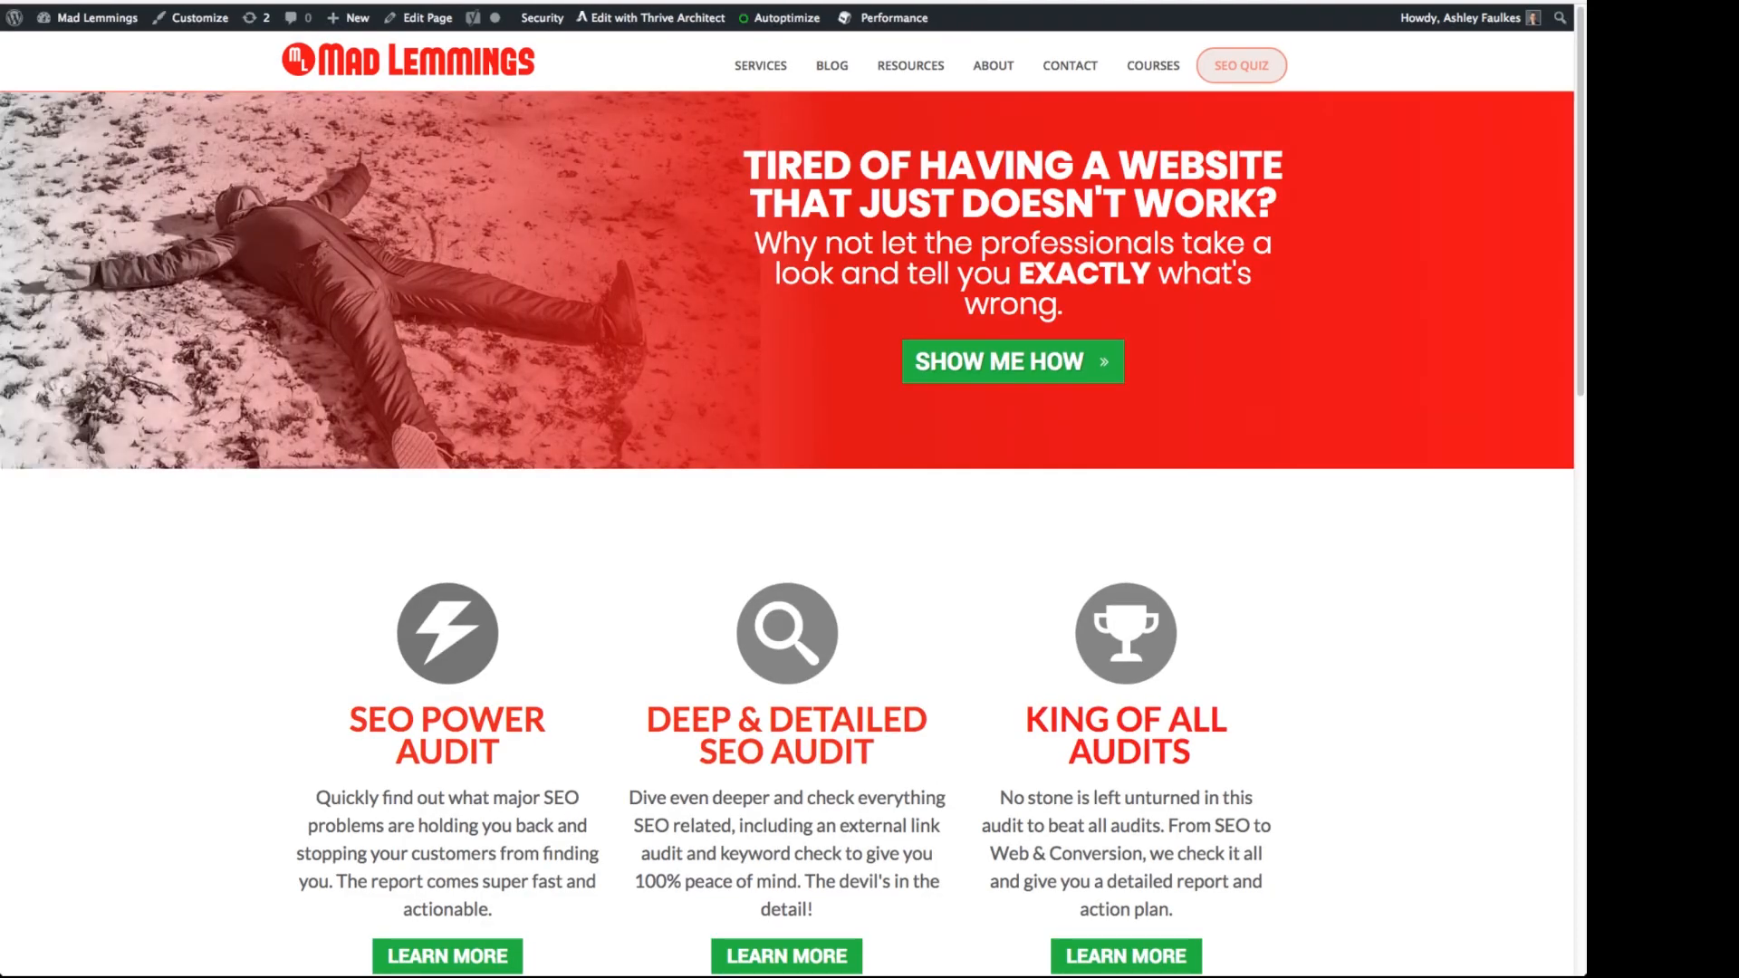
{"action": "scroll", "scroll_direction": "down", "scroll_amount": 3}
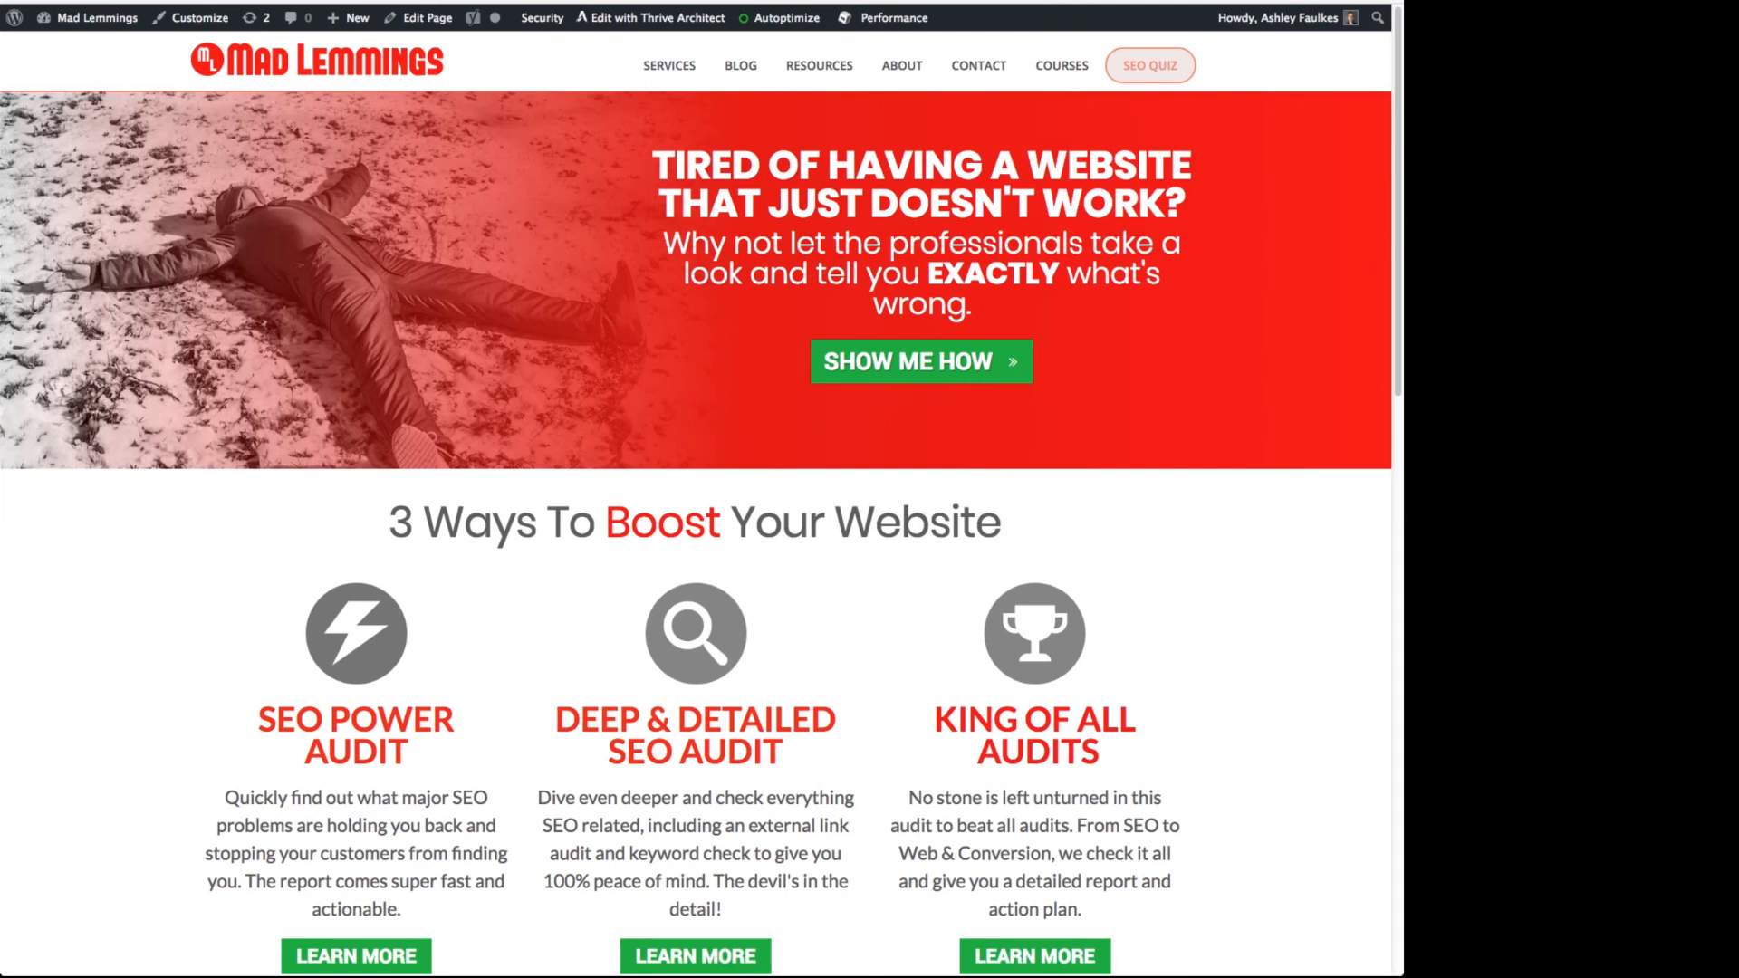
{"action": "scroll", "scroll_direction": "down", "scroll_amount": 3}
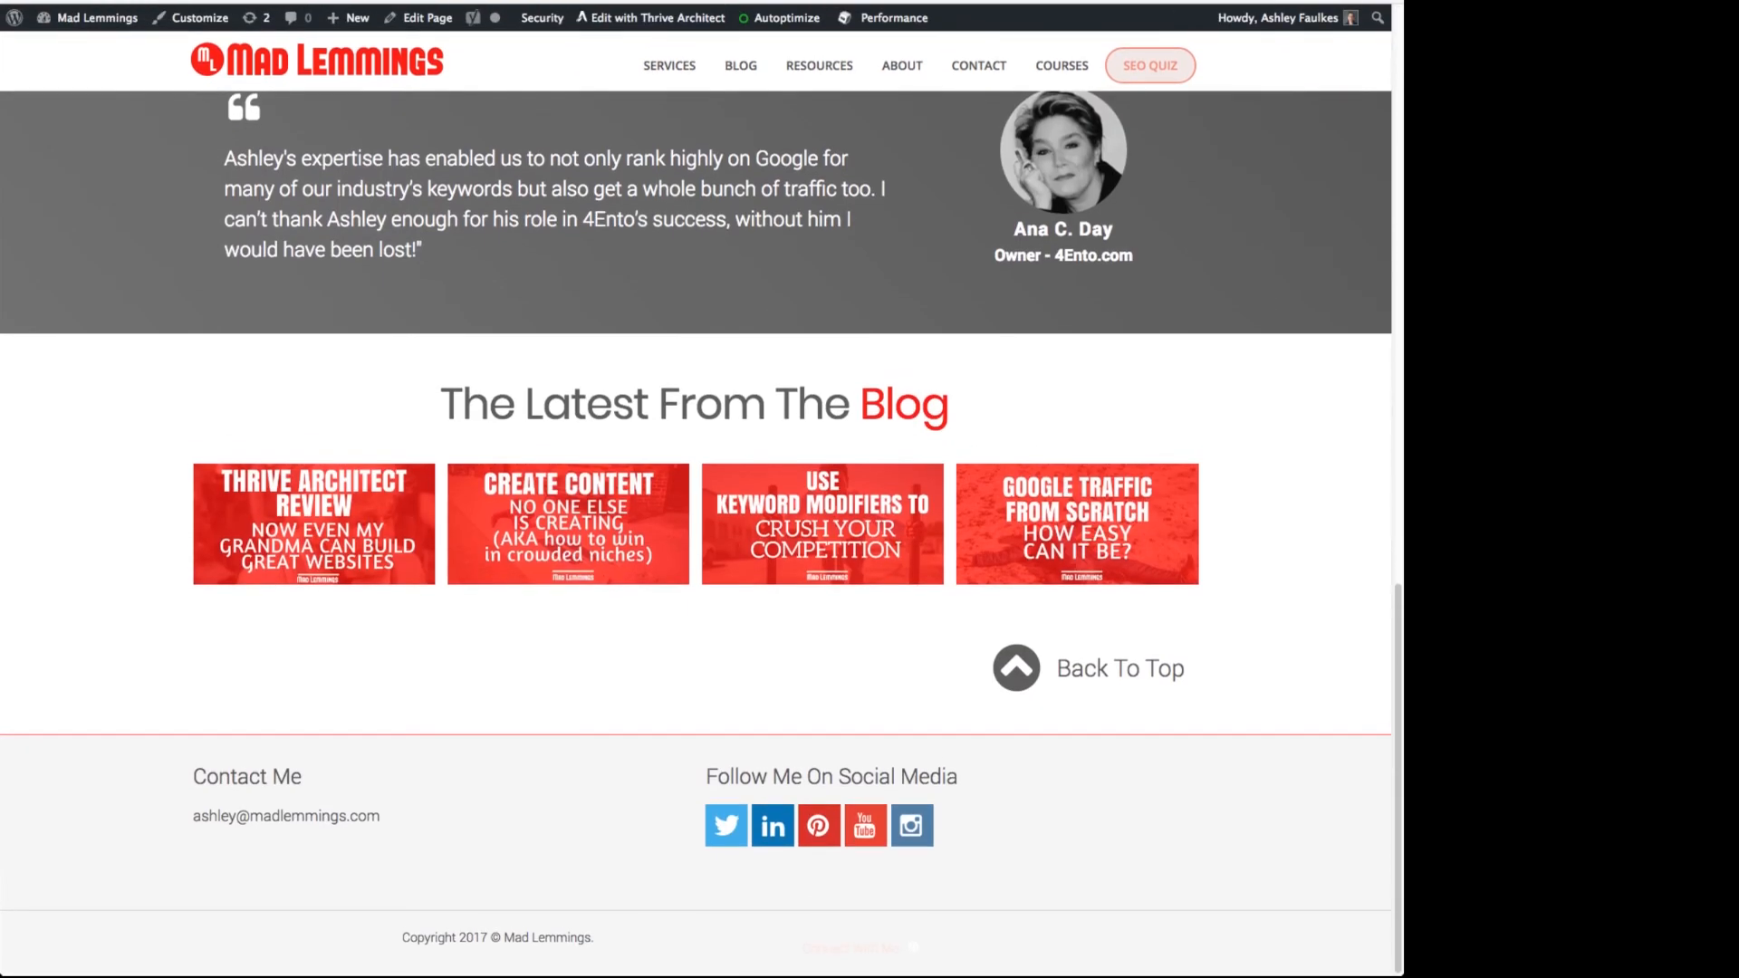
{"action": "scroll", "scroll_direction": "up", "scroll_amount": 3}
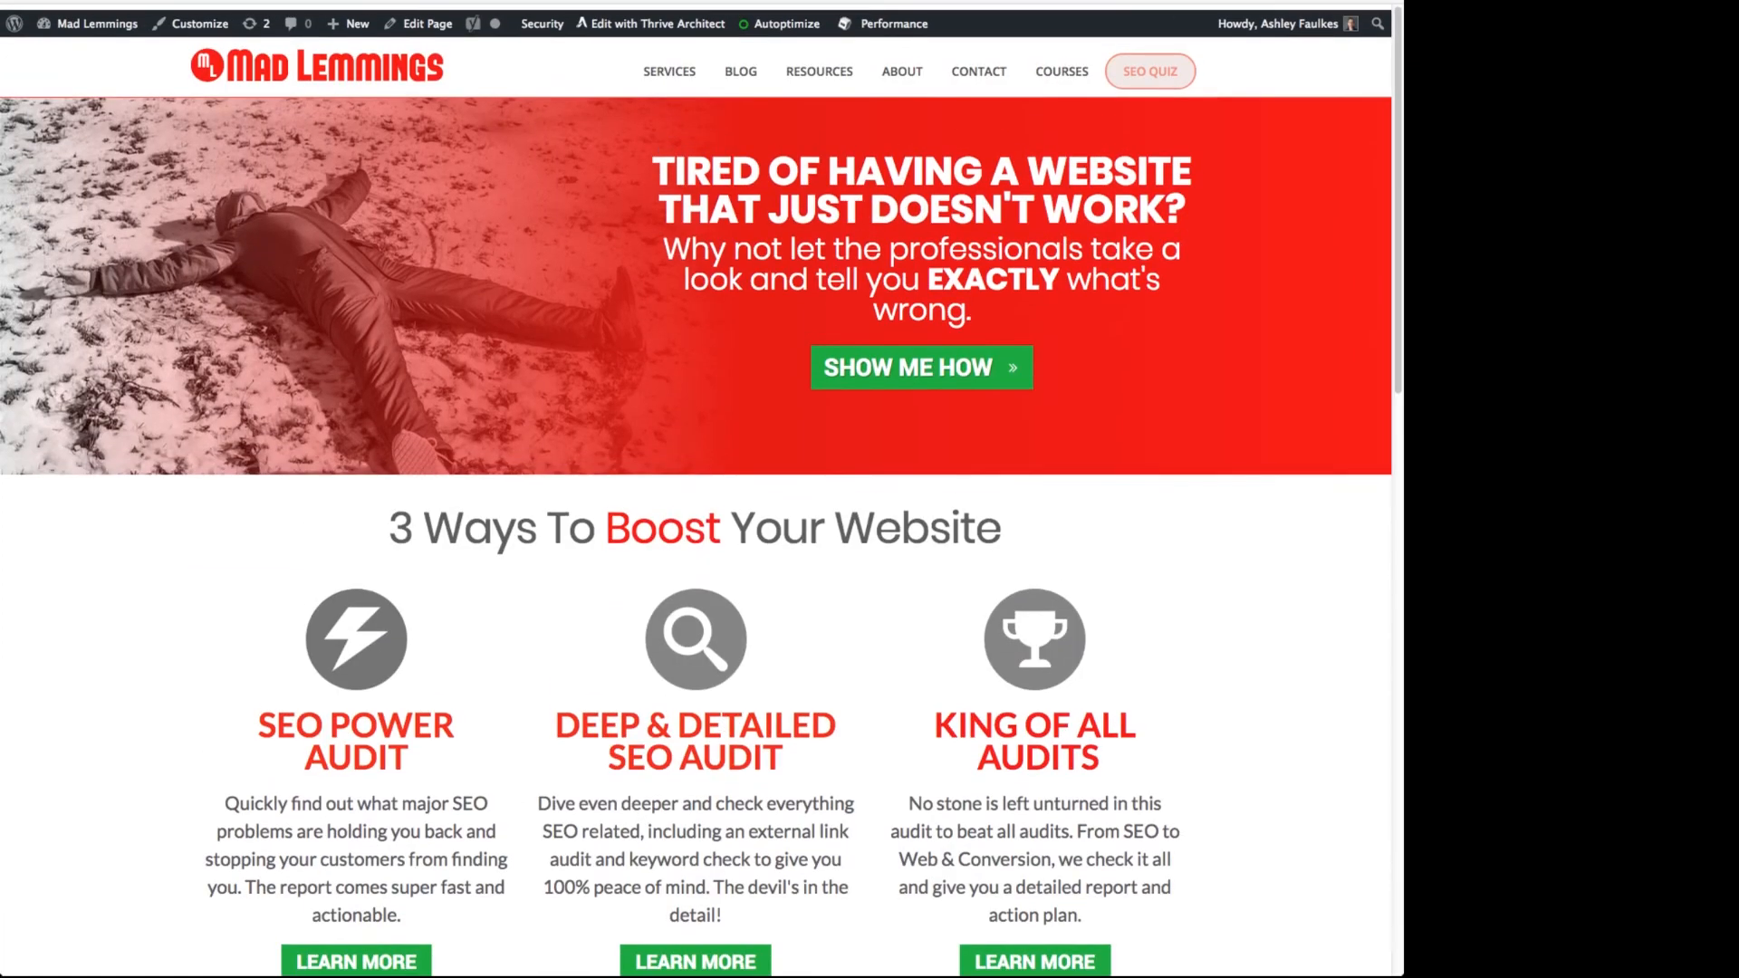
{"action": "scroll", "scroll_direction": "down", "scroll_amount": 3}
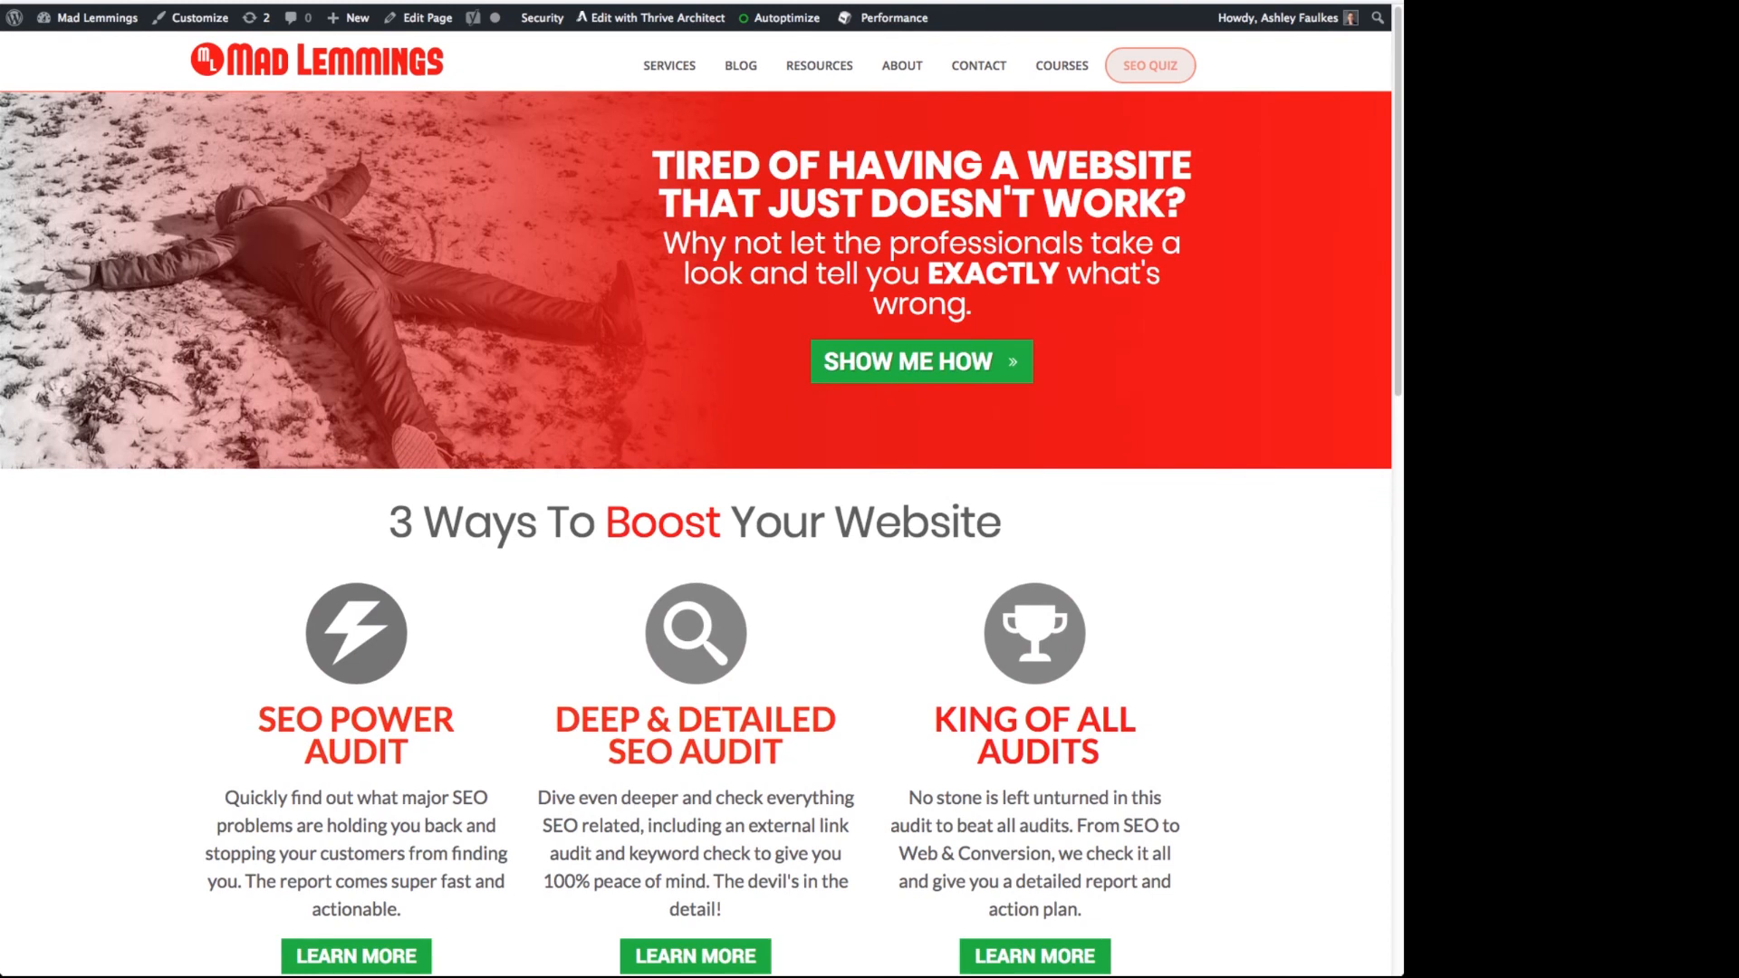
{"action": "scroll", "scroll_direction": "down", "scroll_amount": 3}
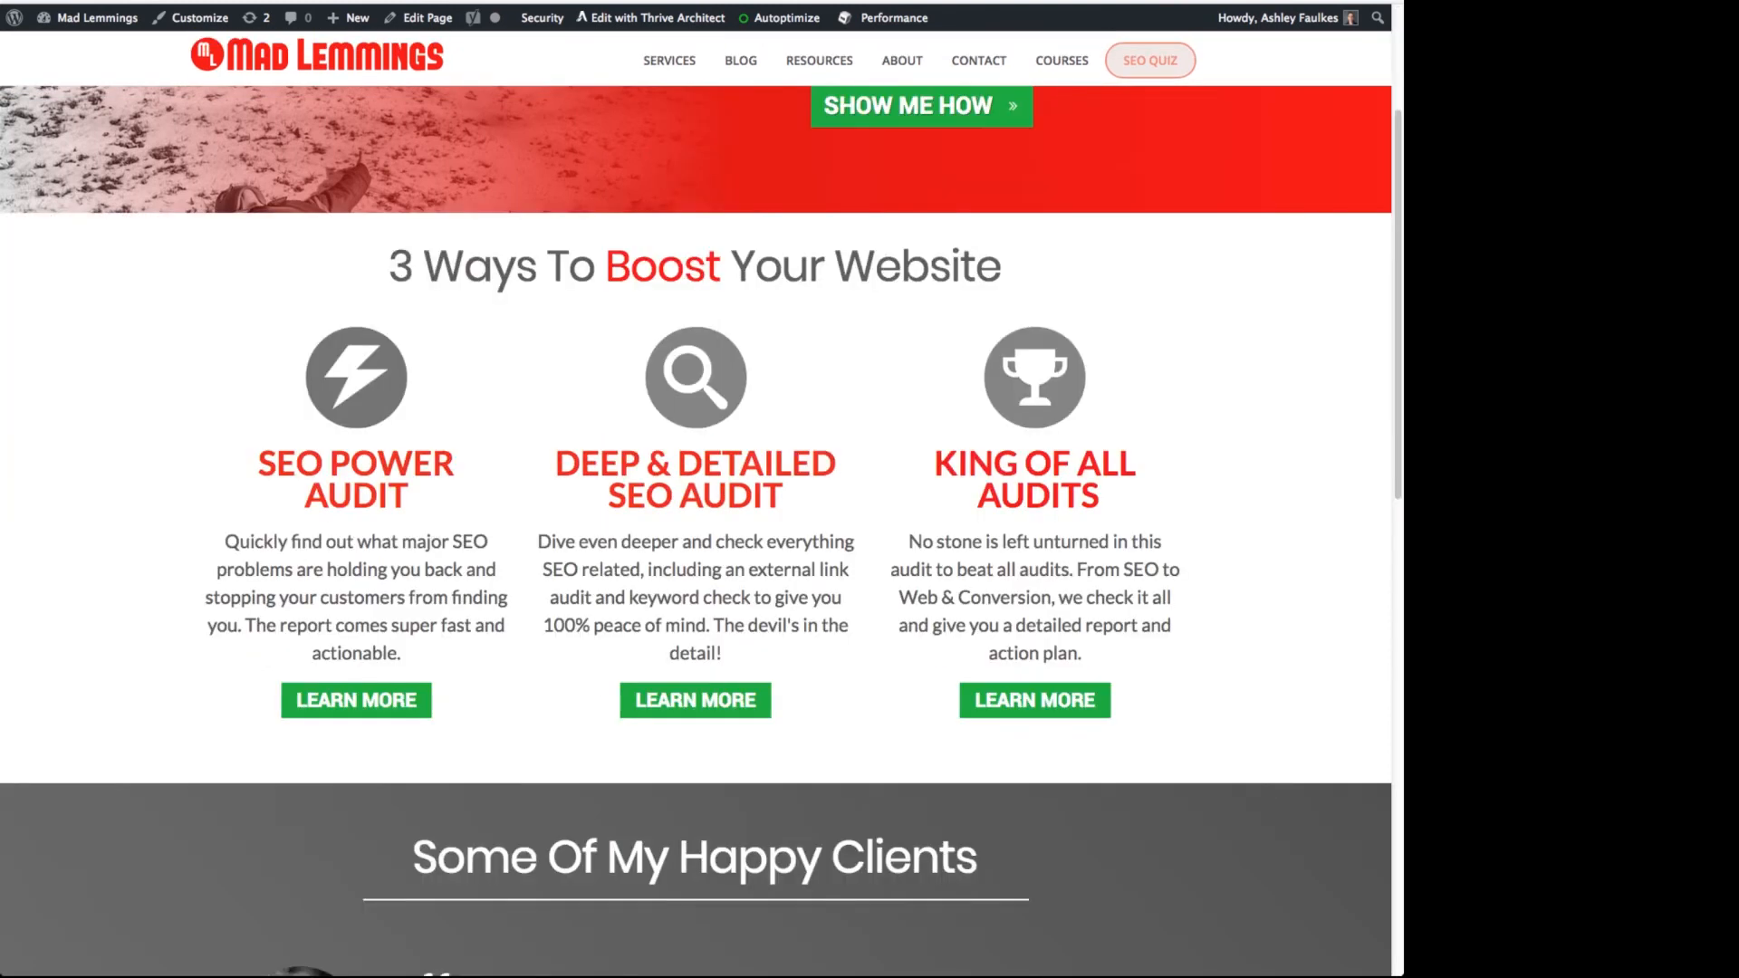
{"action": "scroll", "scroll_direction": "up", "scroll_amount": 3}
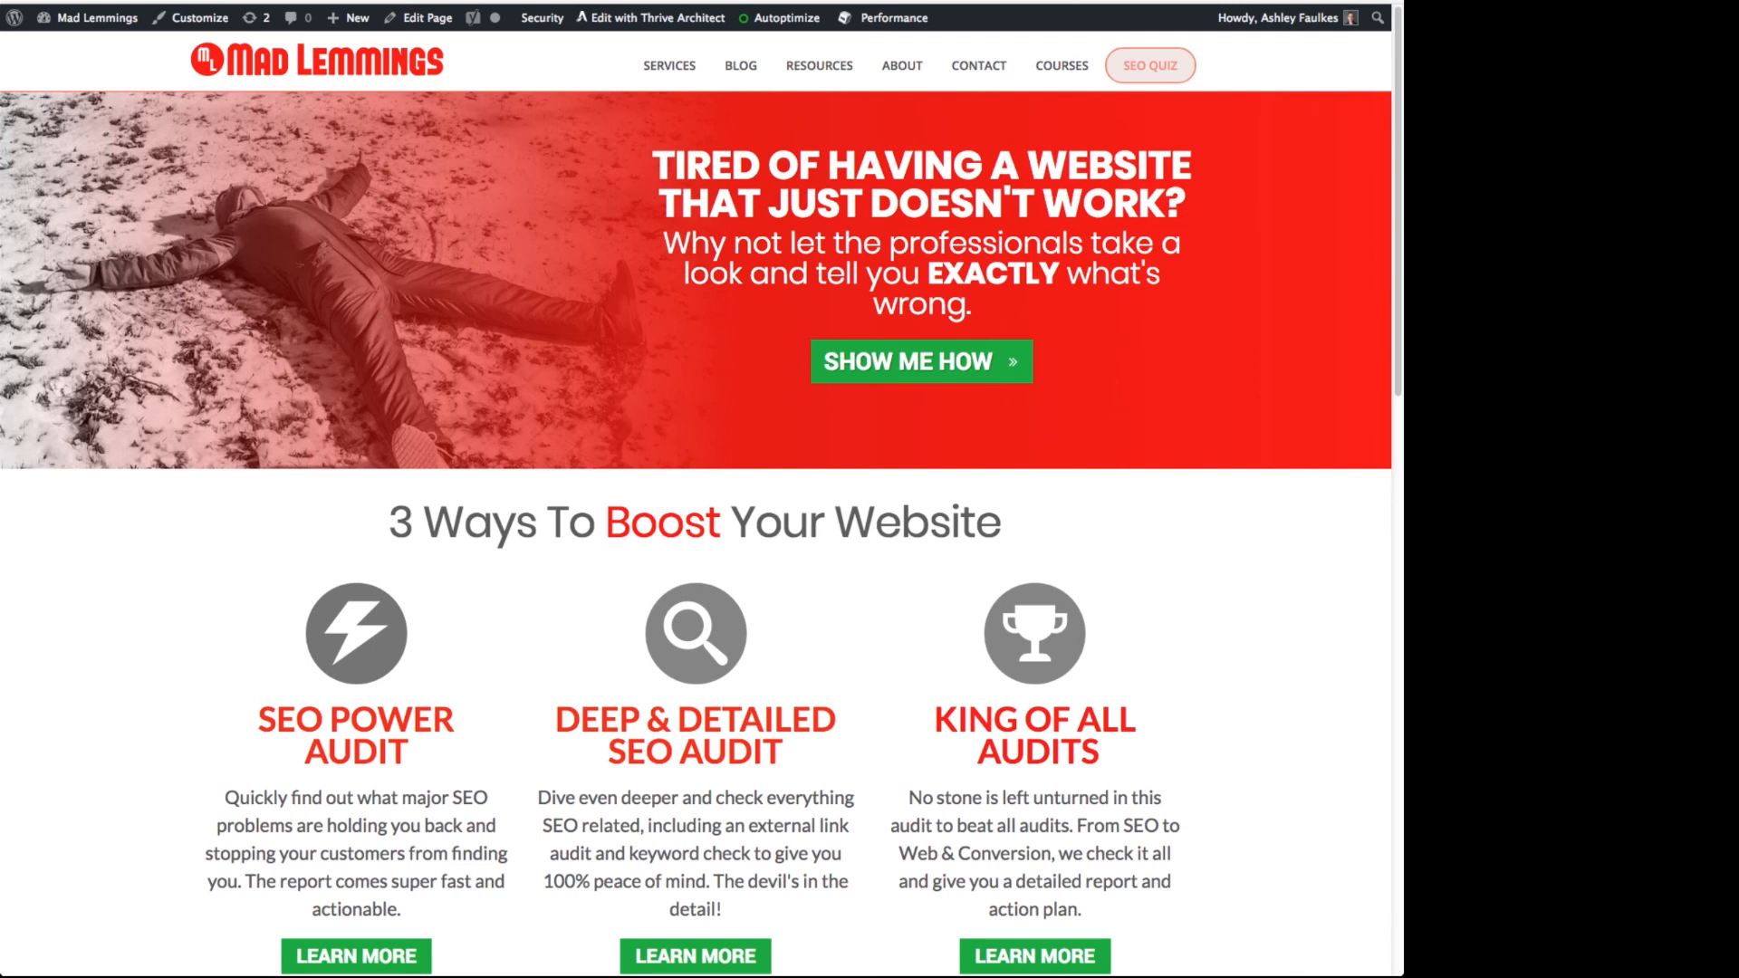
{"action": "scroll", "scroll_direction": "down", "scroll_amount": 3}
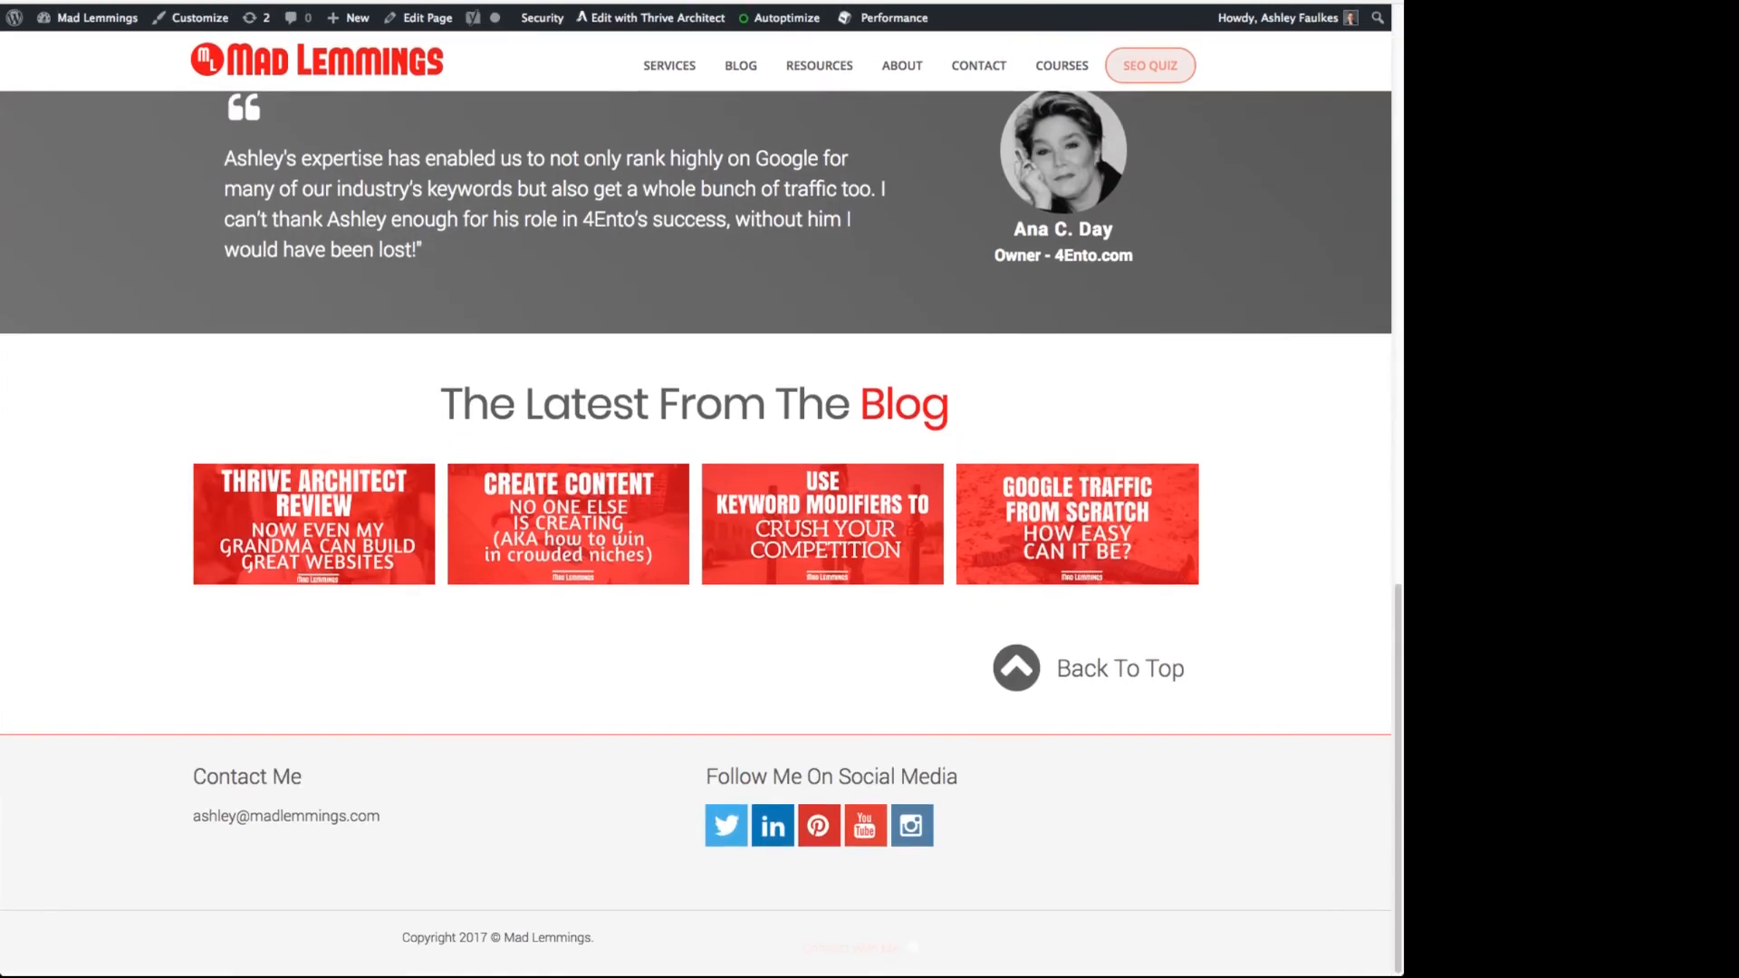
{"action": "scroll", "scroll_direction": "up", "scroll_amount": 3}
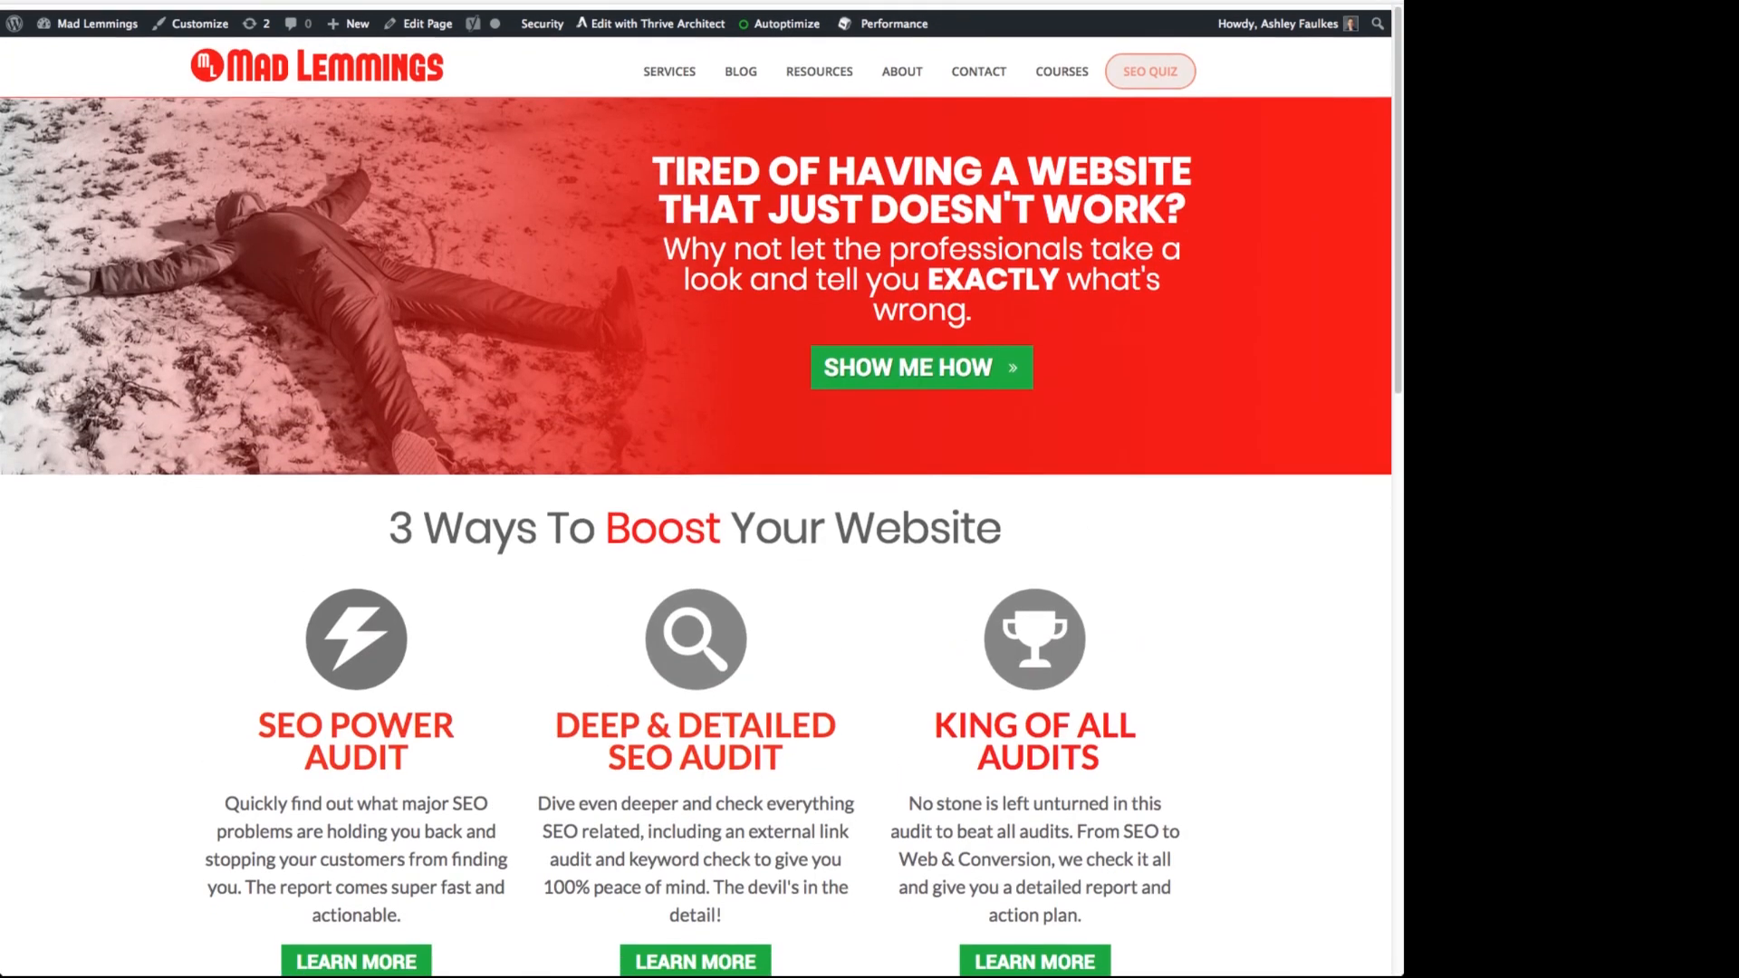